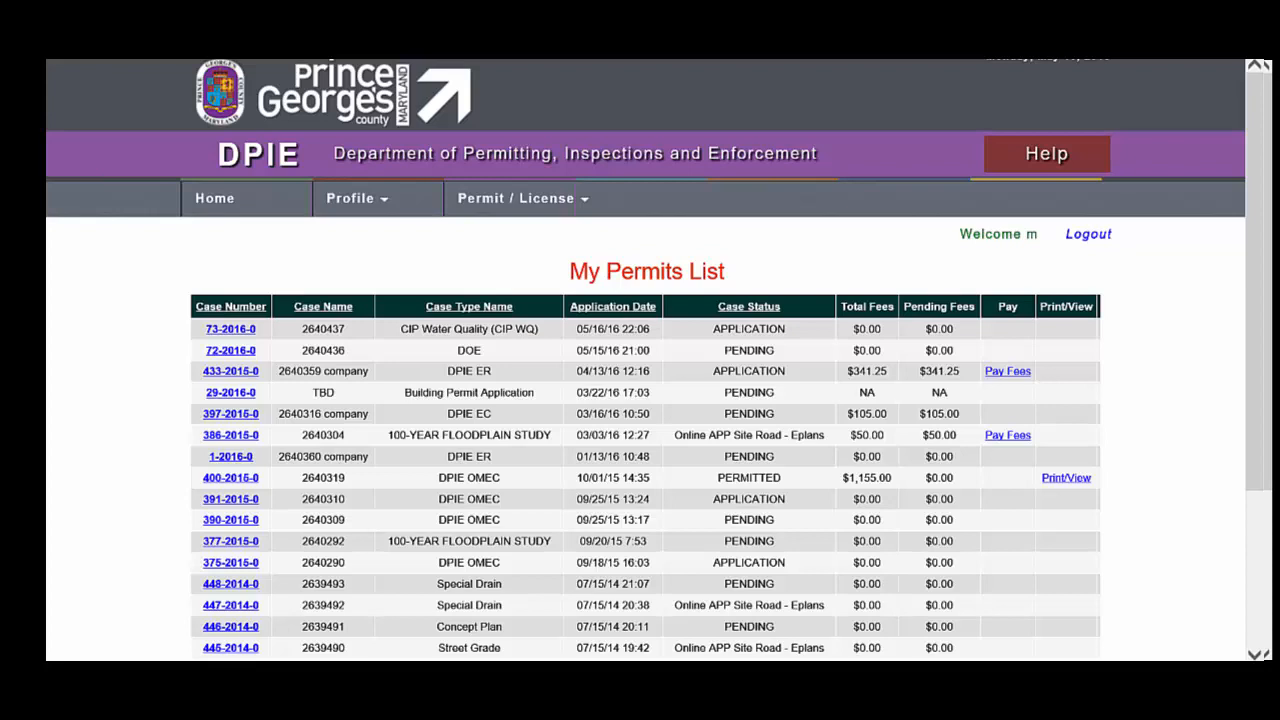
# Step: Start a new Electrical Permit application from the Permit / License menu
pyautogui.click(520, 198)
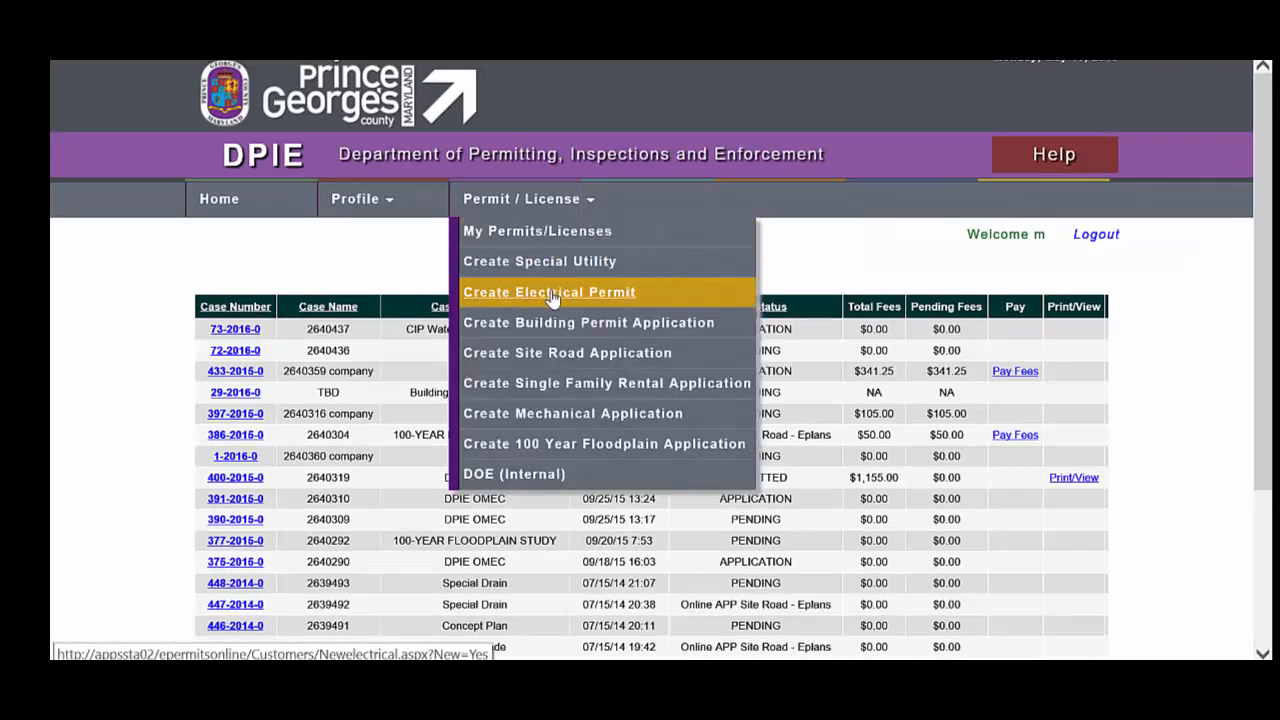
pyautogui.click(548, 292)
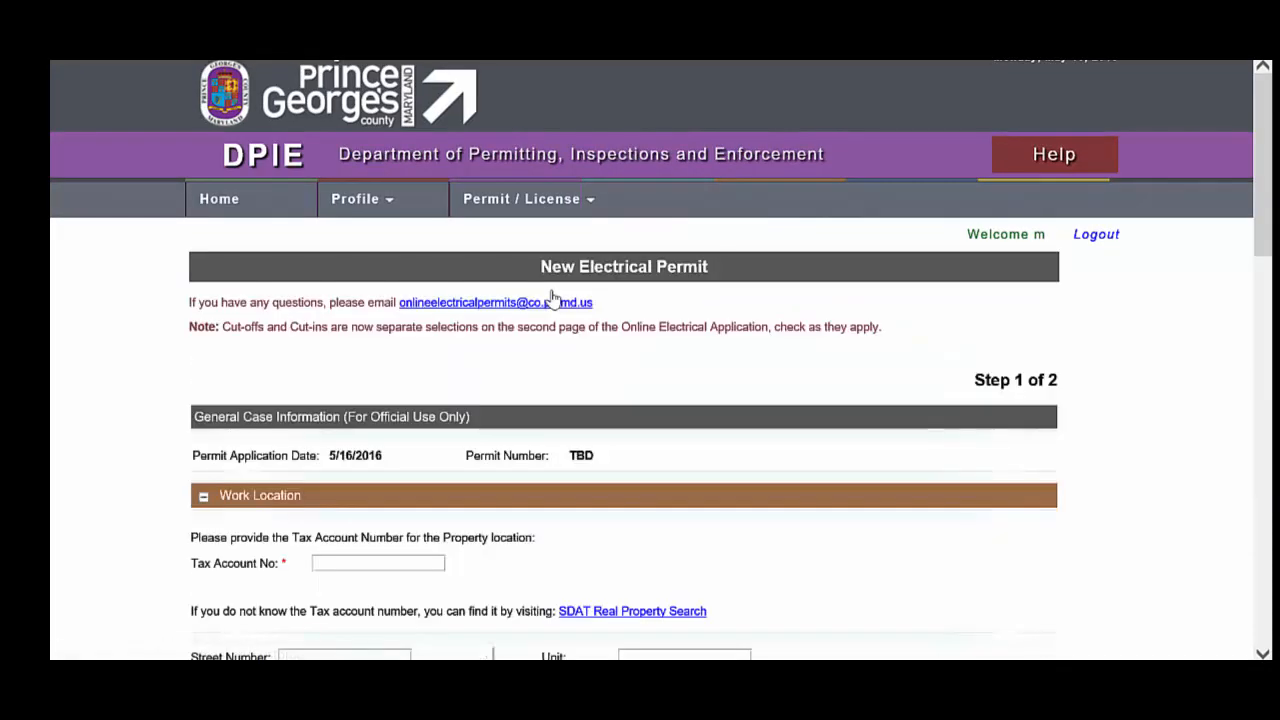
pyautogui.moveTo(624, 330)
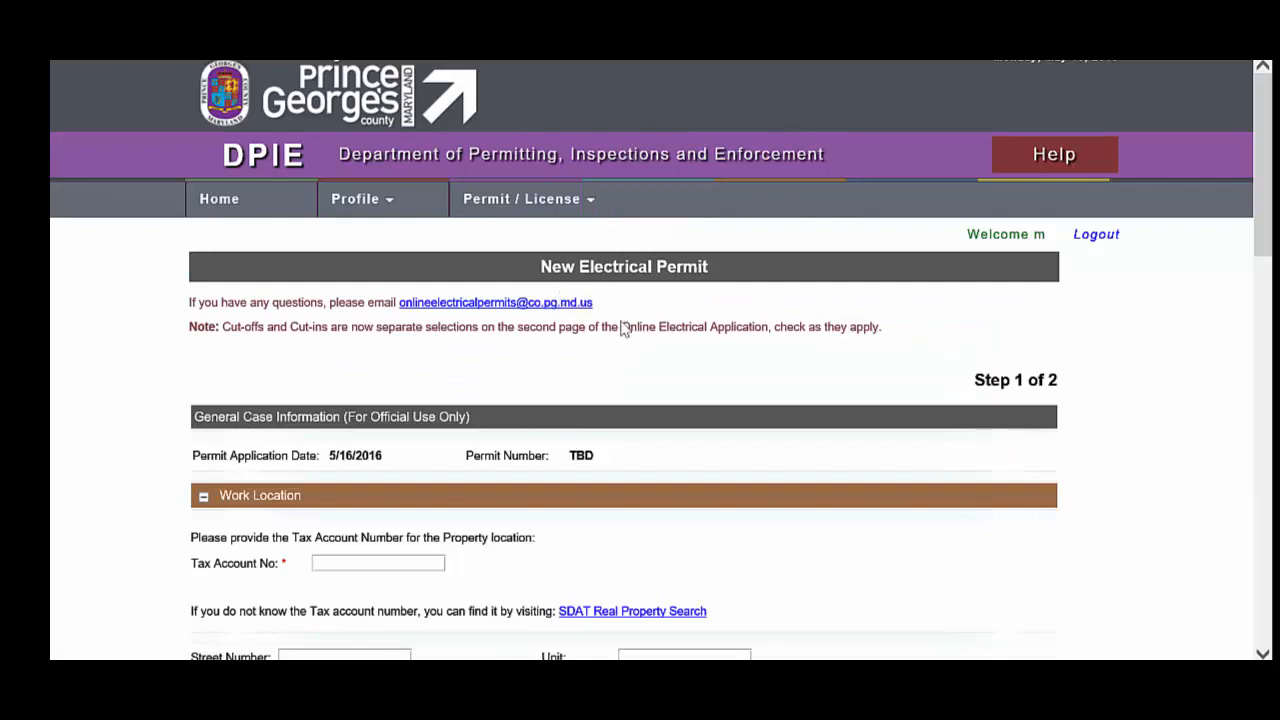
pyautogui.moveTo(616, 328)
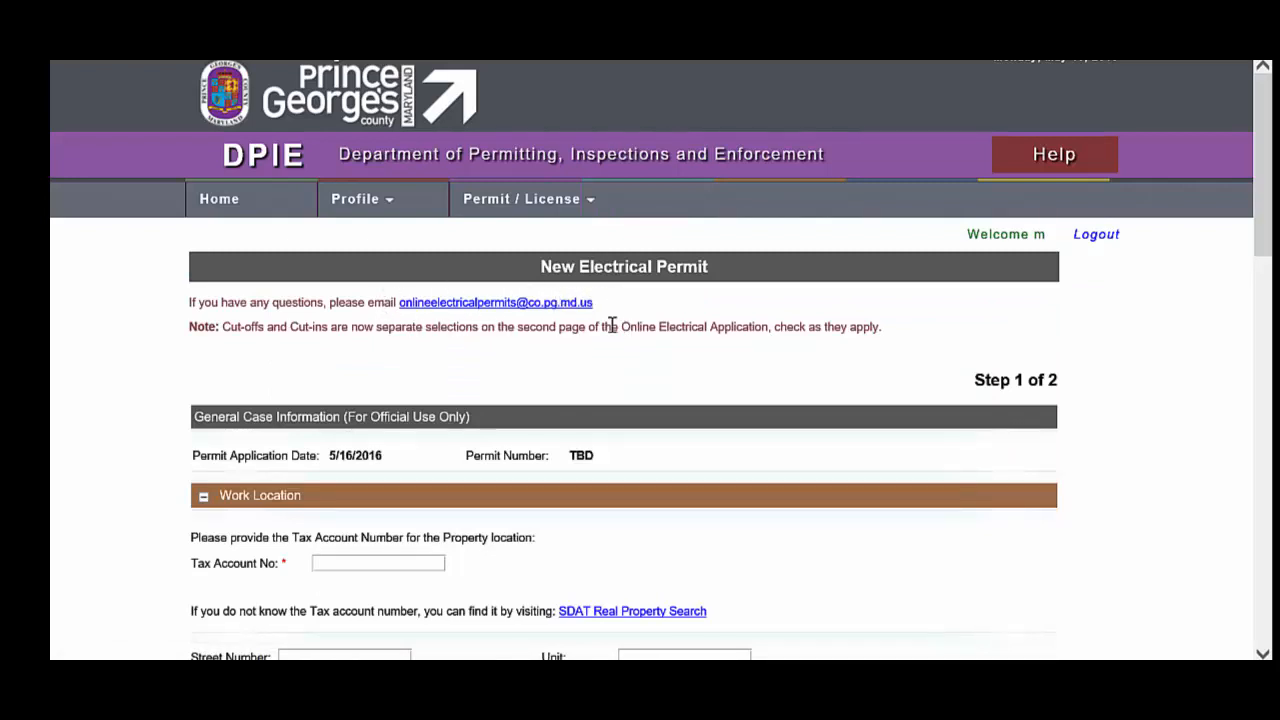
pyautogui.moveTo(390, 326)
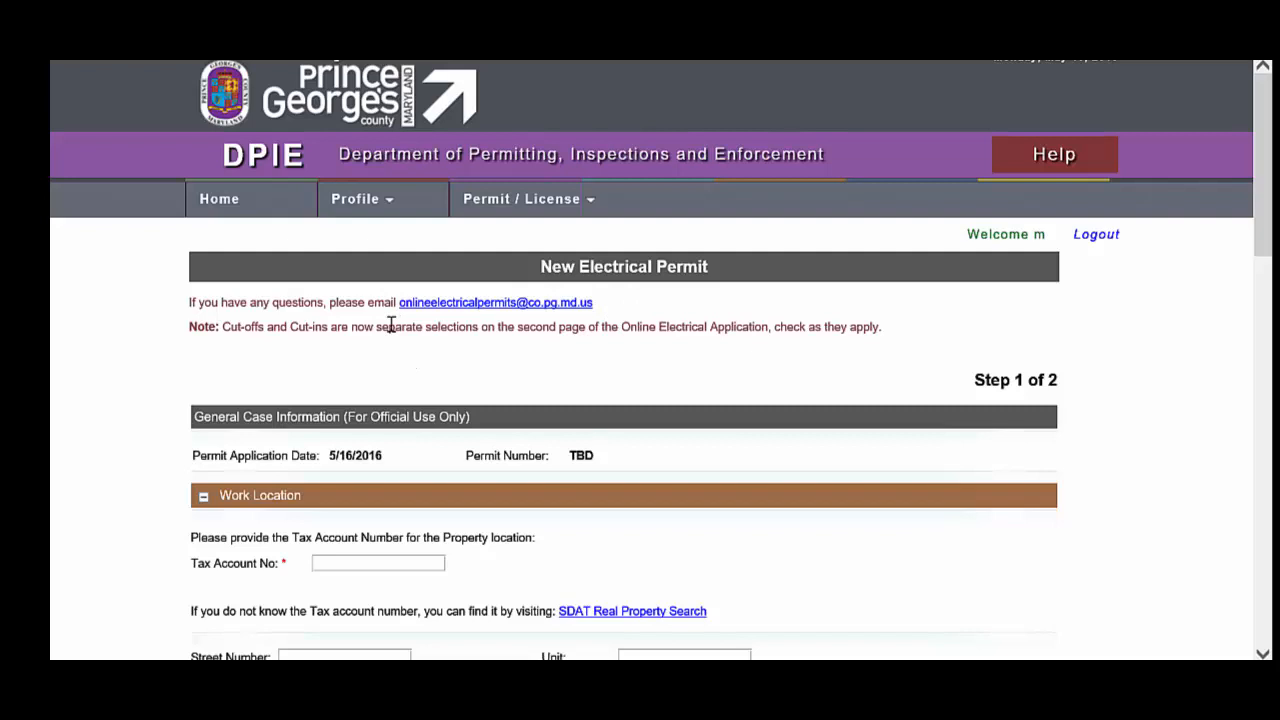
pyautogui.moveTo(612, 352)
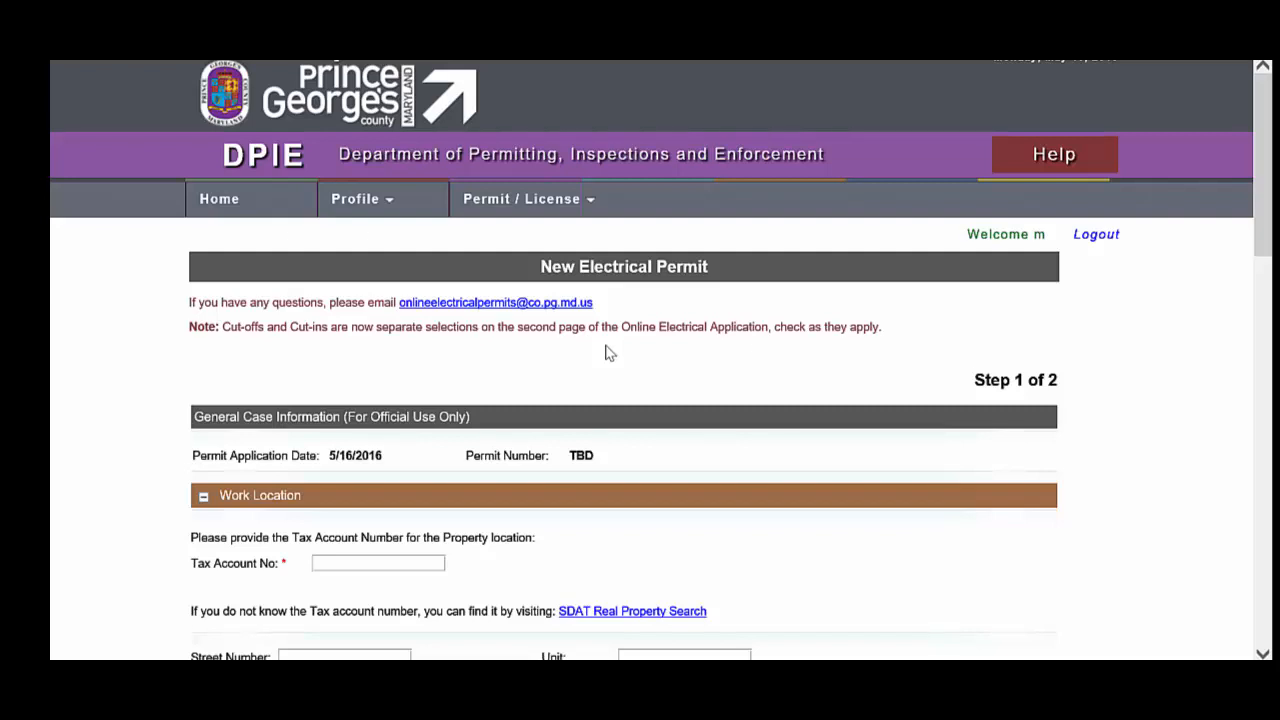
pyautogui.scroll(-3)
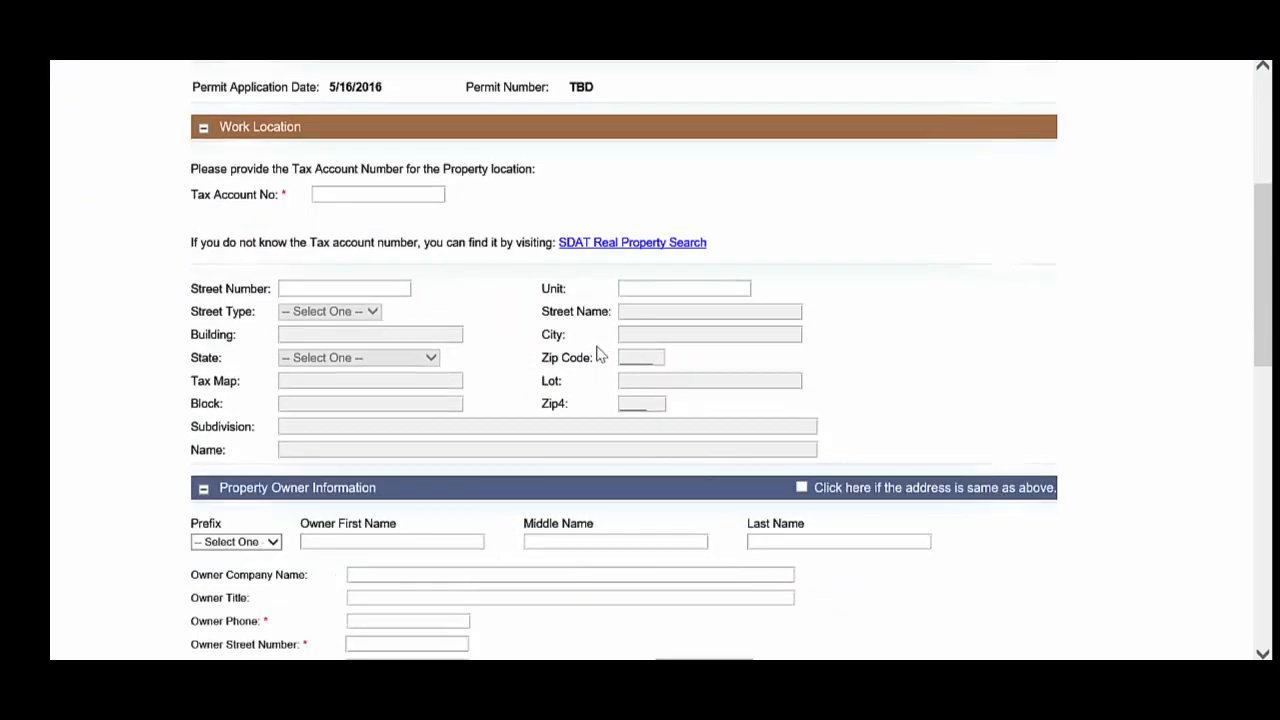
pyautogui.moveTo(392, 212)
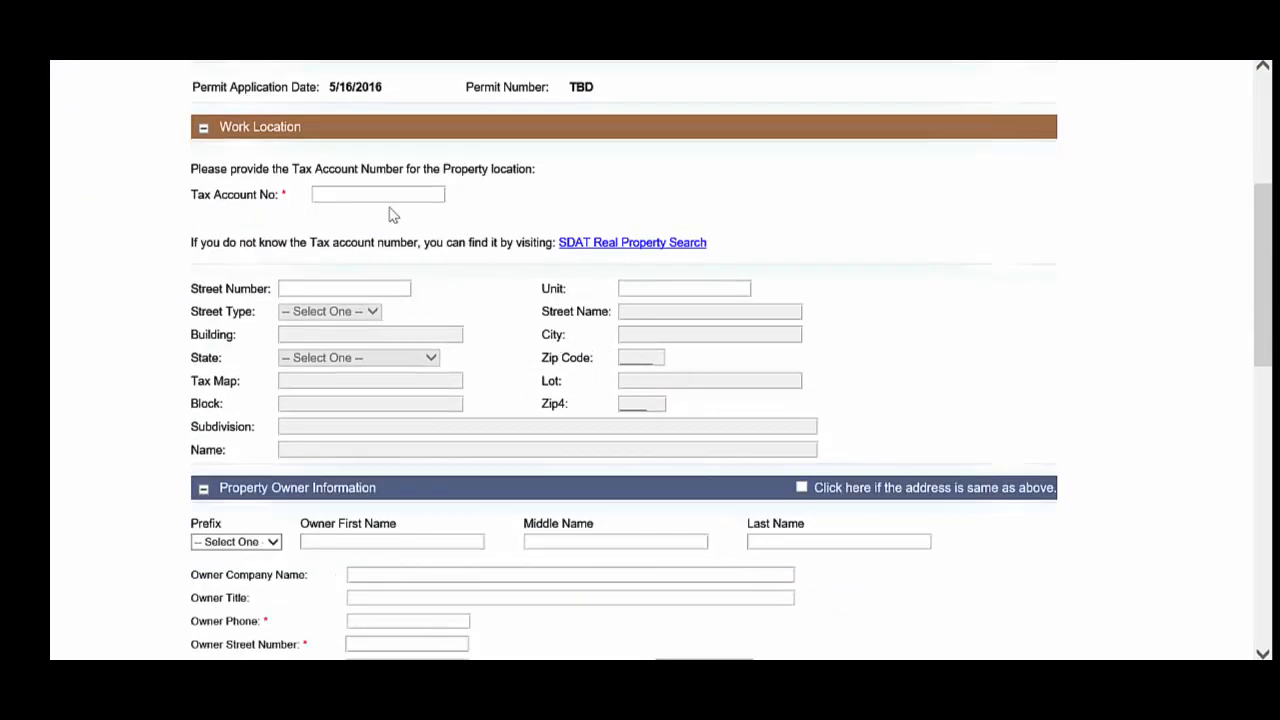
pyautogui.click(378, 194)
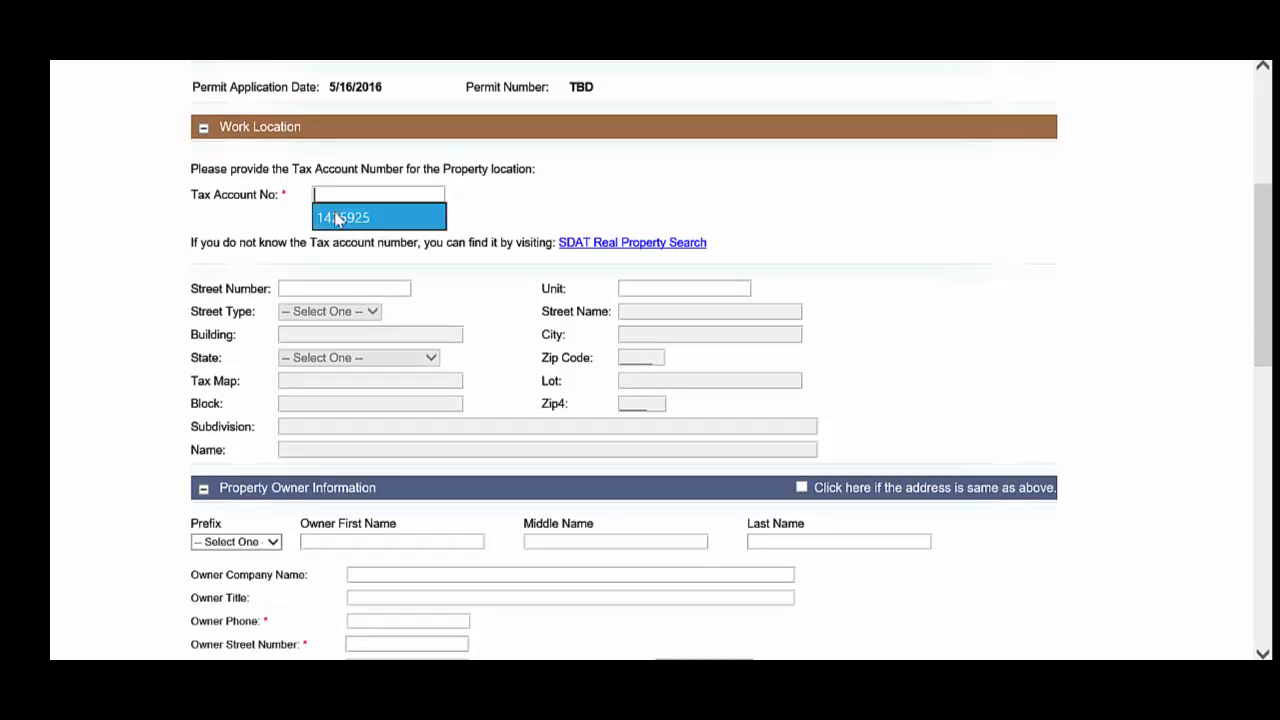
pyautogui.click(342, 216)
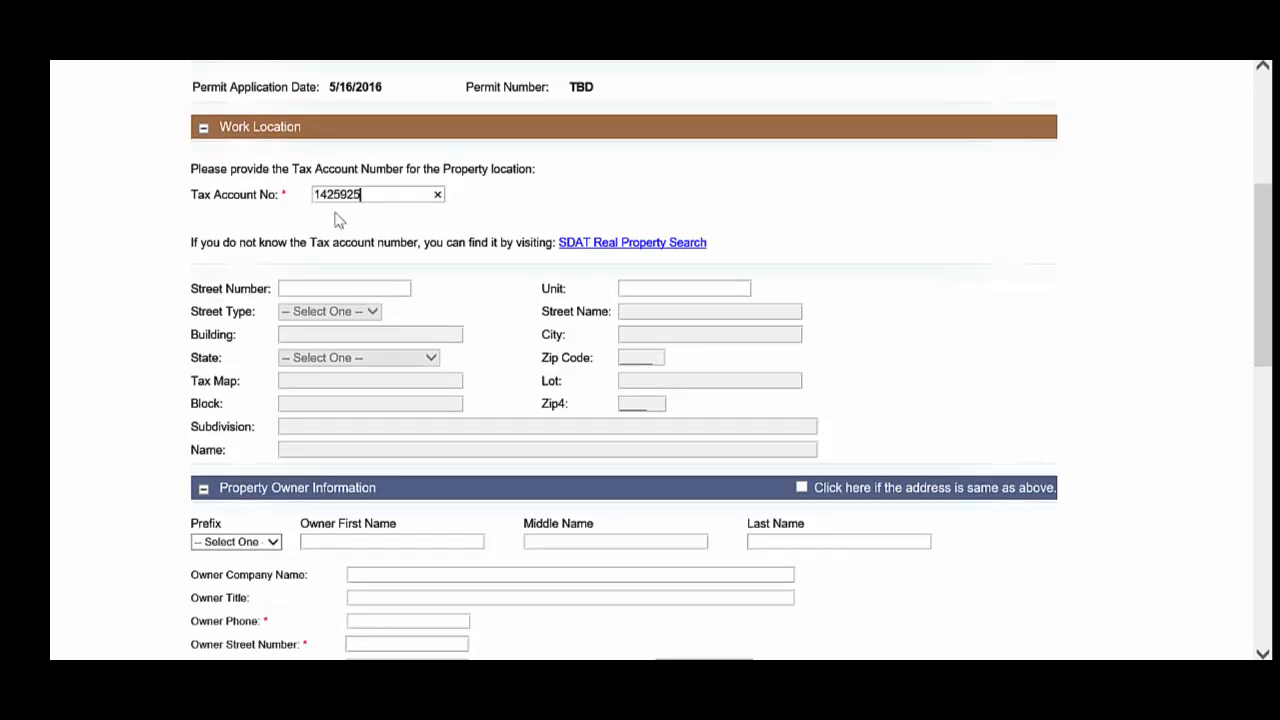
pyautogui.moveTo(356, 220)
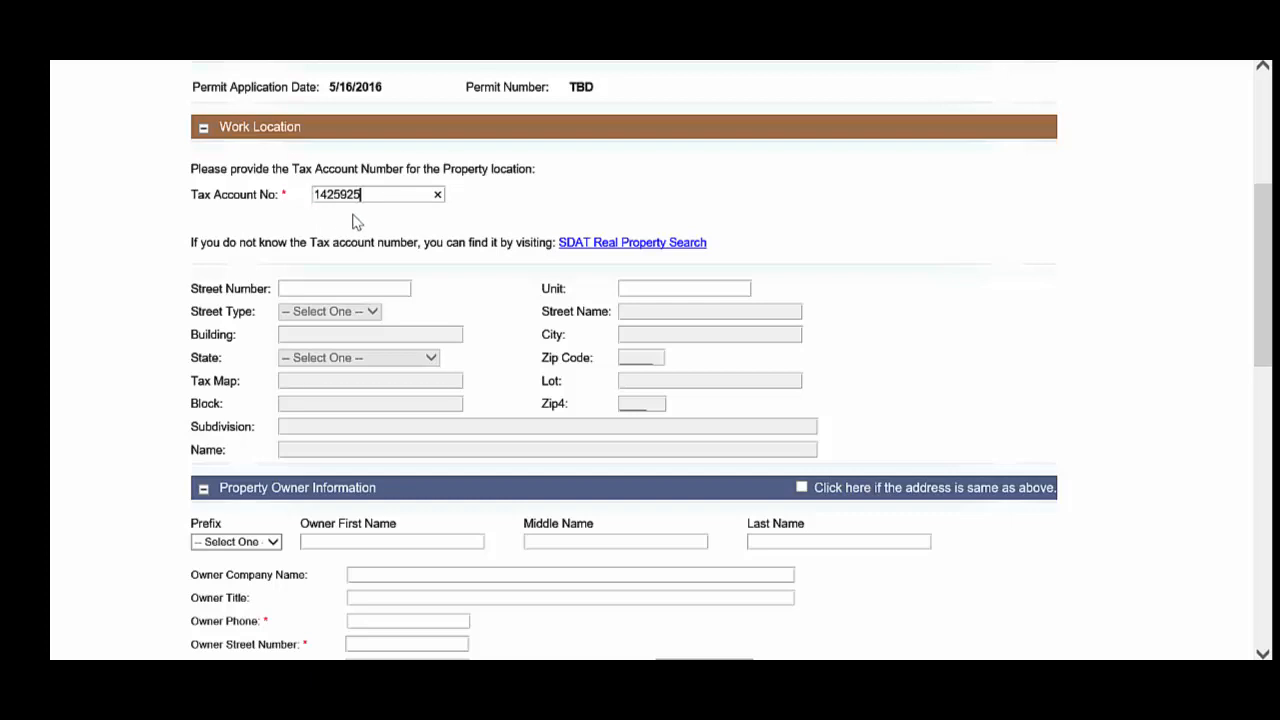
pyautogui.moveTo(596, 236)
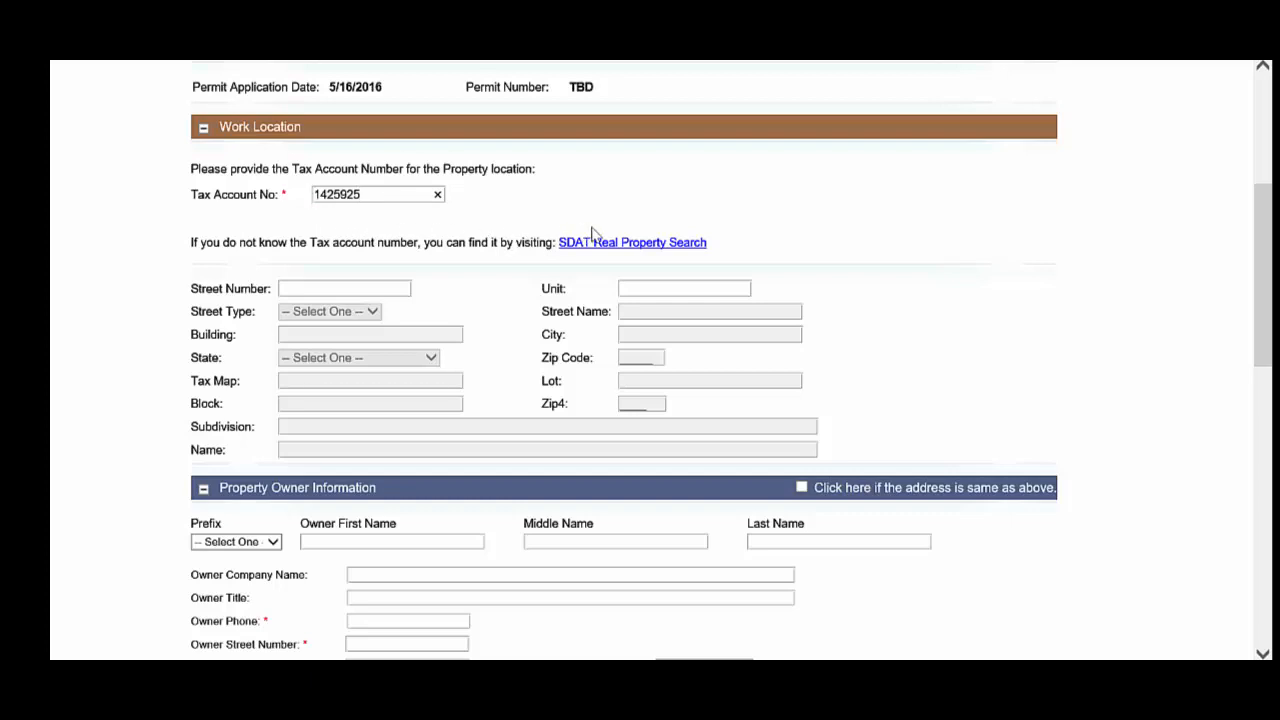
pyautogui.moveTo(590, 248)
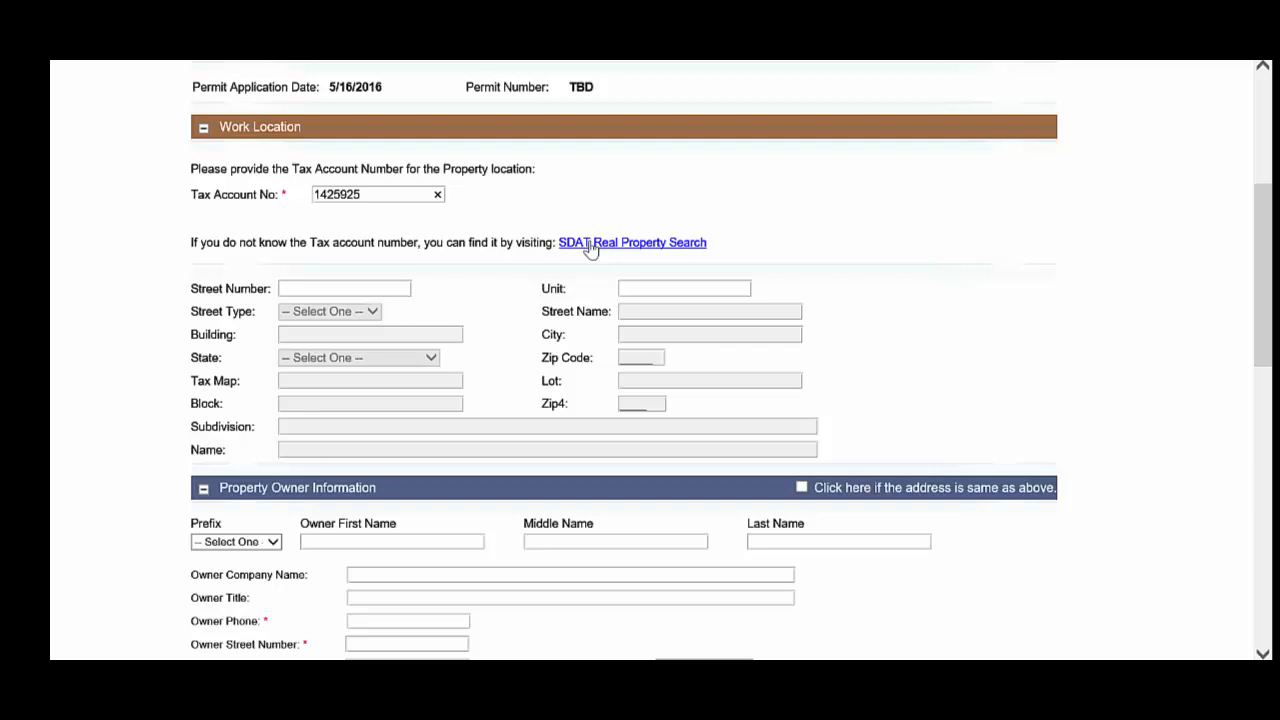
pyautogui.moveTo(408, 242)
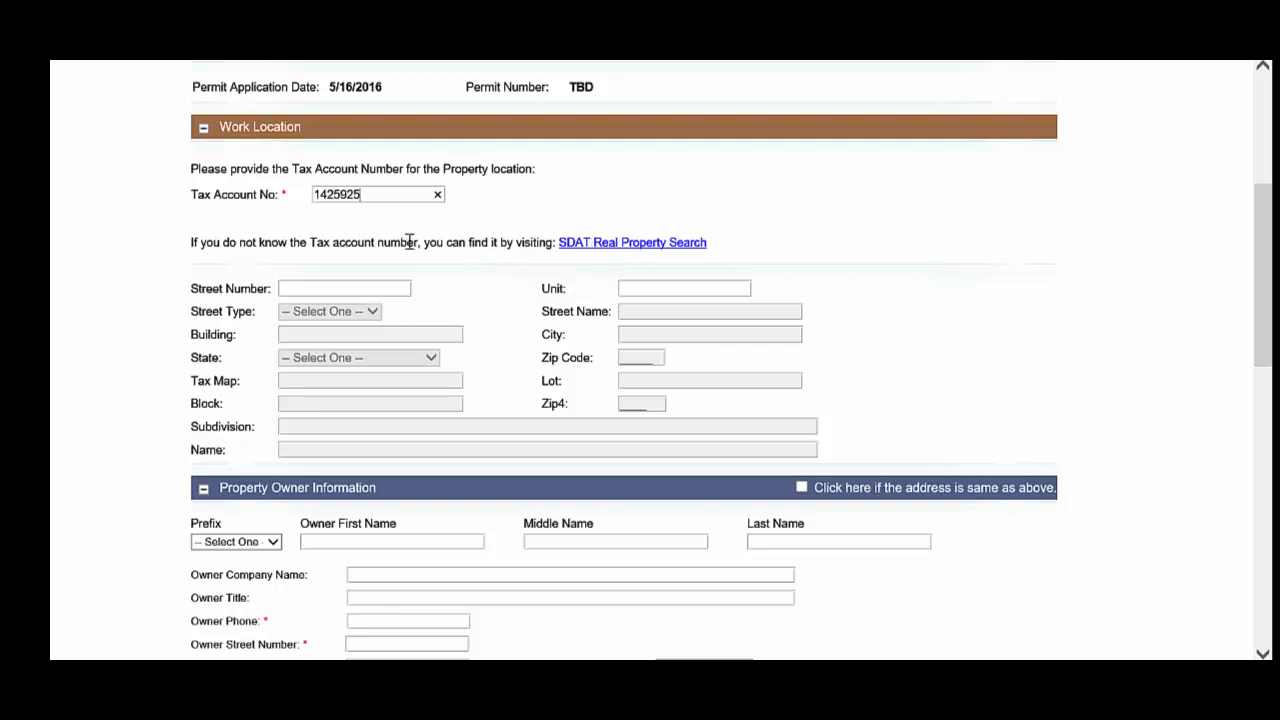
pyautogui.moveTo(350, 276)
pyautogui.write('9402')
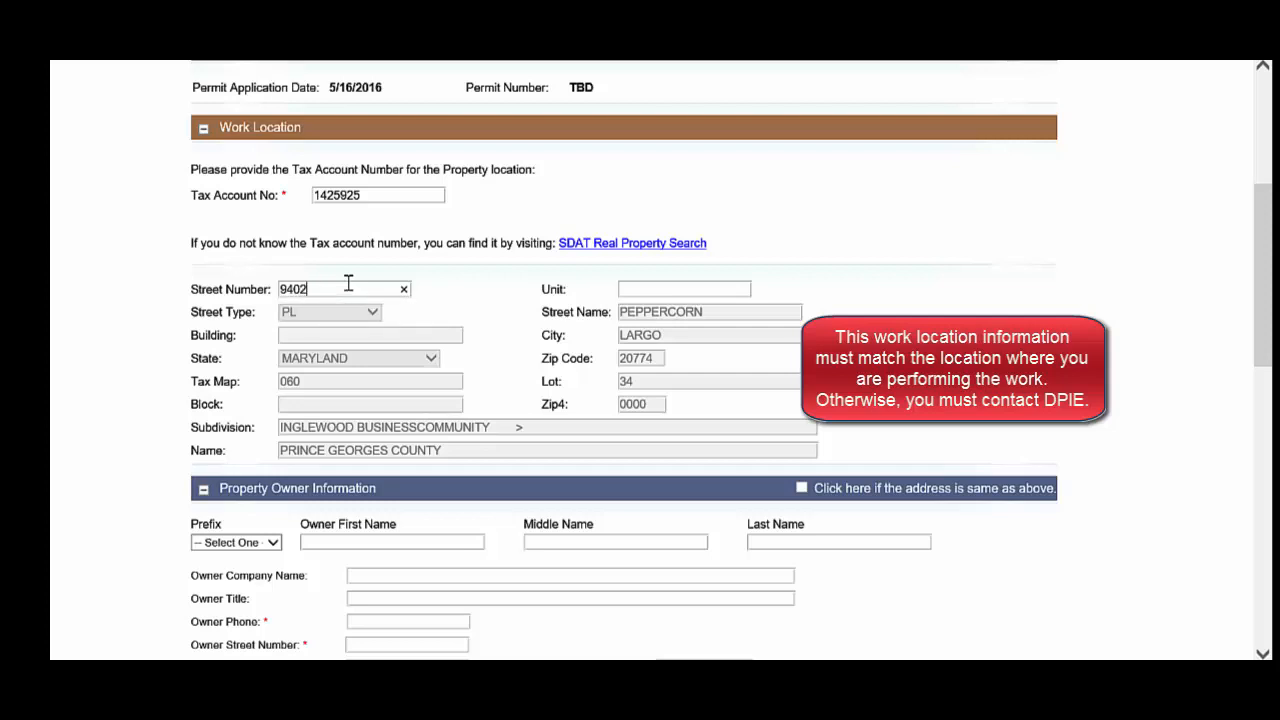
pyautogui.moveTo(564, 324)
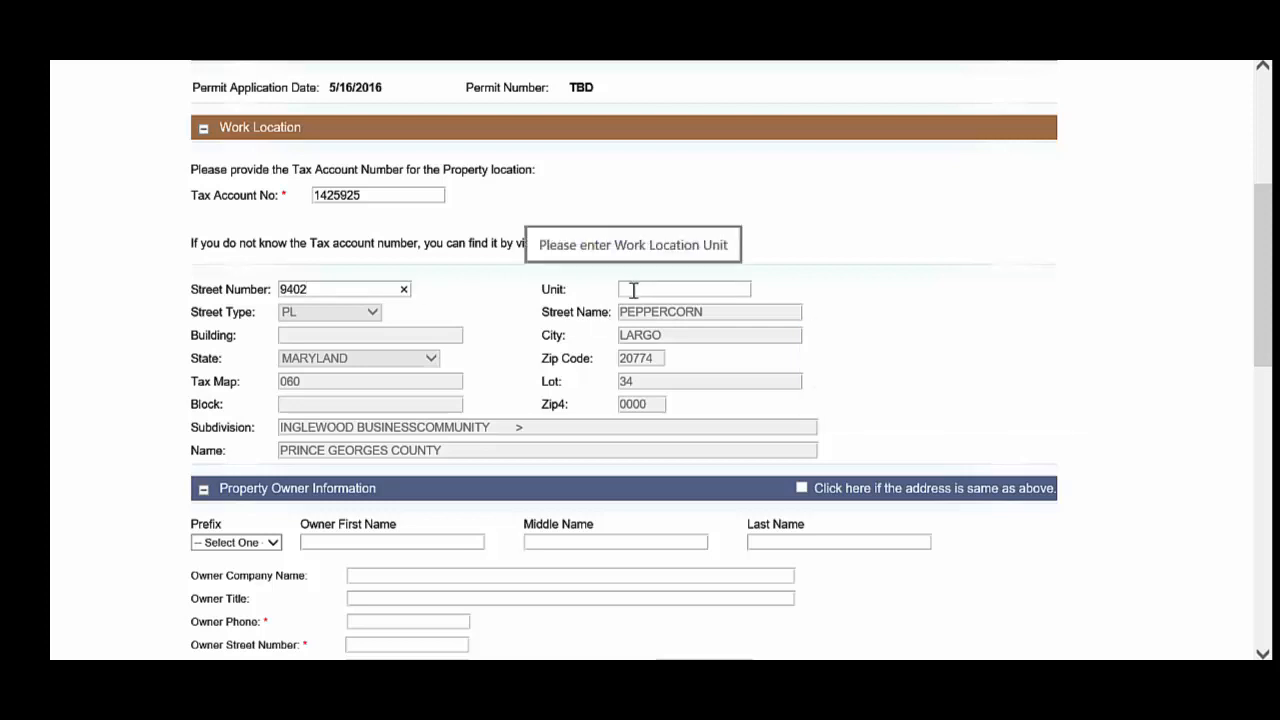
pyautogui.scroll(-3)
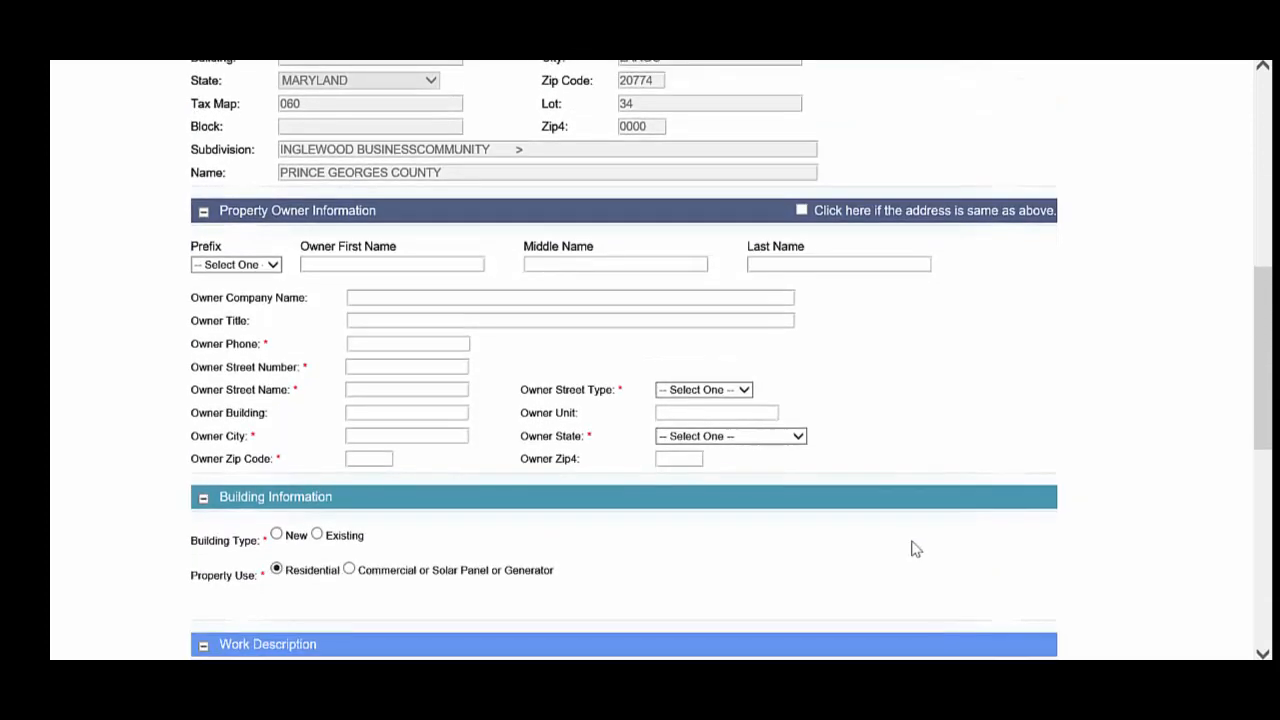
pyautogui.moveTo(368, 254)
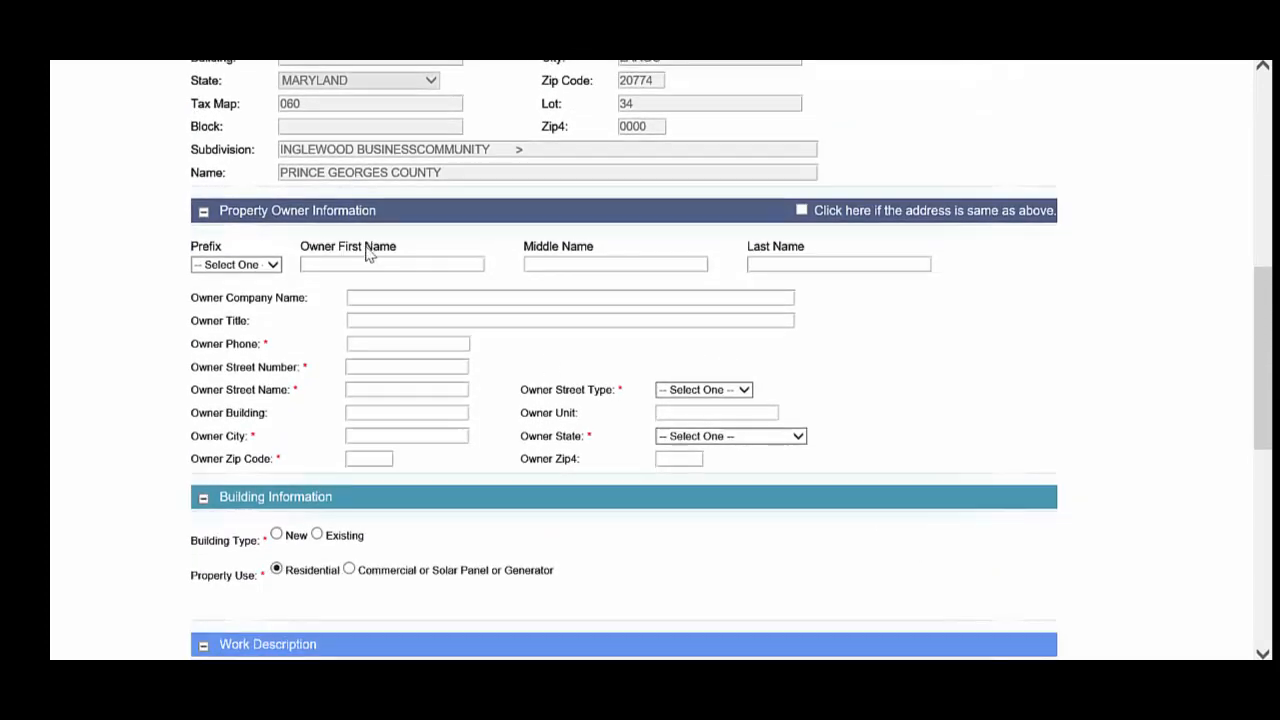
pyautogui.moveTo(708, 292)
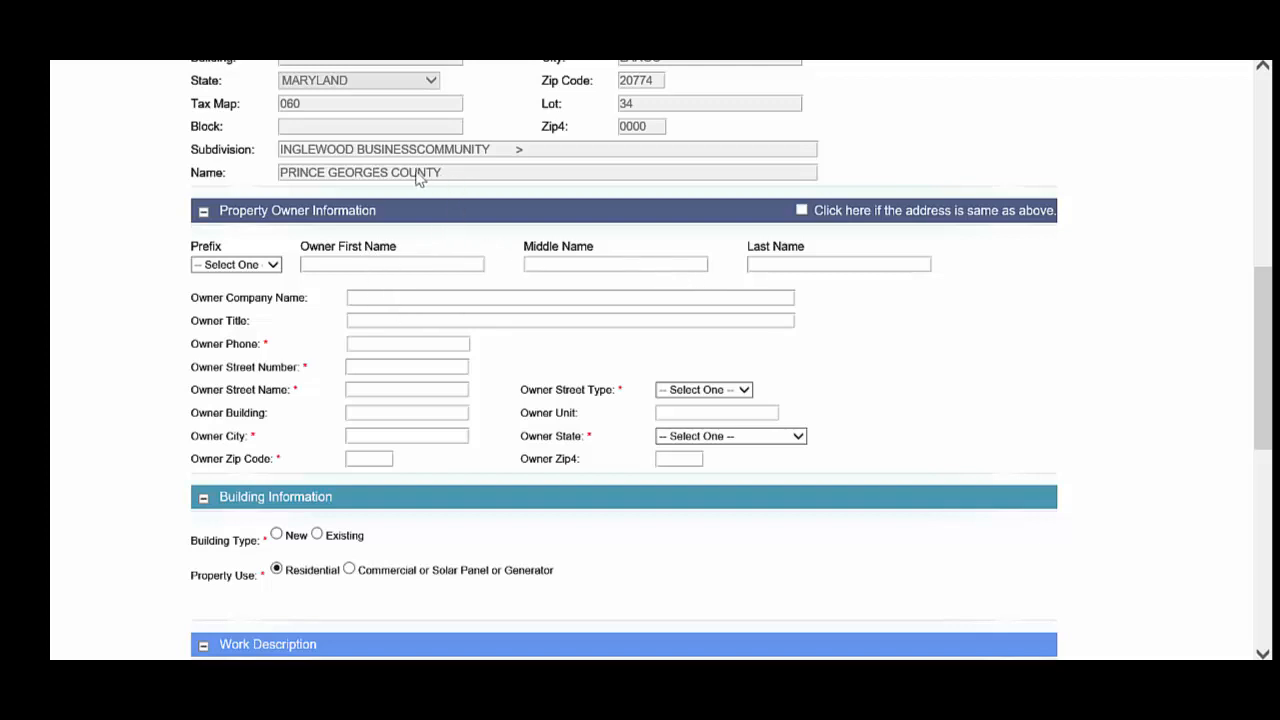
pyautogui.moveTo(440, 182)
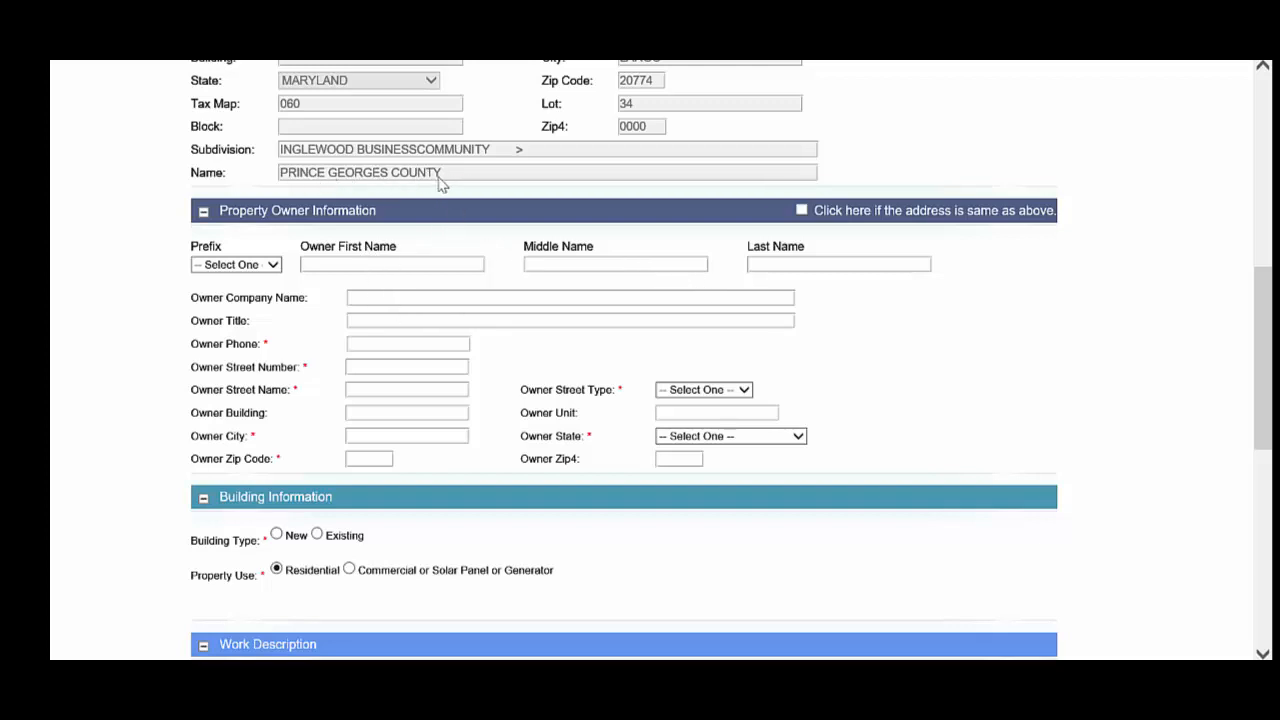
pyautogui.moveTo(612, 228)
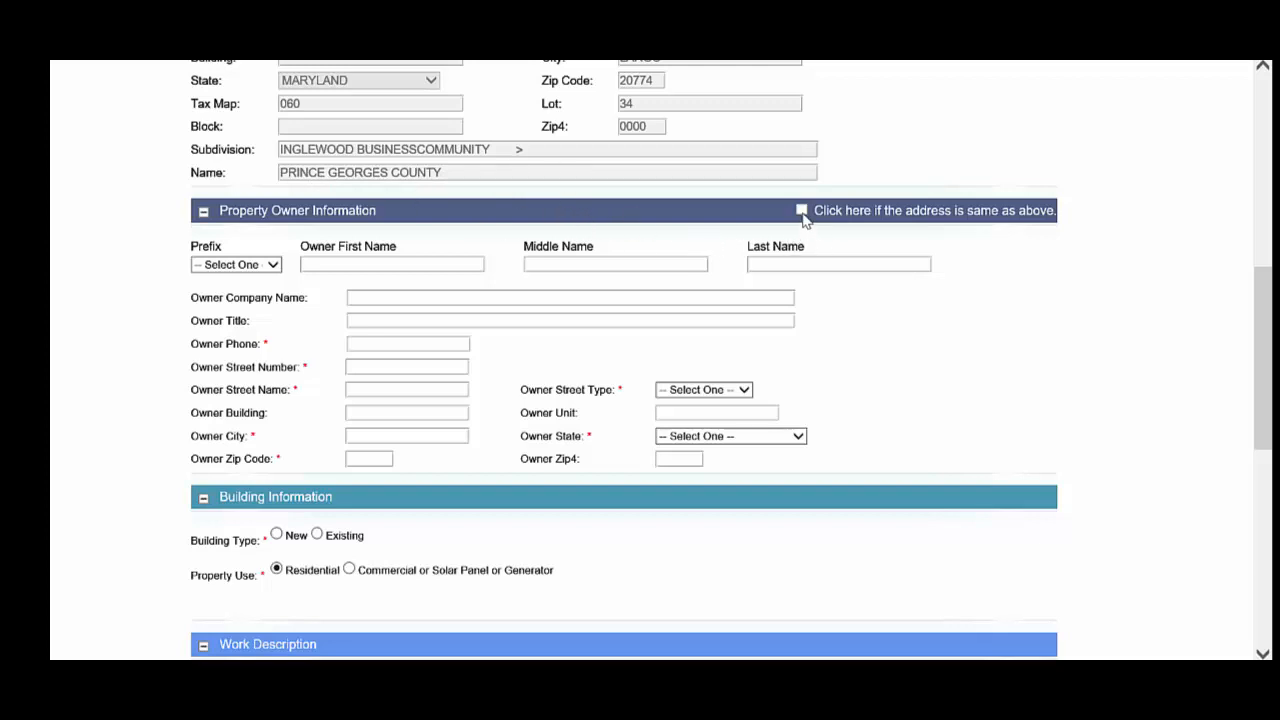
pyautogui.click(800, 210)
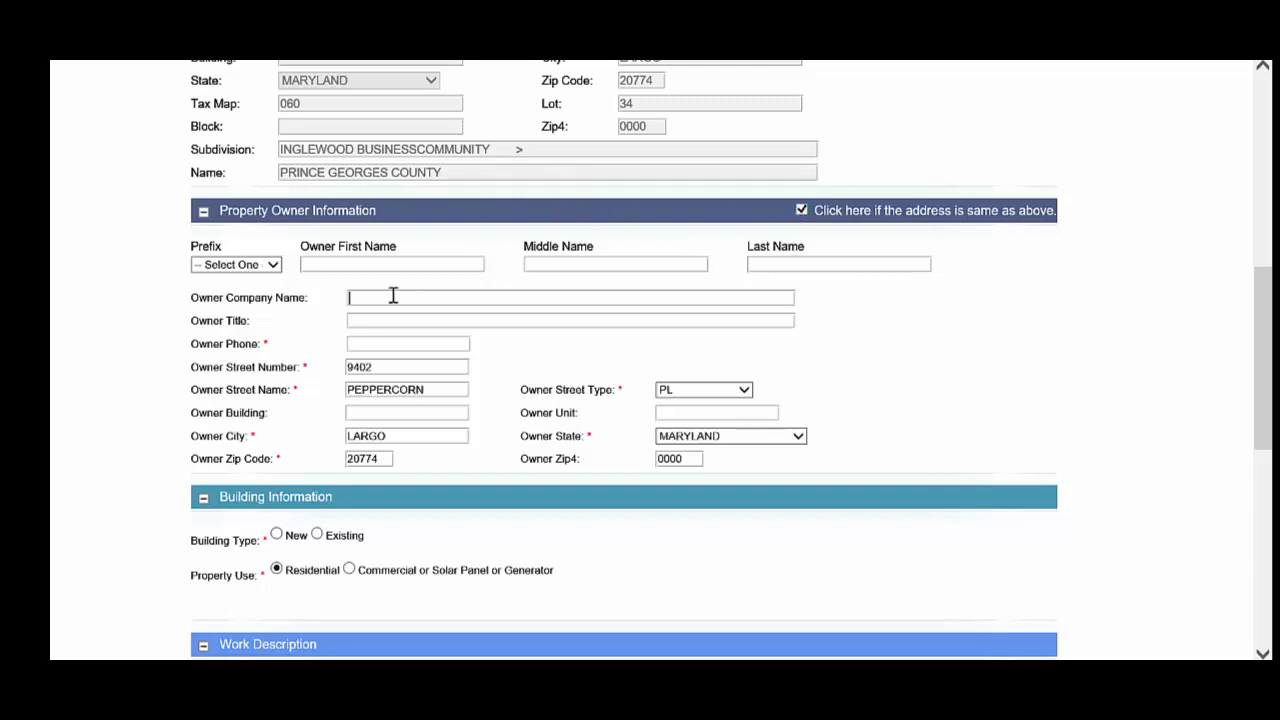
pyautogui.write("Prince George's County")
pyautogui.click(408, 344)
pyautogui.write('301-111-')
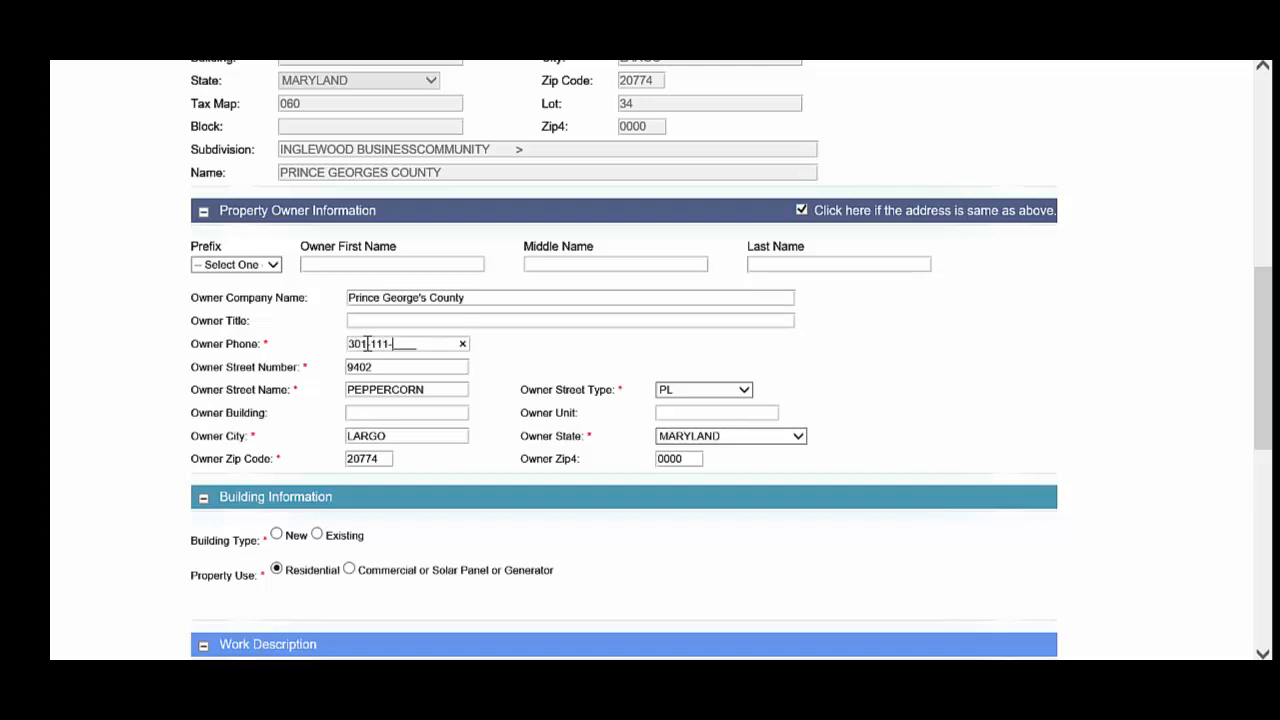
pyautogui.write('1111')
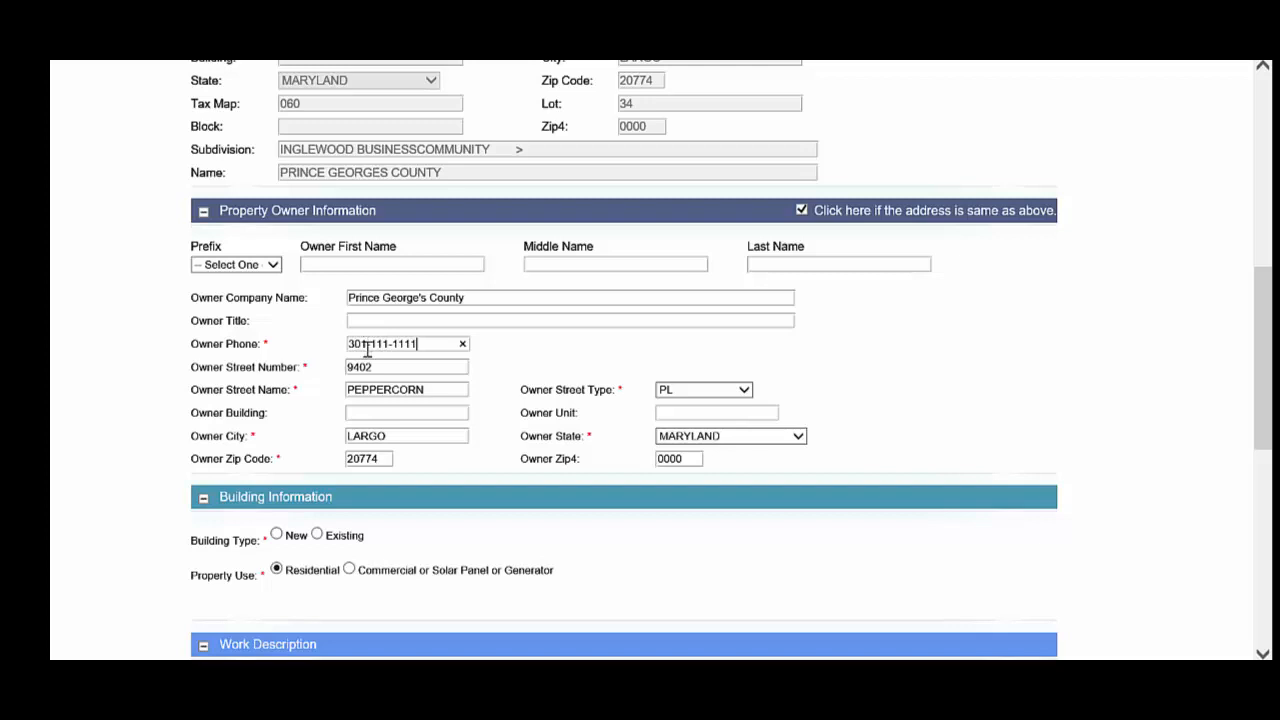
pyautogui.scroll(-3)
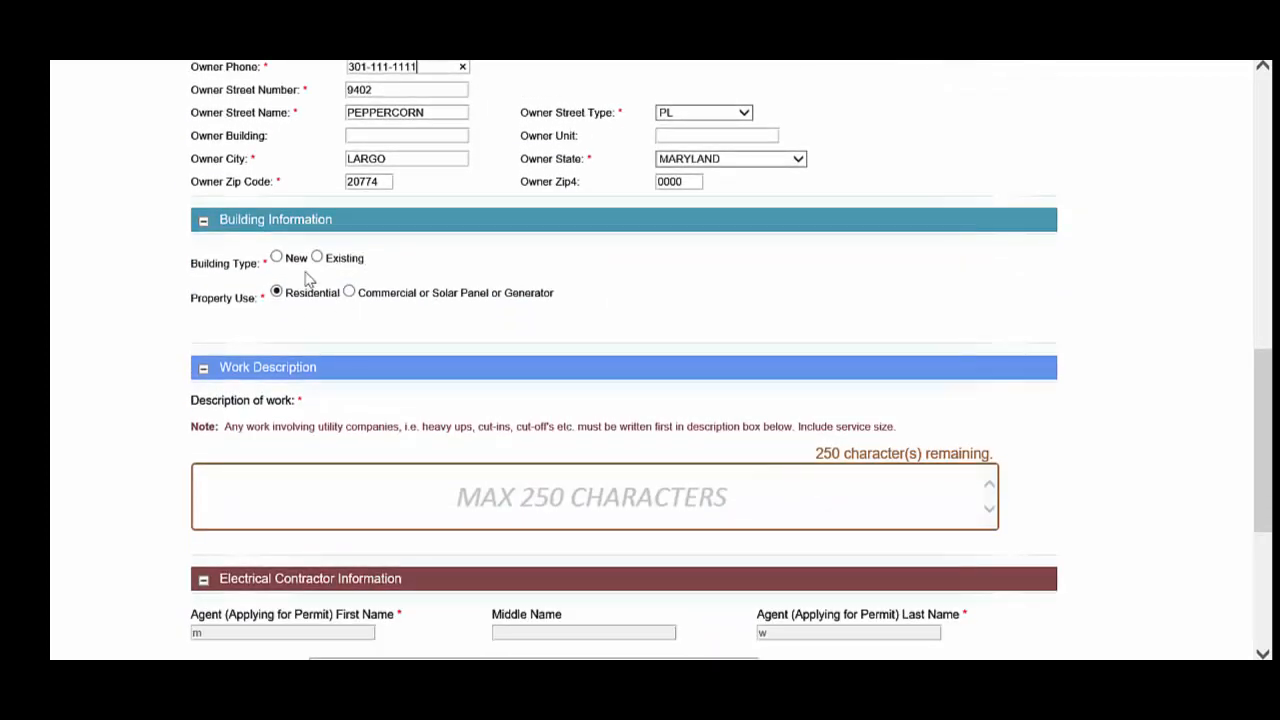
pyautogui.click(276, 256)
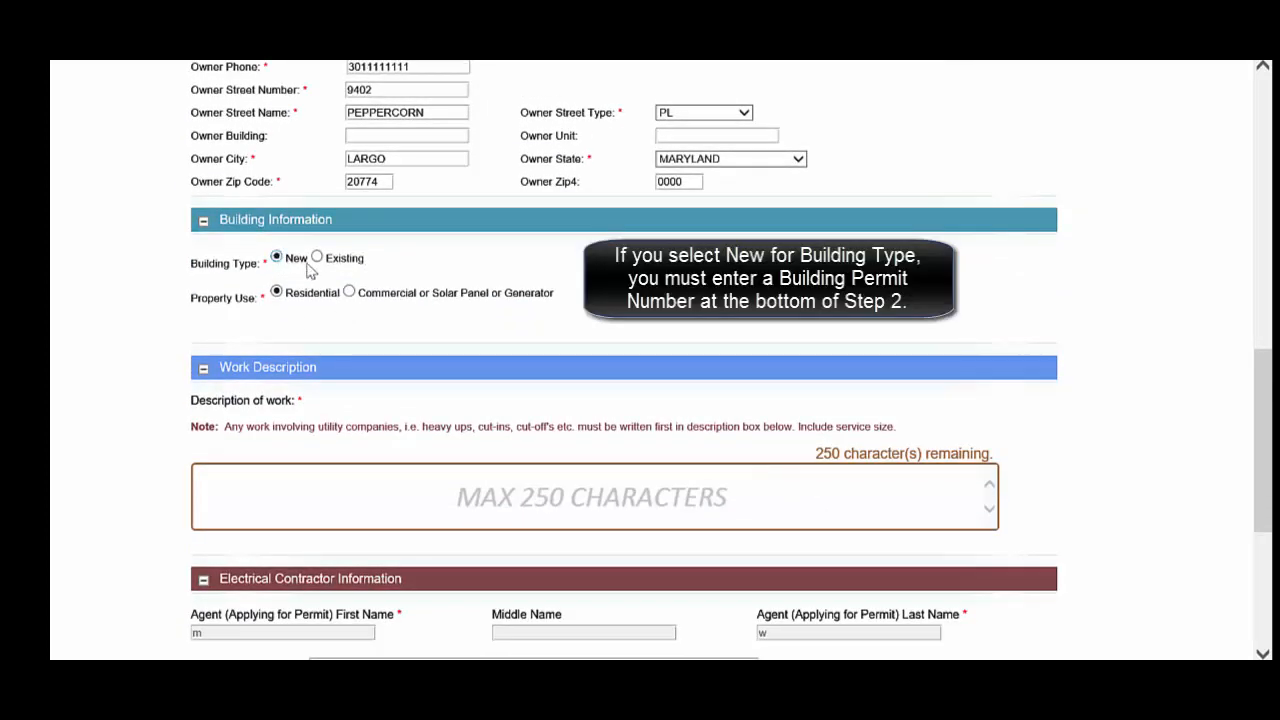
pyautogui.moveTo(300, 310)
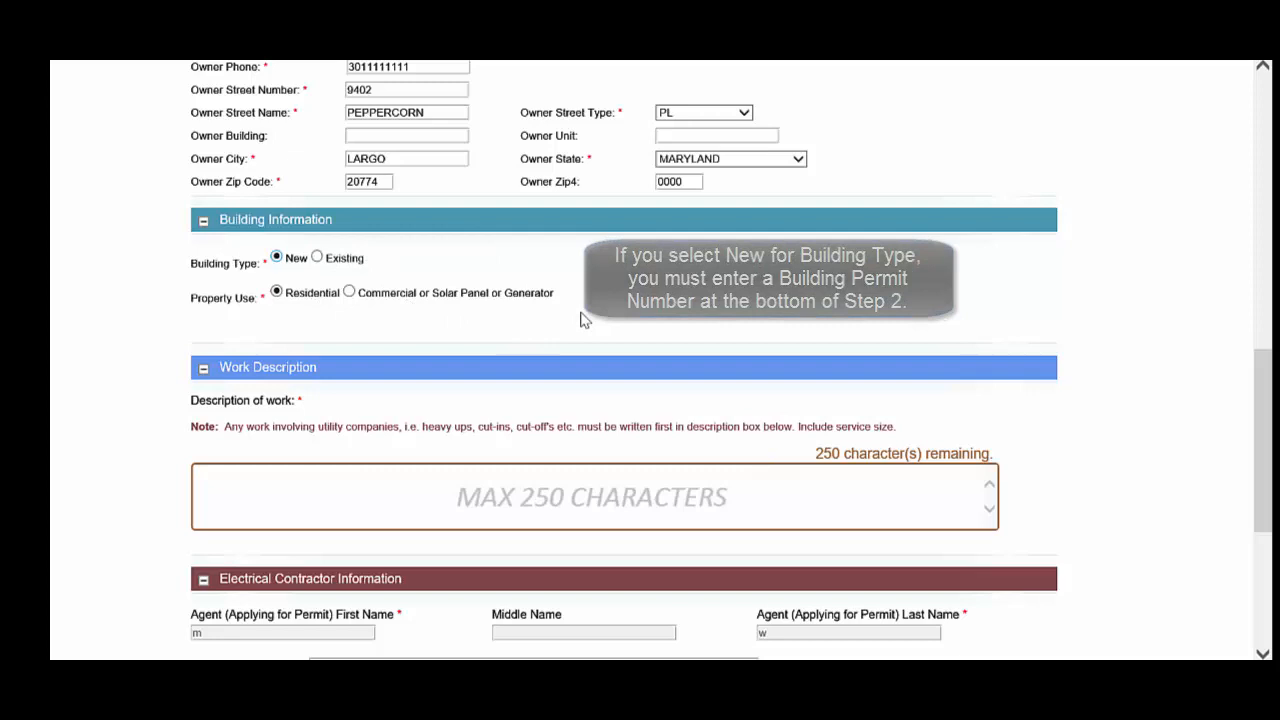
pyautogui.moveTo(442, 324)
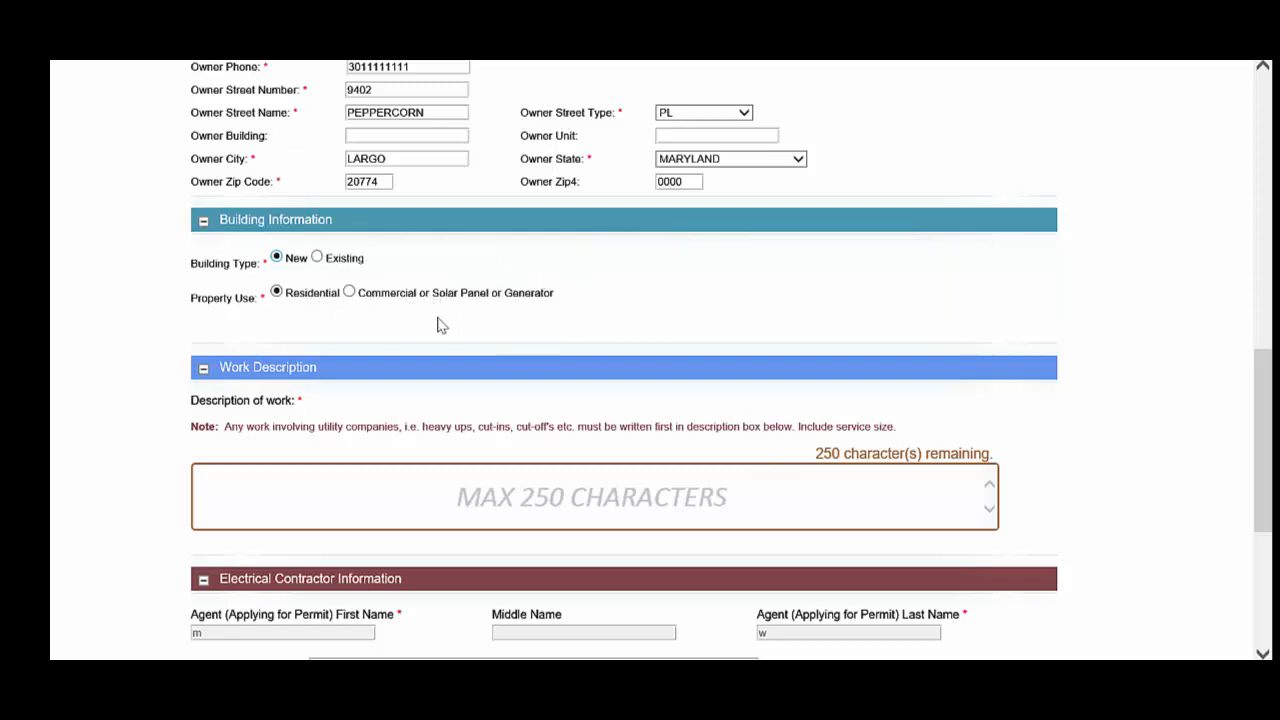
pyautogui.moveTo(424, 292)
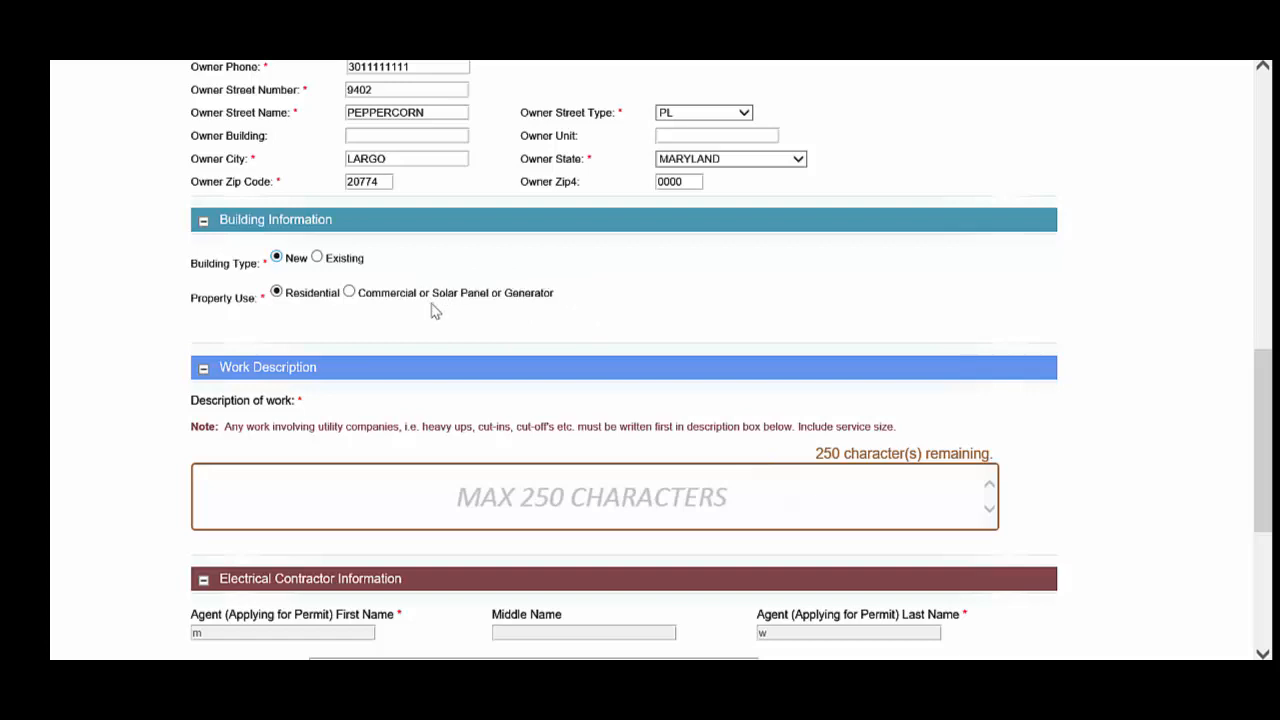
pyautogui.moveTo(460, 308)
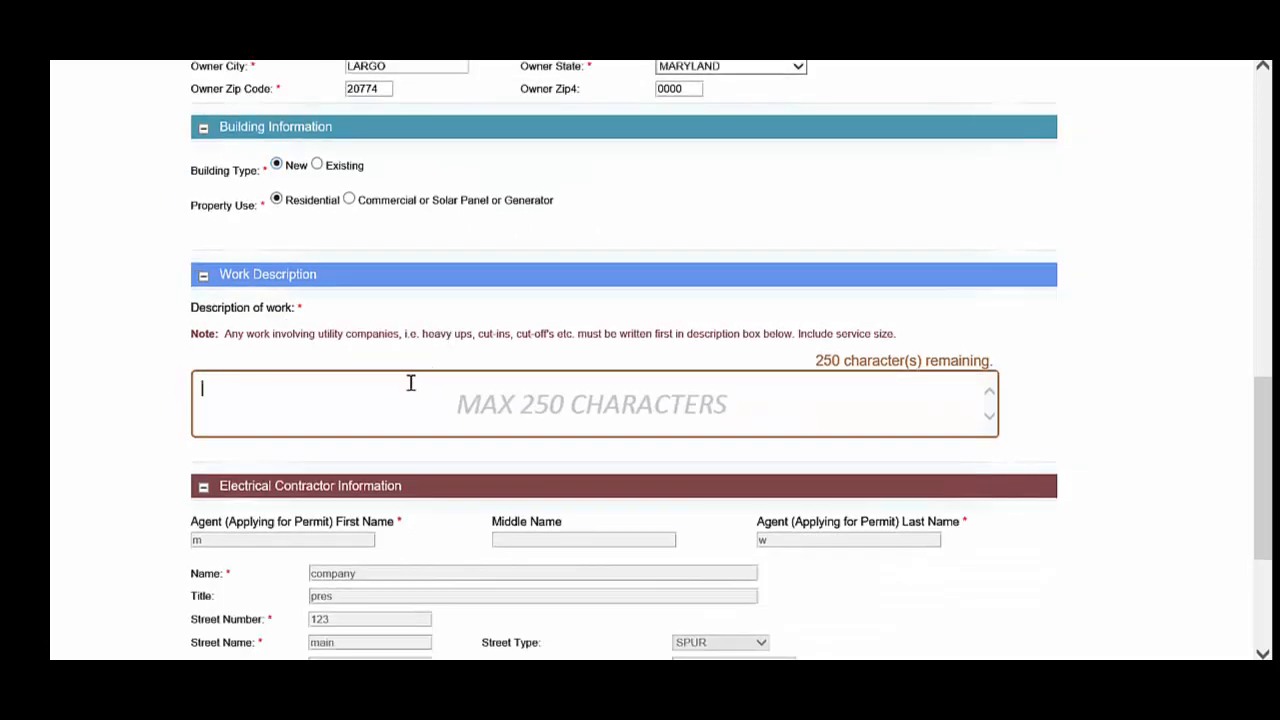
pyautogui.moveTo(276, 364)
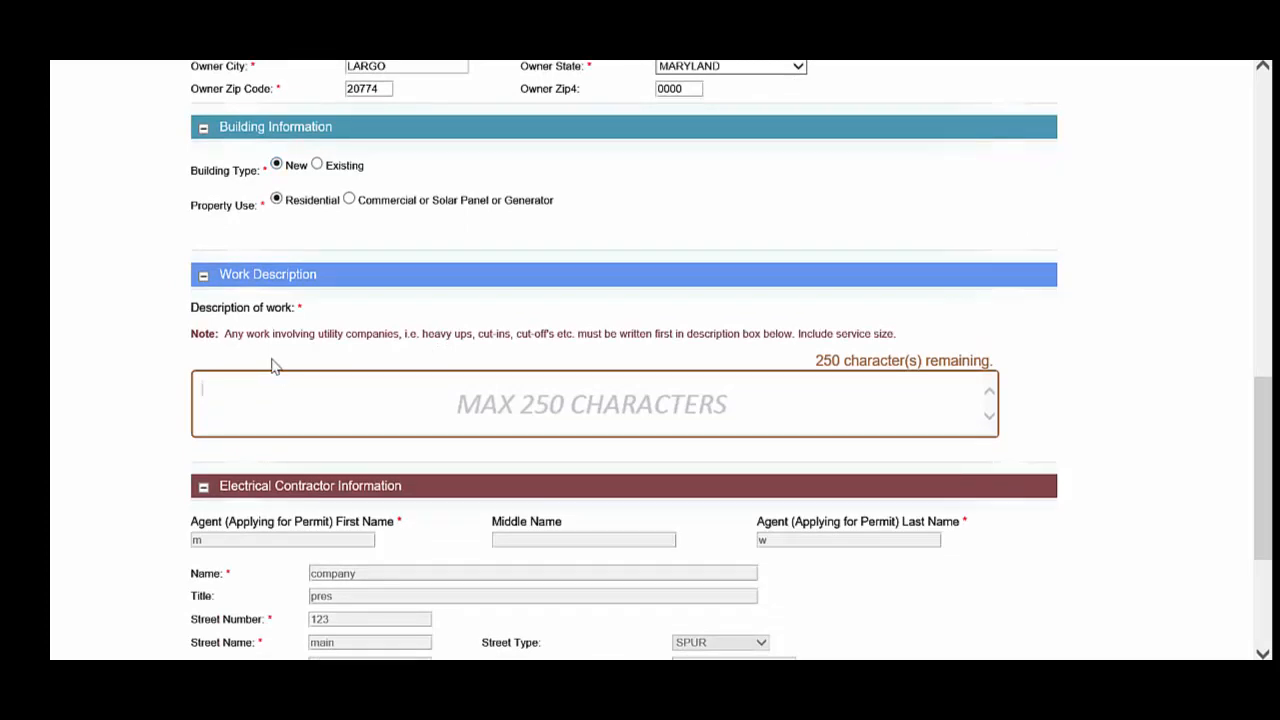
pyautogui.moveTo(424, 332)
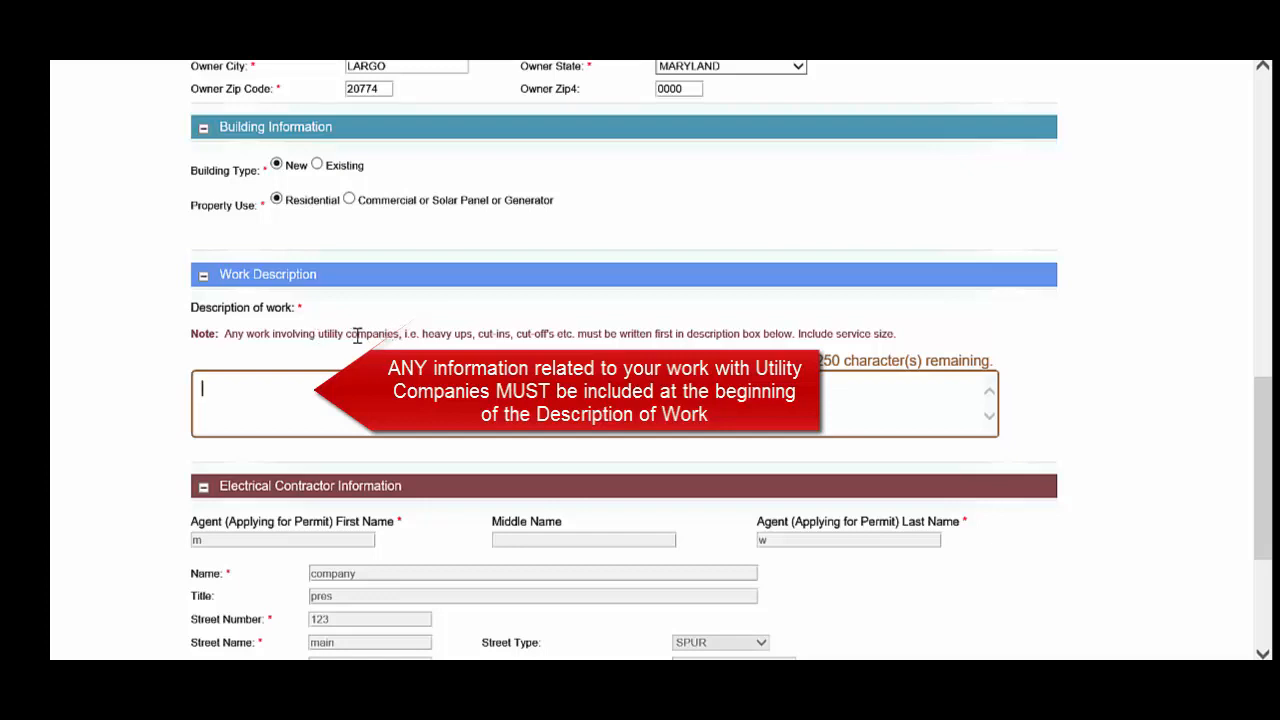
pyautogui.moveTo(244, 404)
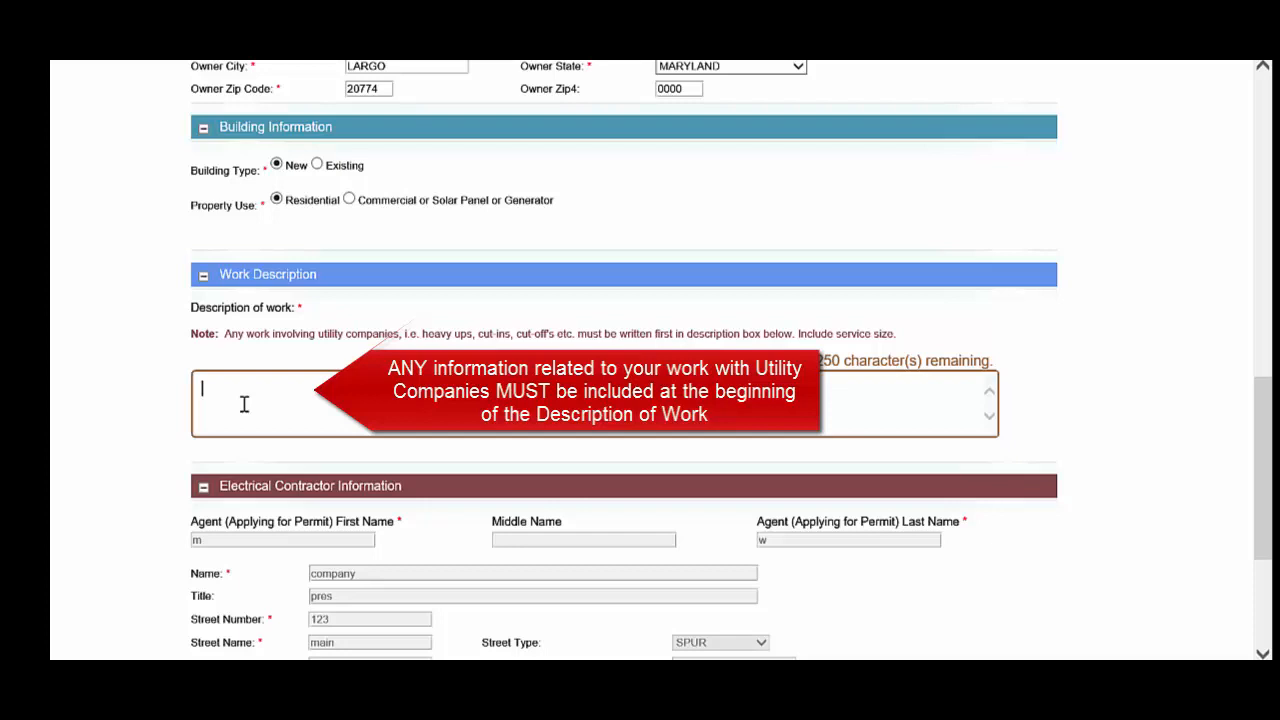
# Step: Fill the Description of work with 'Enter detailed work description here'
pyautogui.write('Enter detailed')
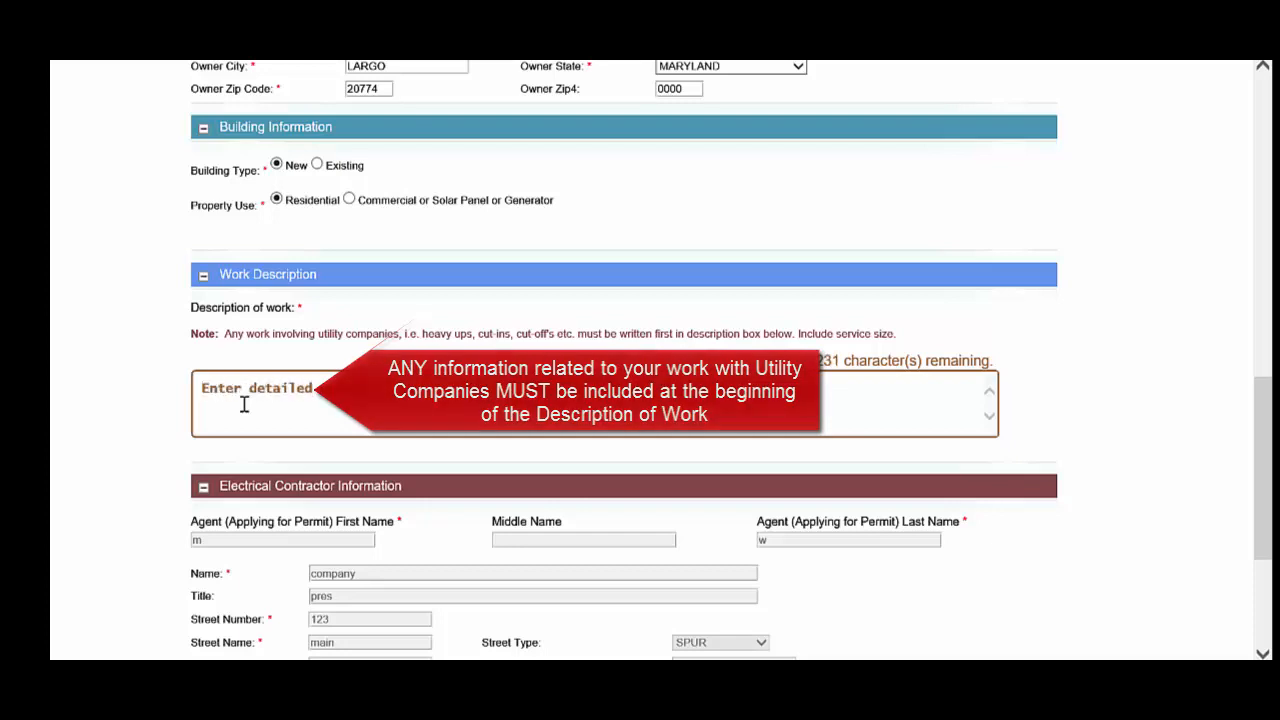
pyautogui.write('Enter detailed work description here')
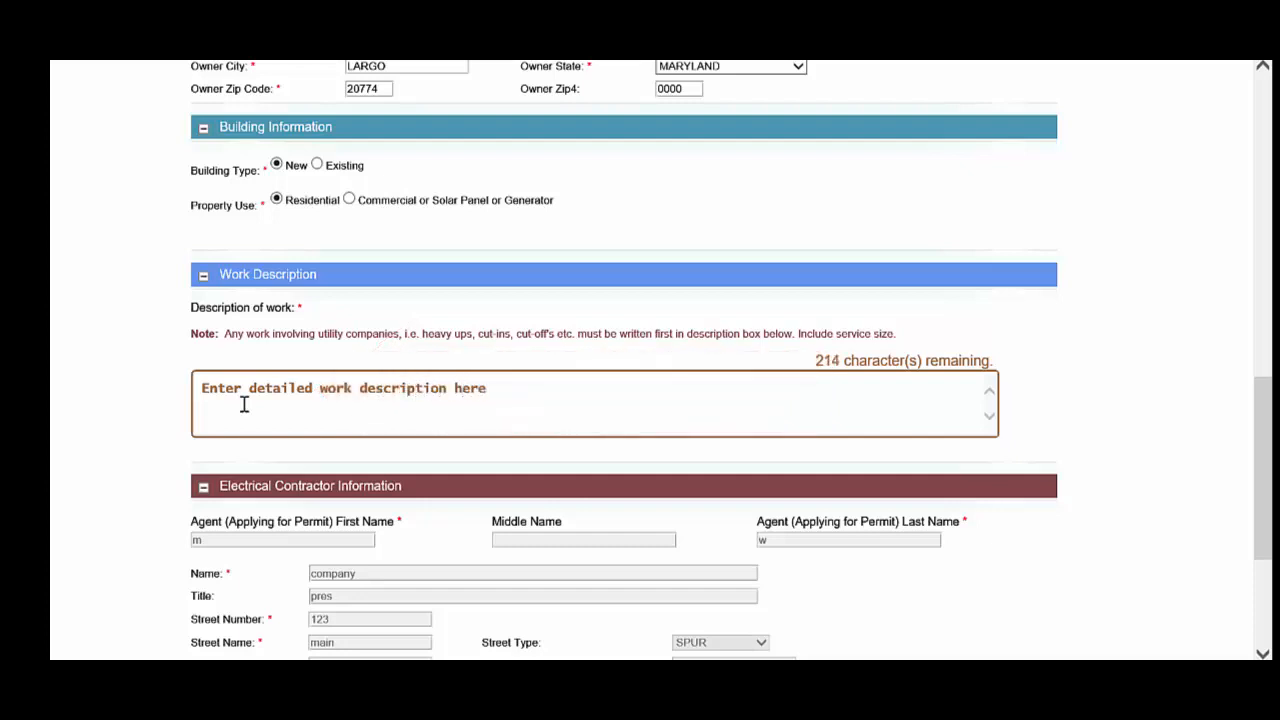
pyautogui.scroll(-3)
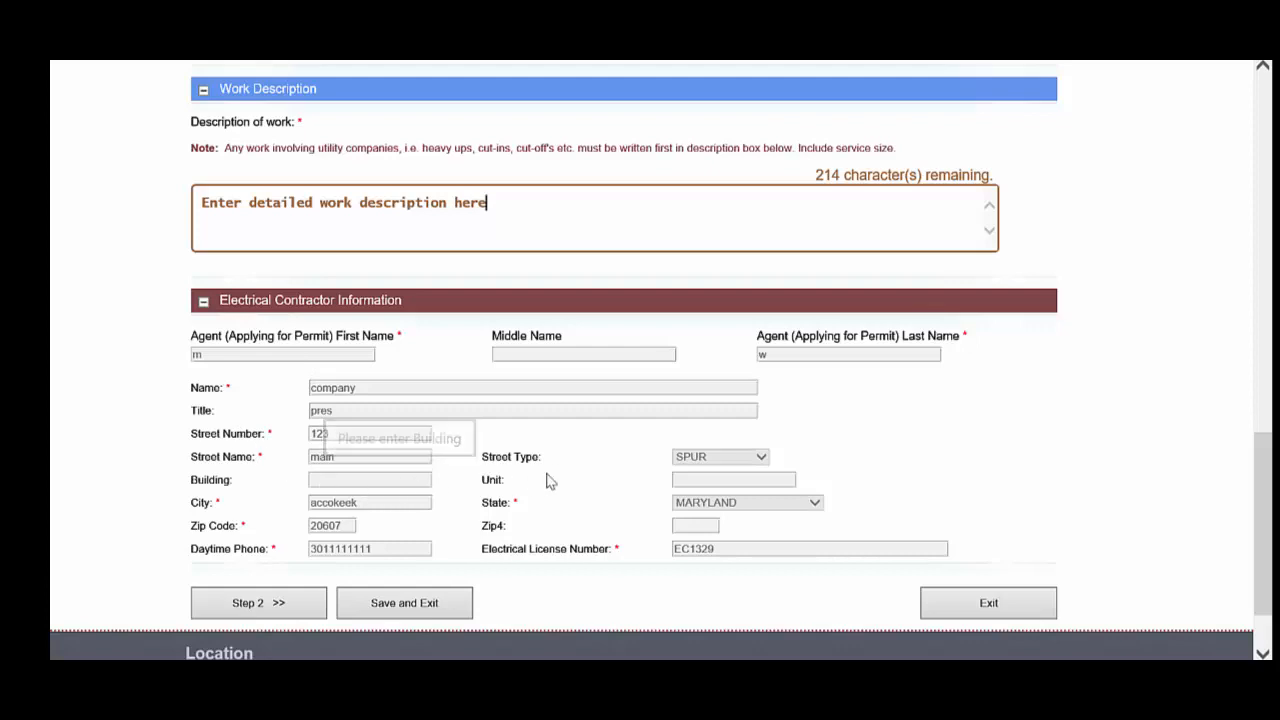
pyautogui.scroll(3)
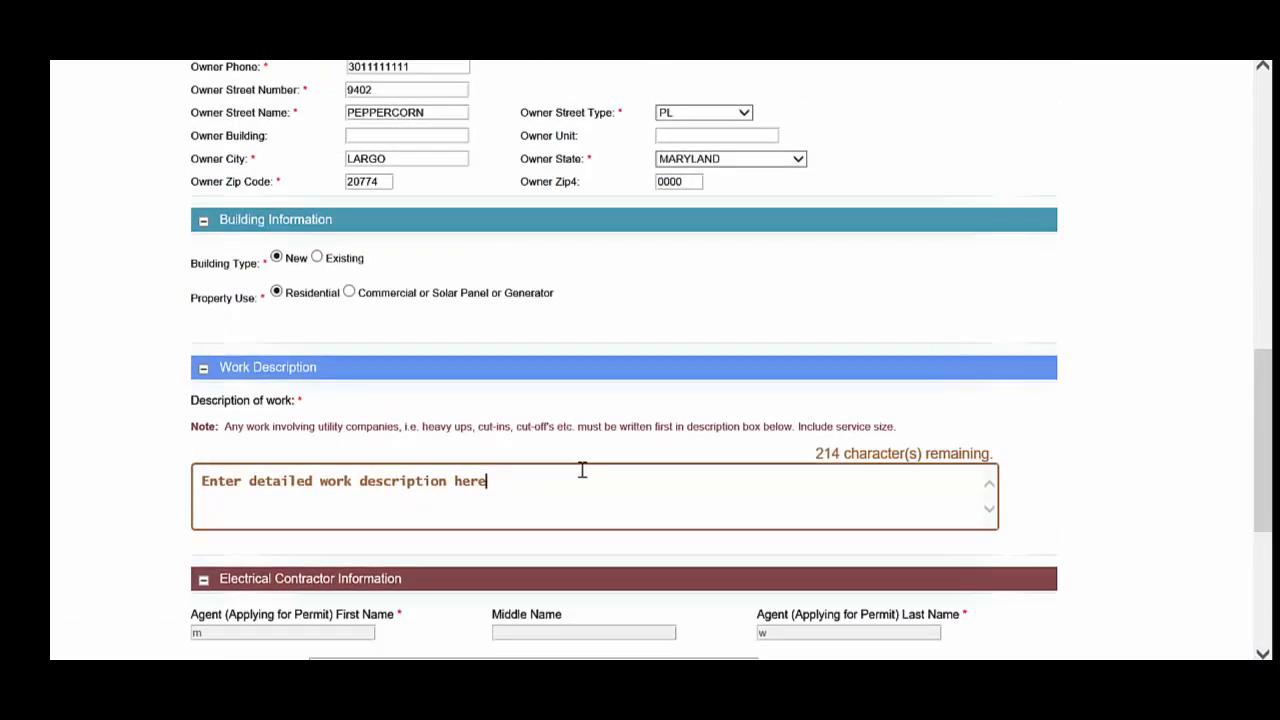
pyautogui.scroll(-3)
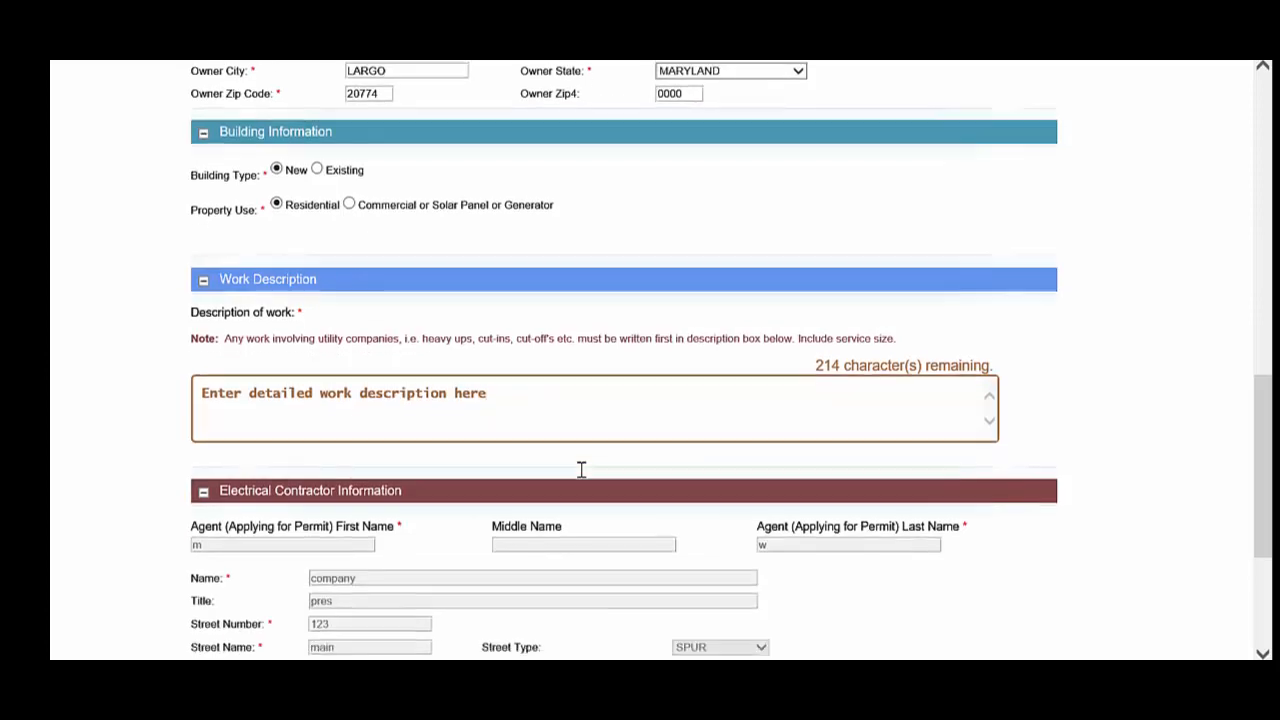
# Step: Continue to step 2 and bring the Special Items and Yes/No checklists into view
pyautogui.scroll(-3)
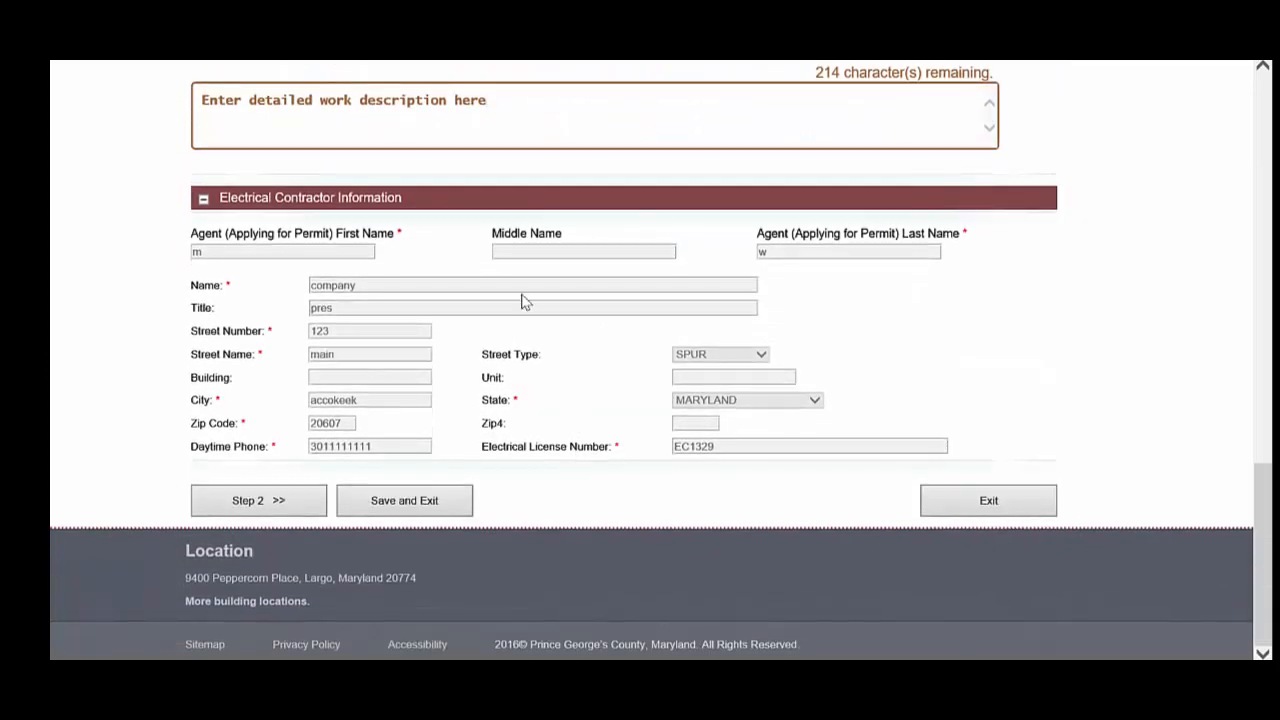
pyautogui.moveTo(508, 252)
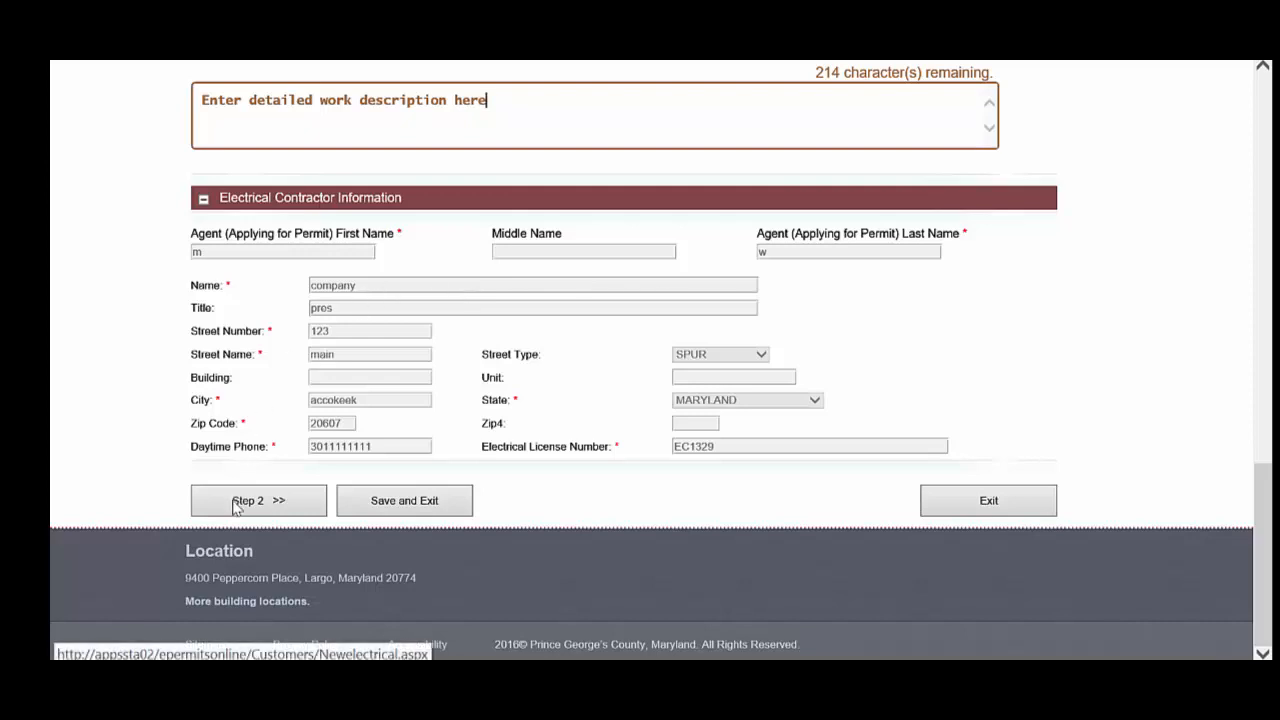
pyautogui.moveTo(388, 552)
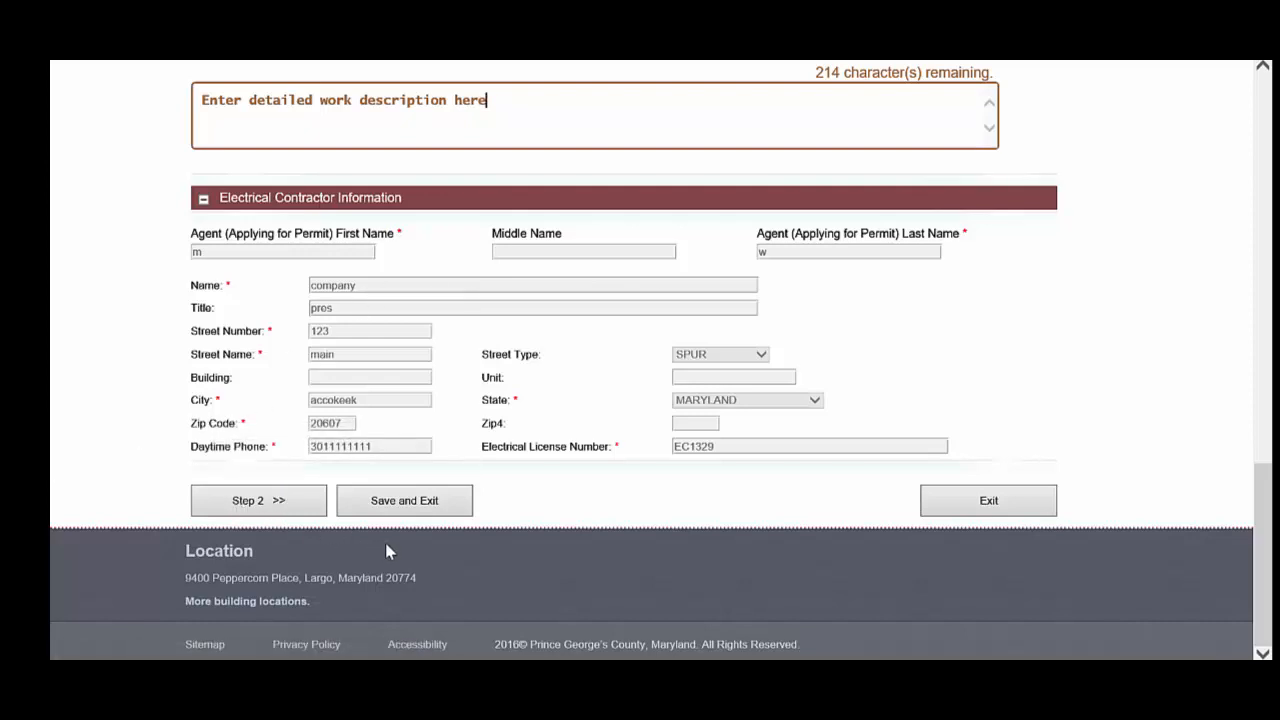
pyautogui.moveTo(424, 536)
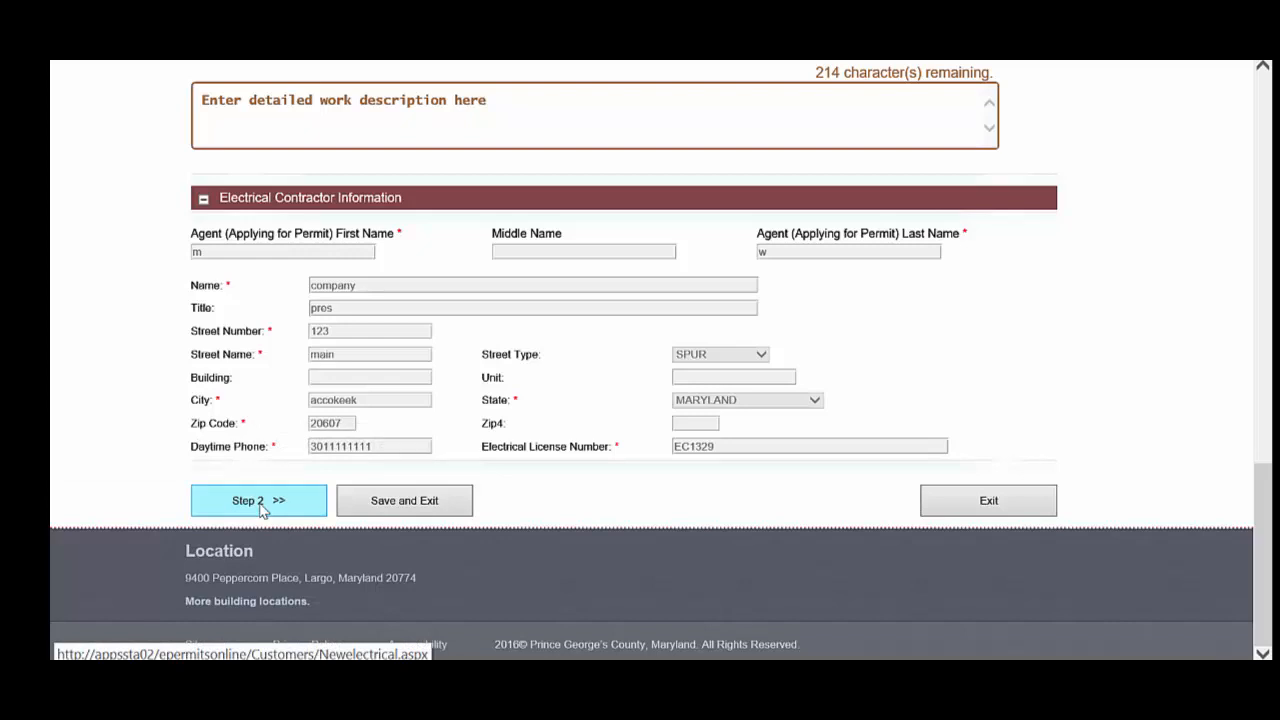
pyautogui.click(258, 500)
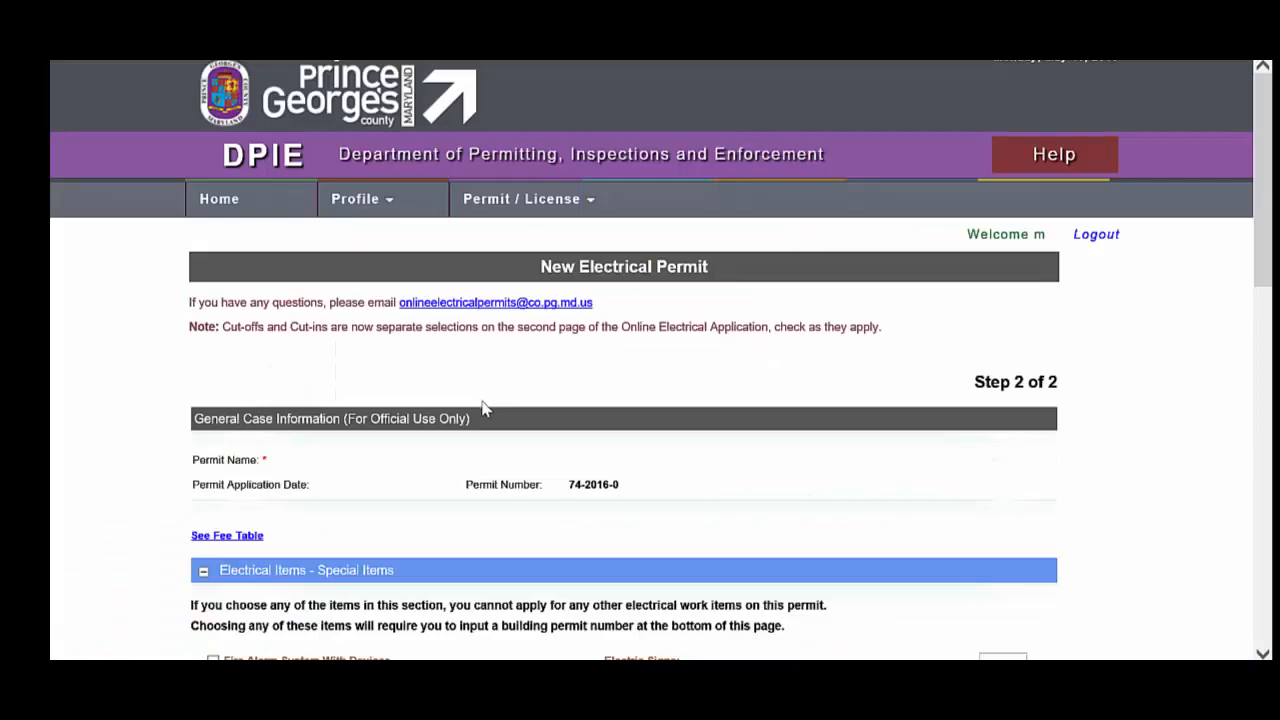
pyautogui.moveTo(436, 520)
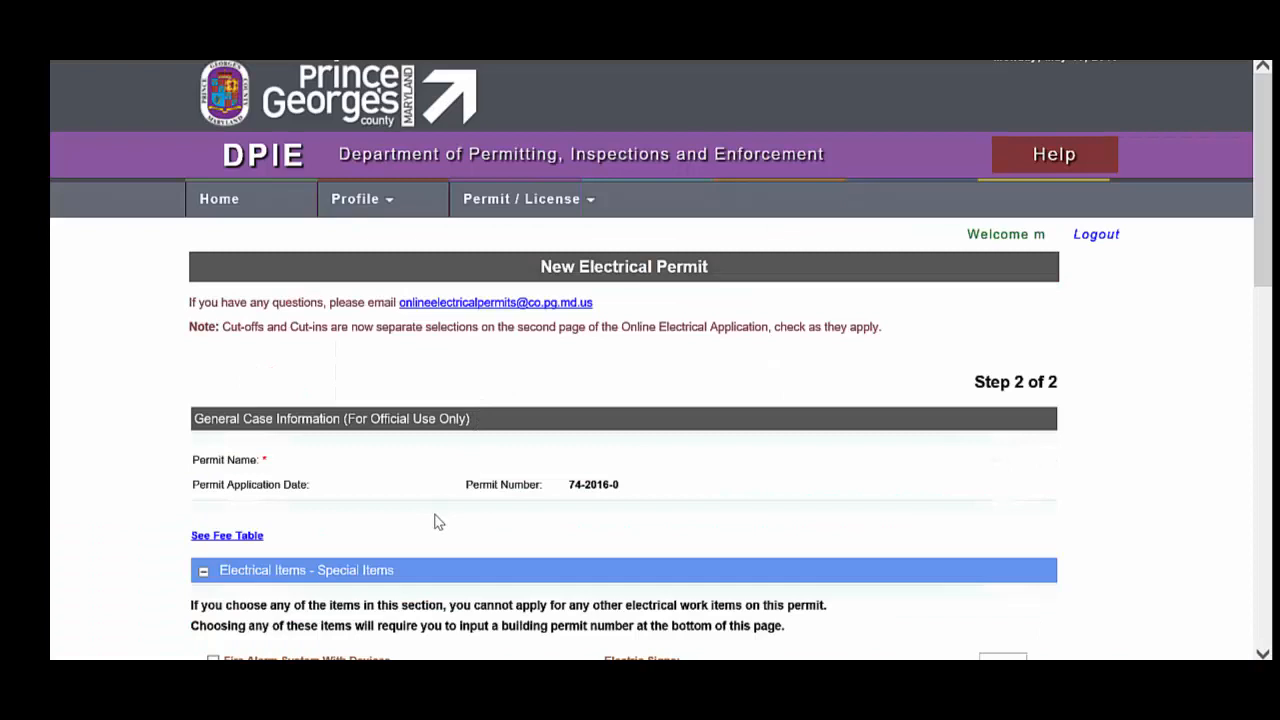
pyautogui.scroll(-3)
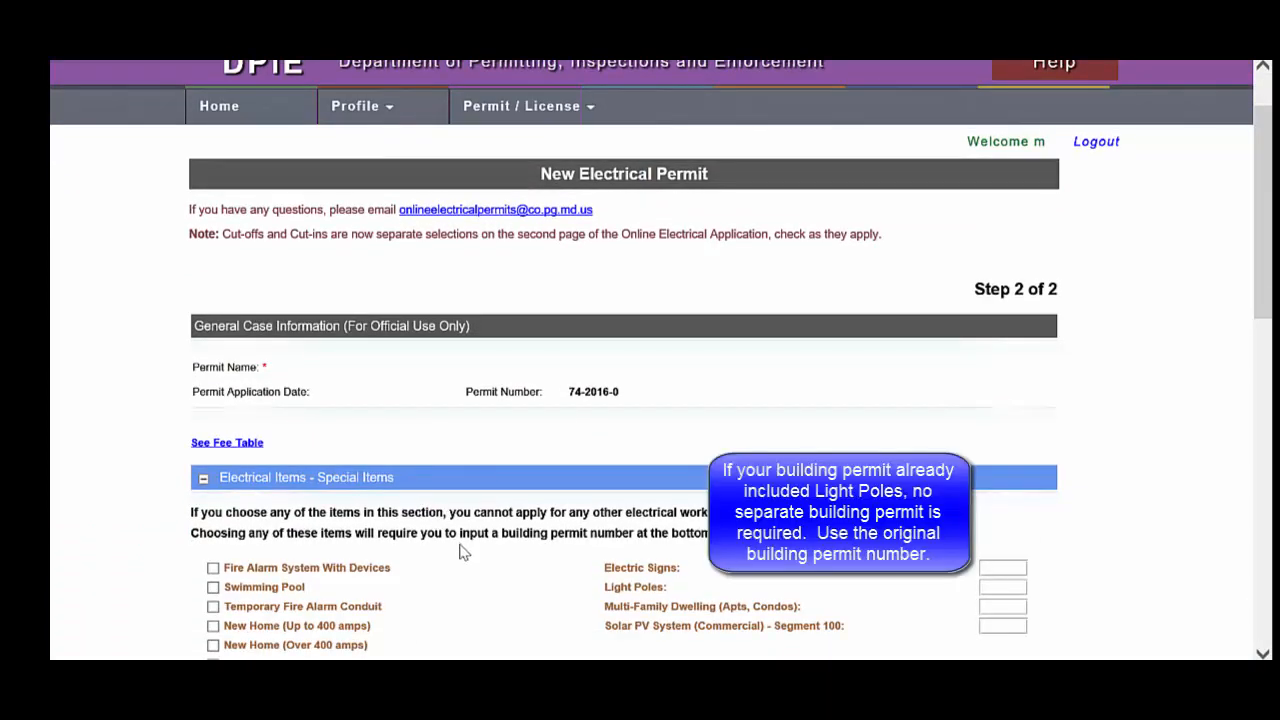
pyautogui.scroll(-3)
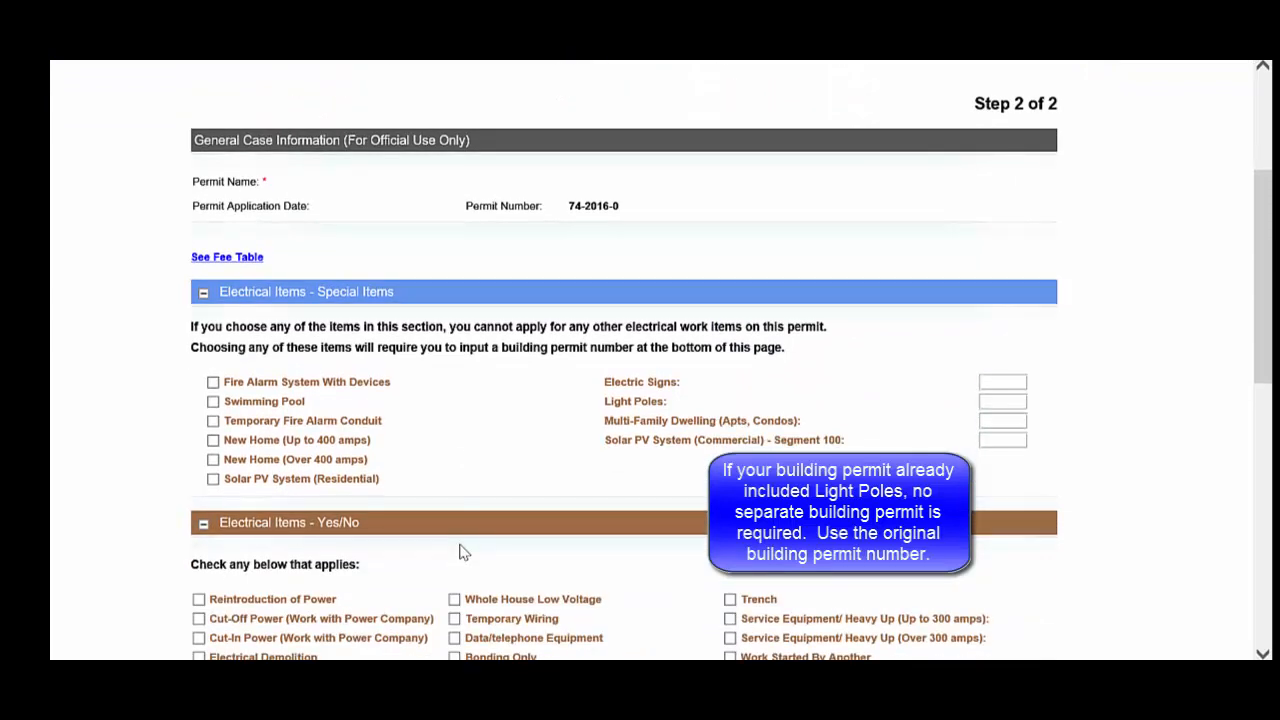
pyautogui.scroll(-3)
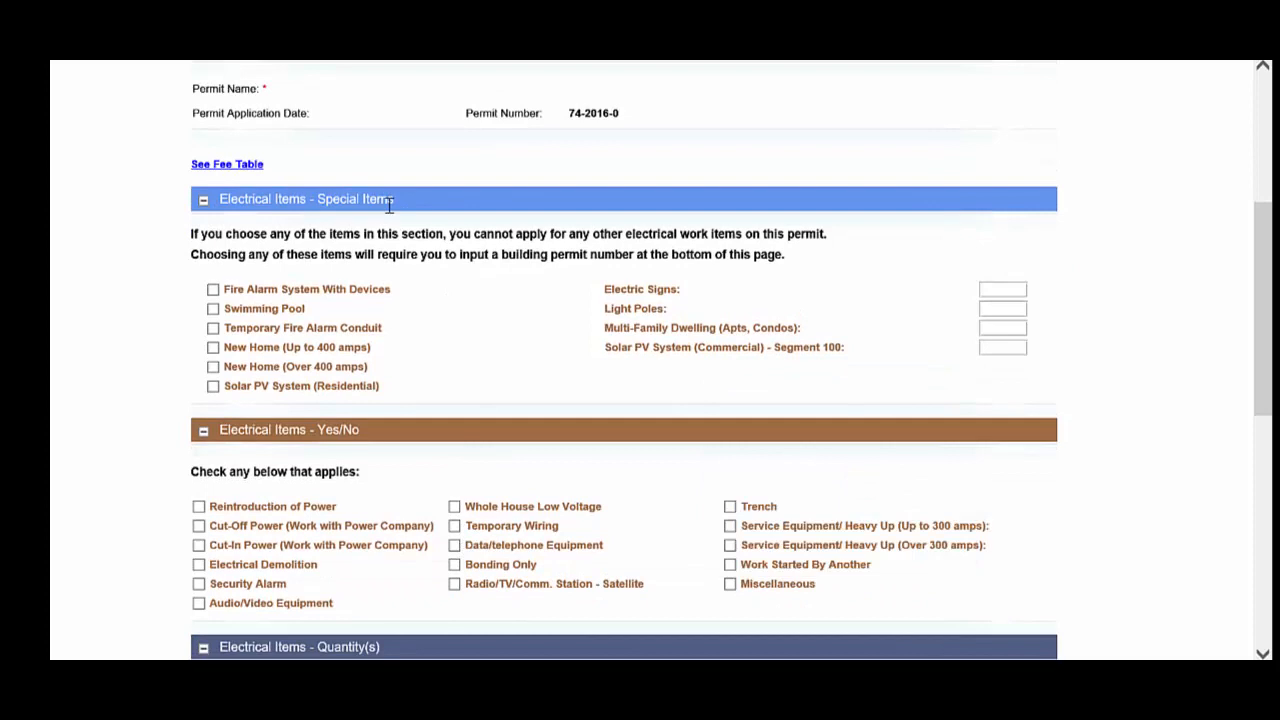
pyautogui.moveTo(452, 304)
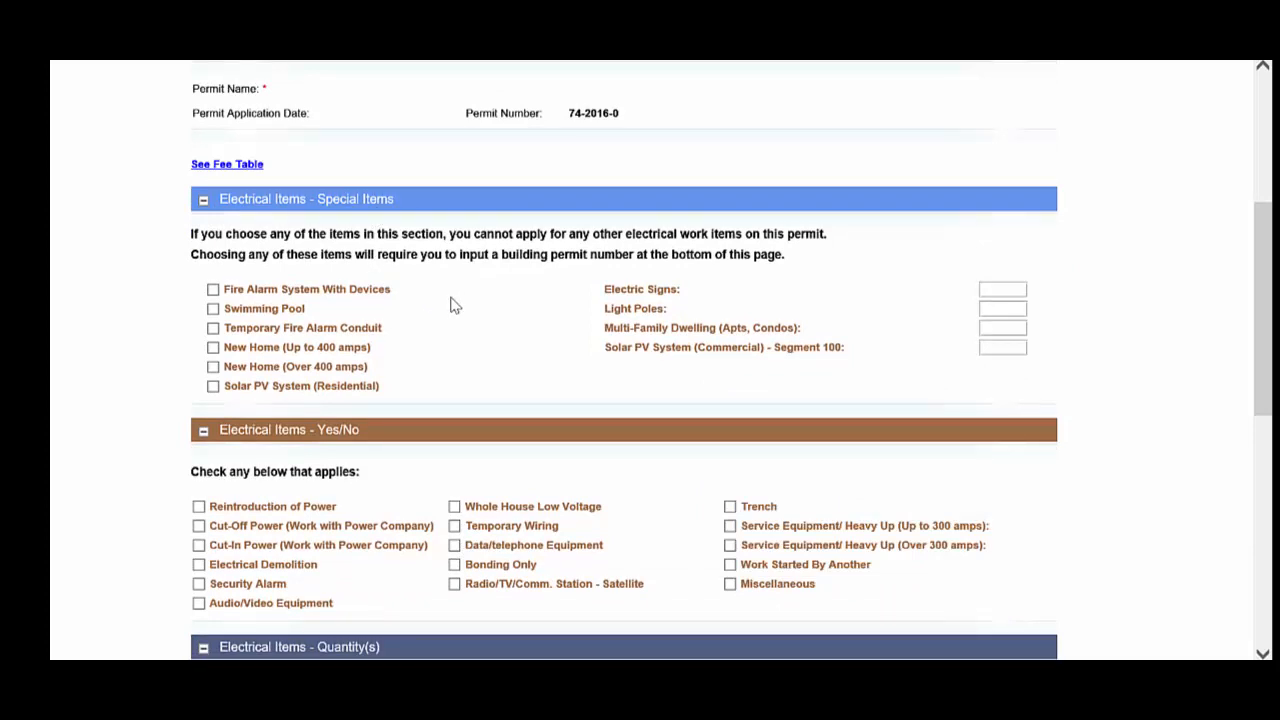
pyautogui.moveTo(336, 280)
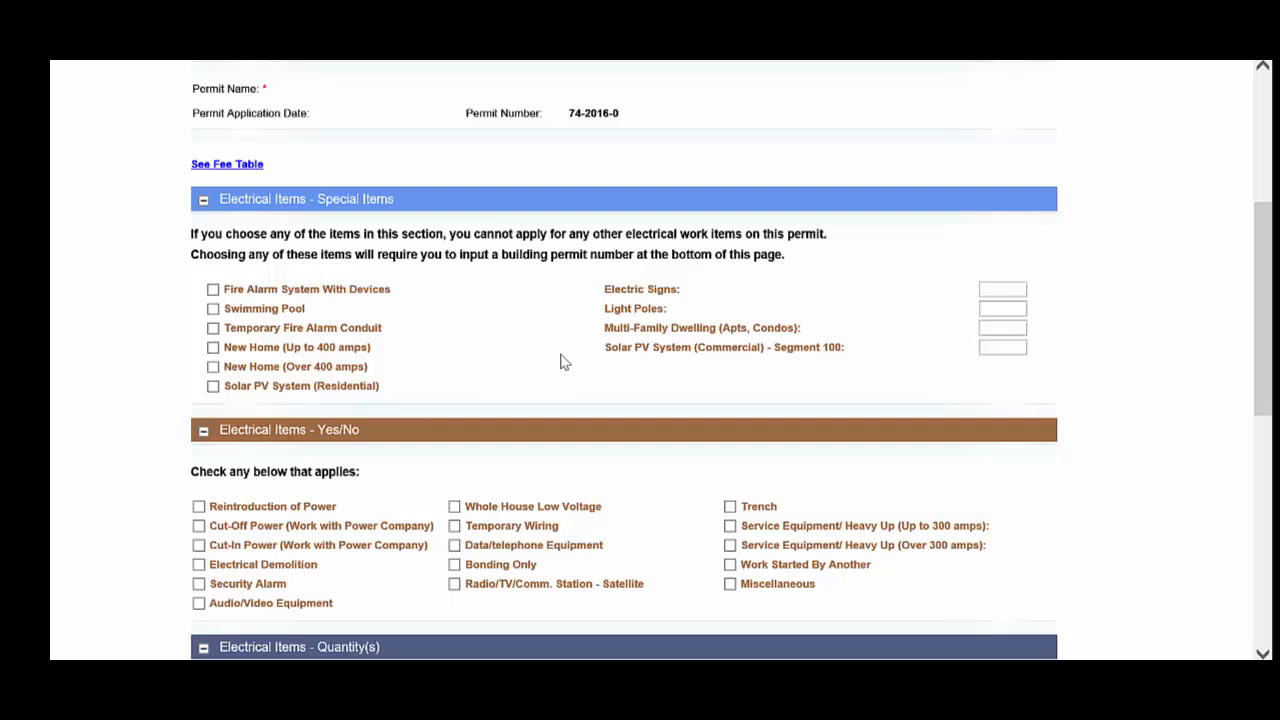
pyautogui.moveTo(438, 432)
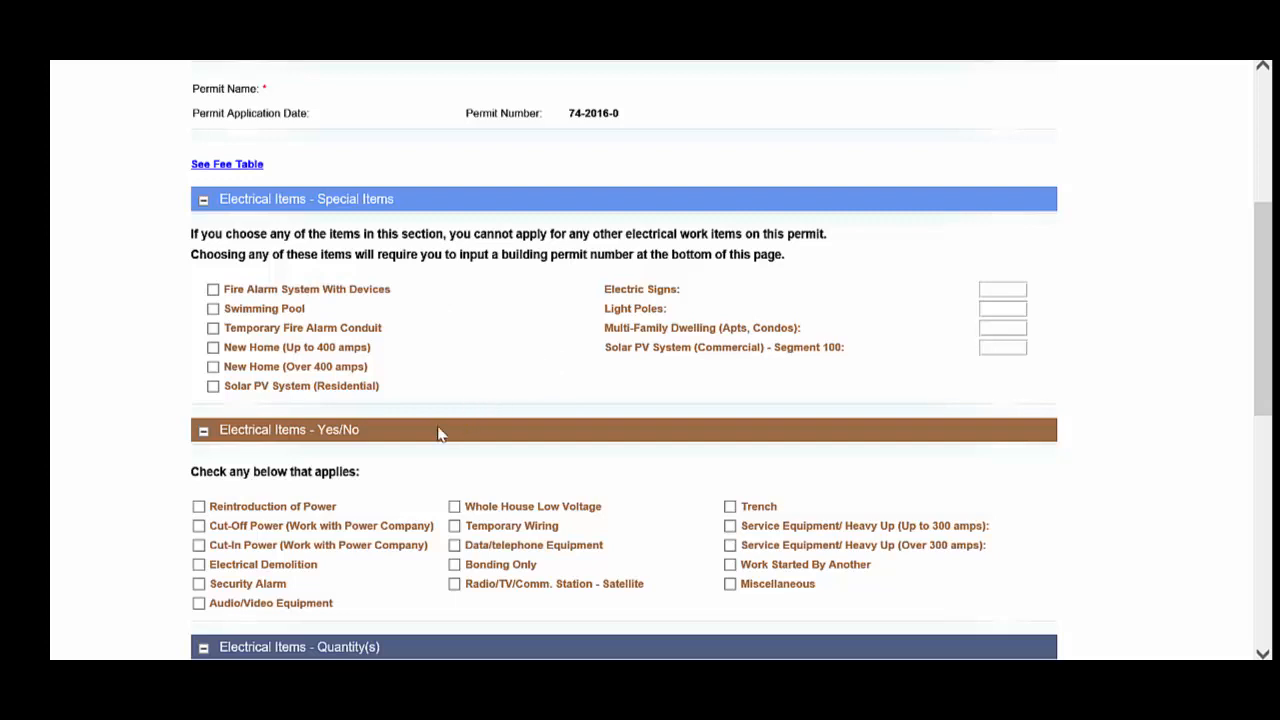
pyautogui.moveTo(384, 644)
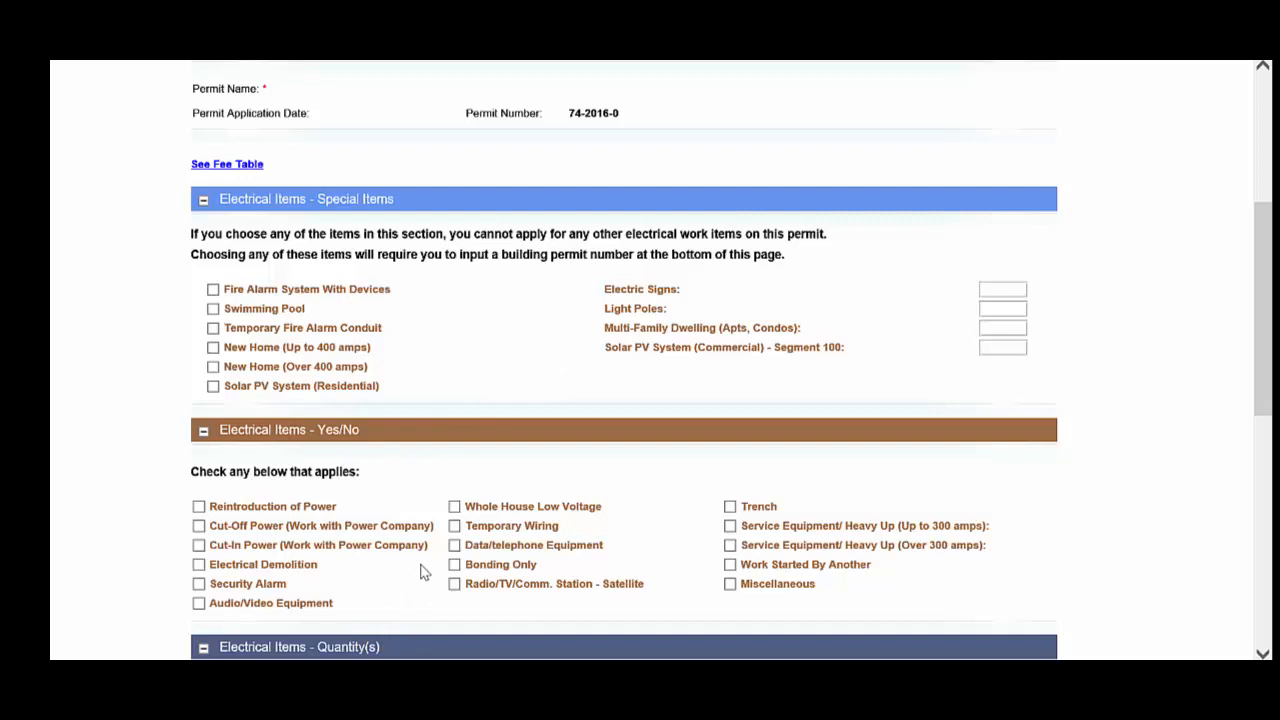
pyautogui.moveTo(392, 498)
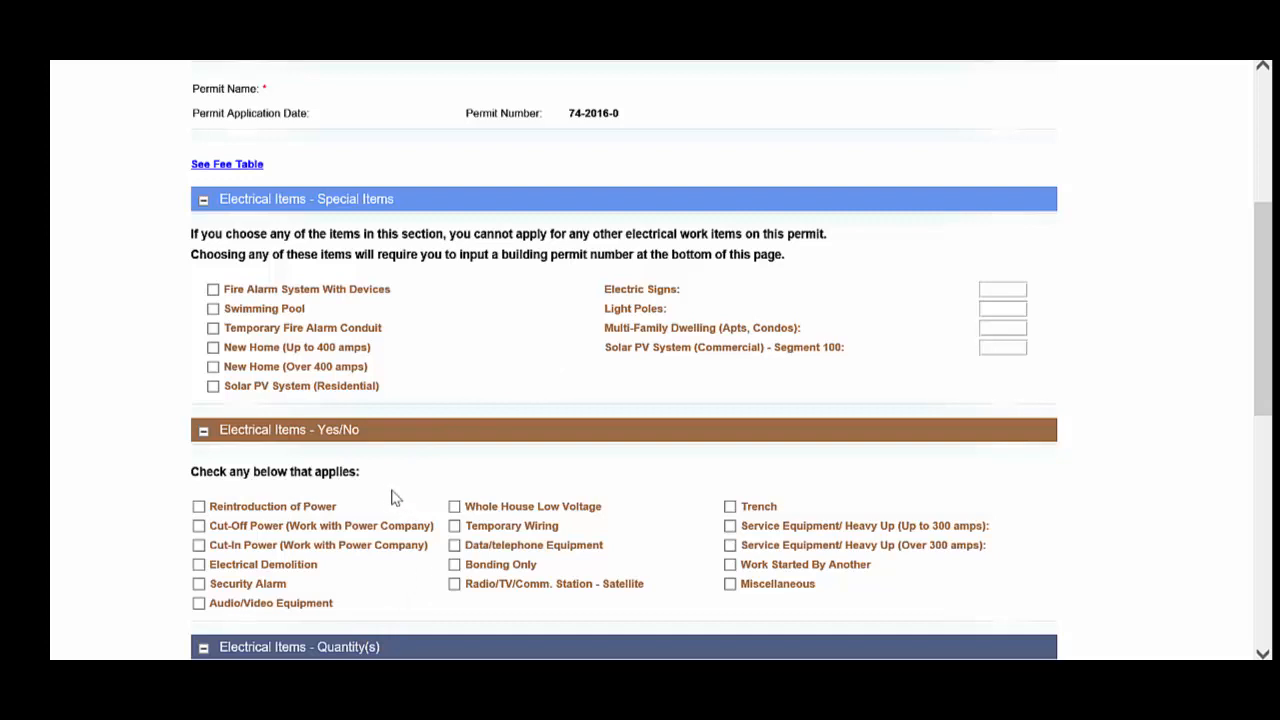
pyautogui.moveTo(344, 552)
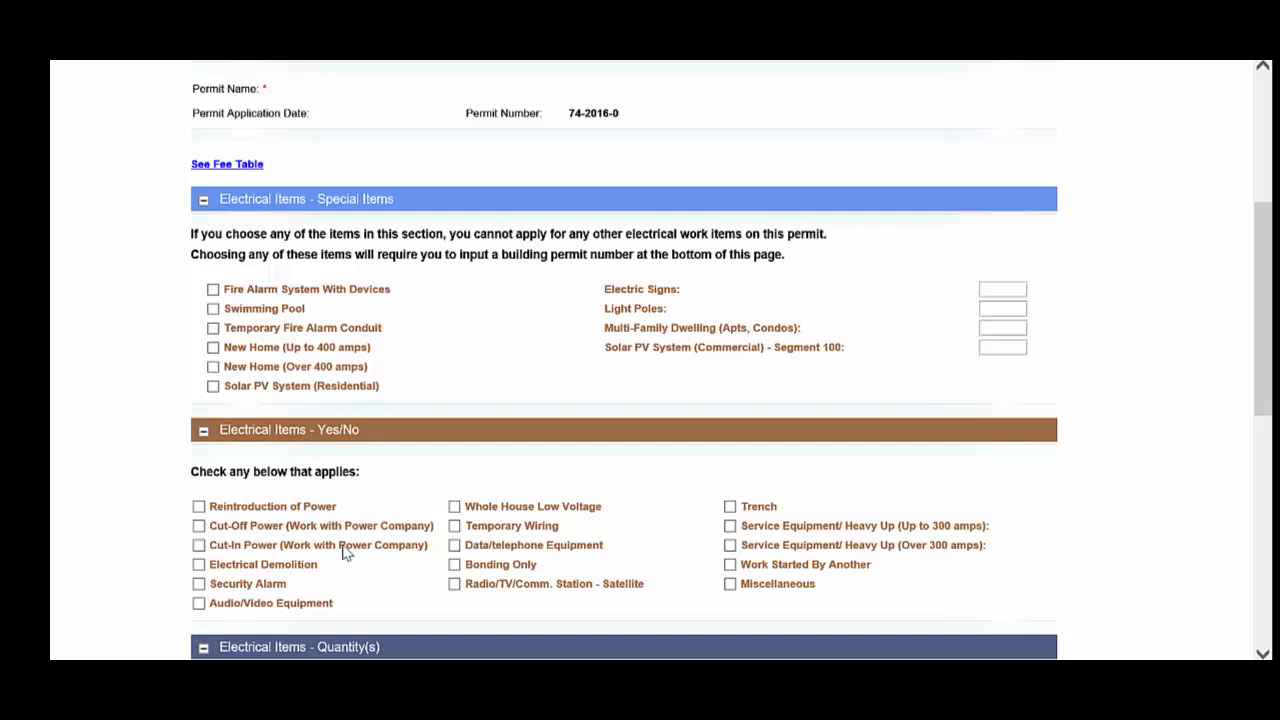
pyautogui.moveTo(386, 580)
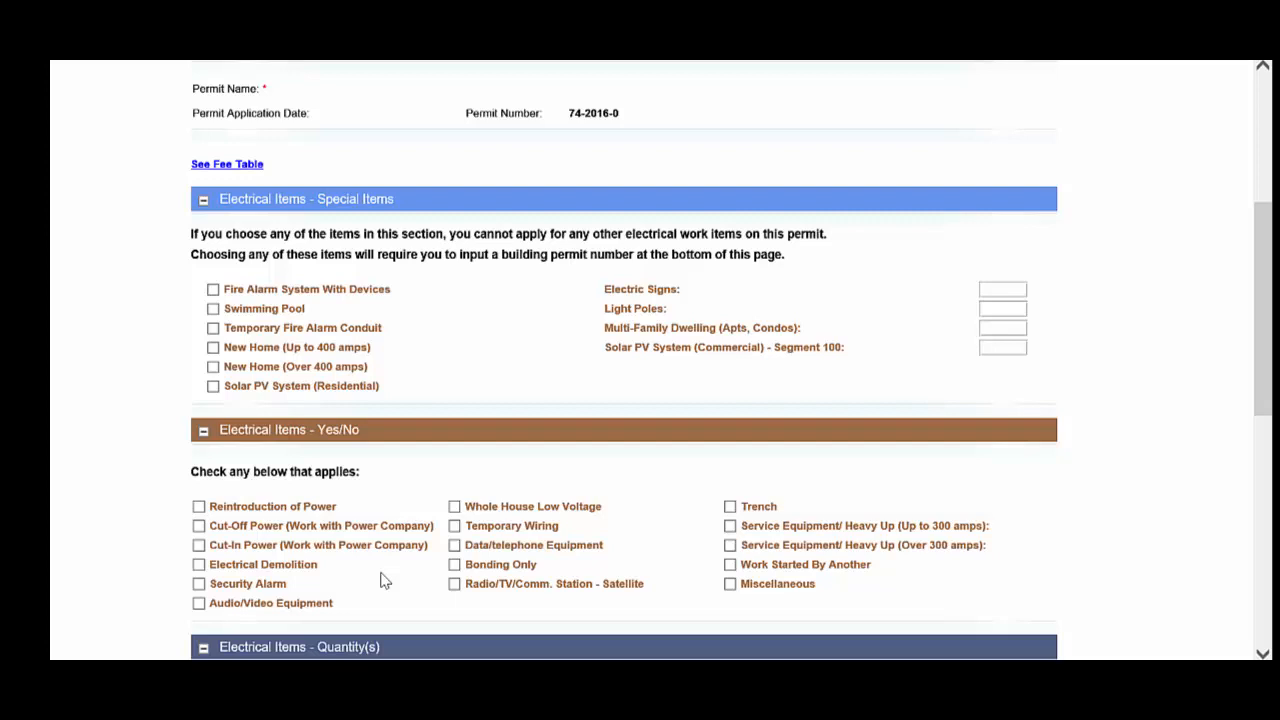
pyautogui.moveTo(436, 302)
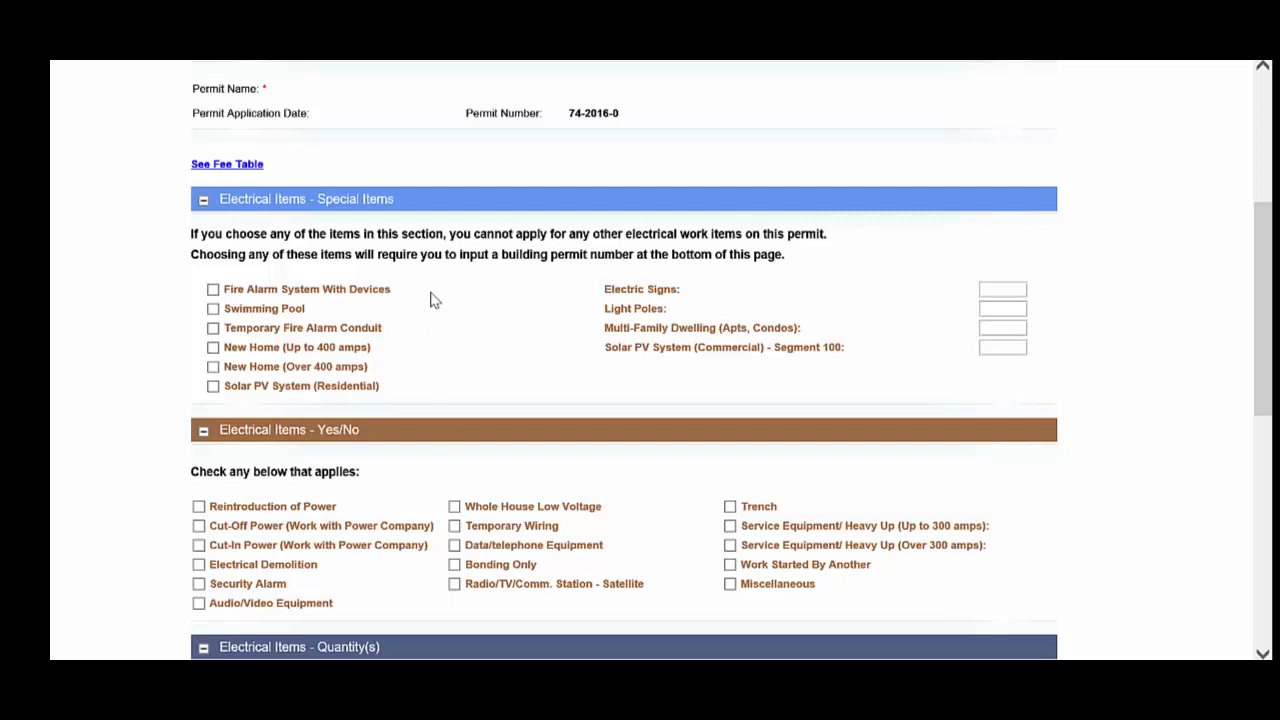
pyautogui.click(212, 288)
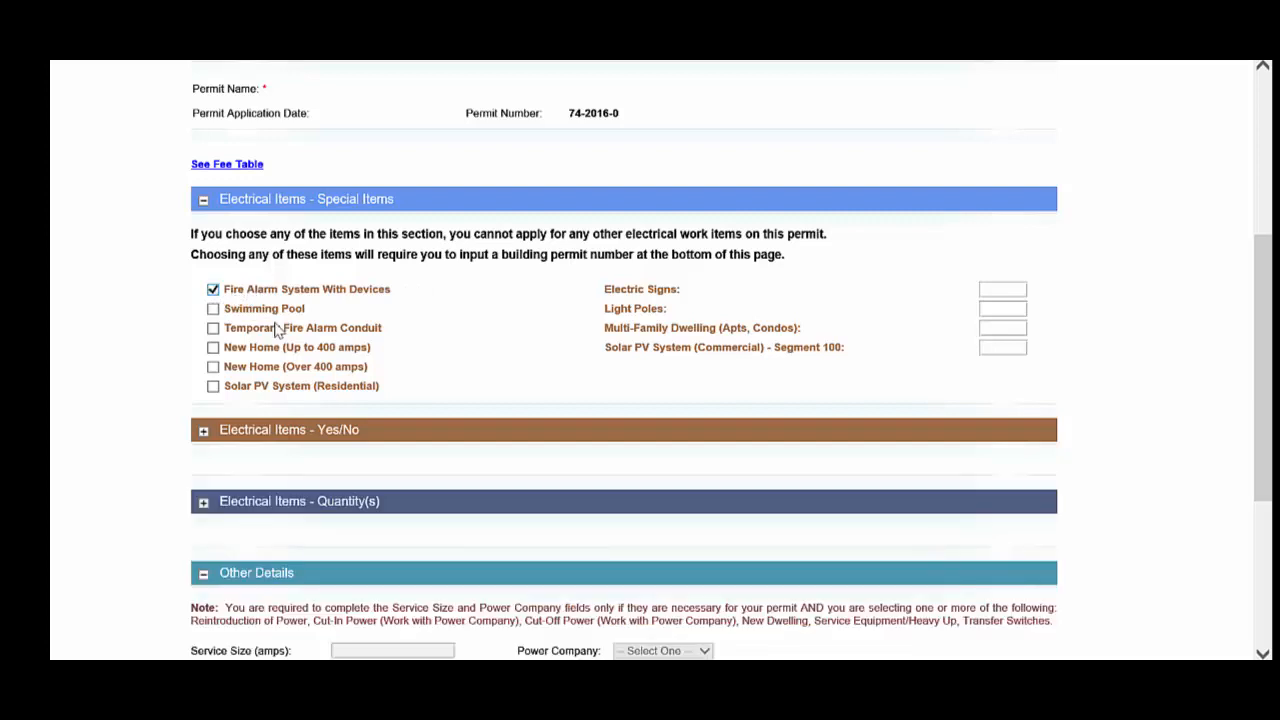
pyautogui.moveTo(340, 546)
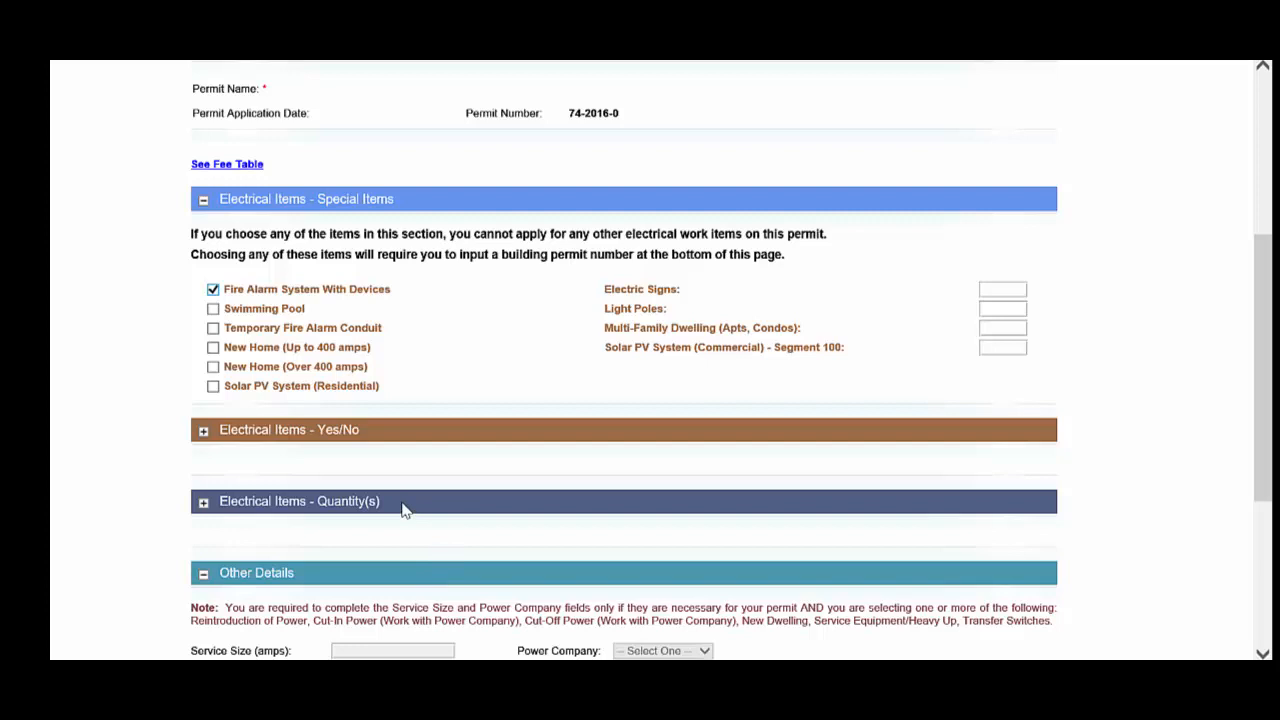
pyautogui.moveTo(324, 298)
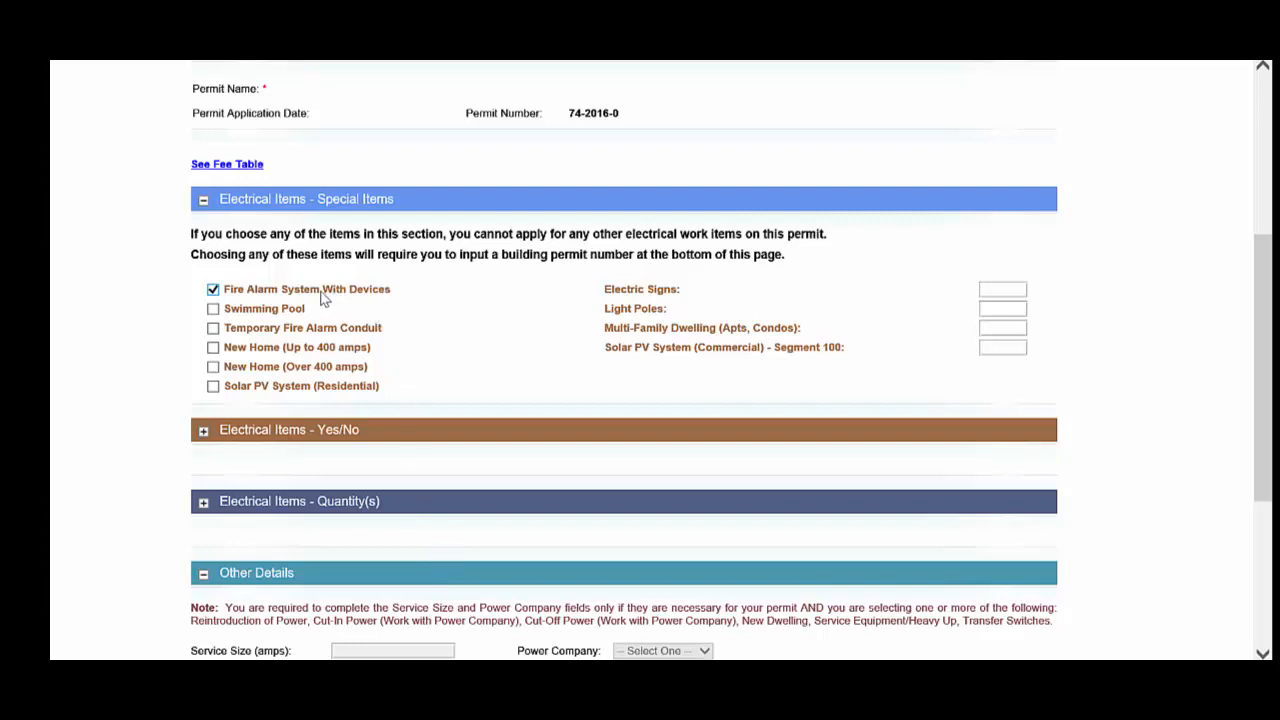
pyautogui.moveTo(280, 318)
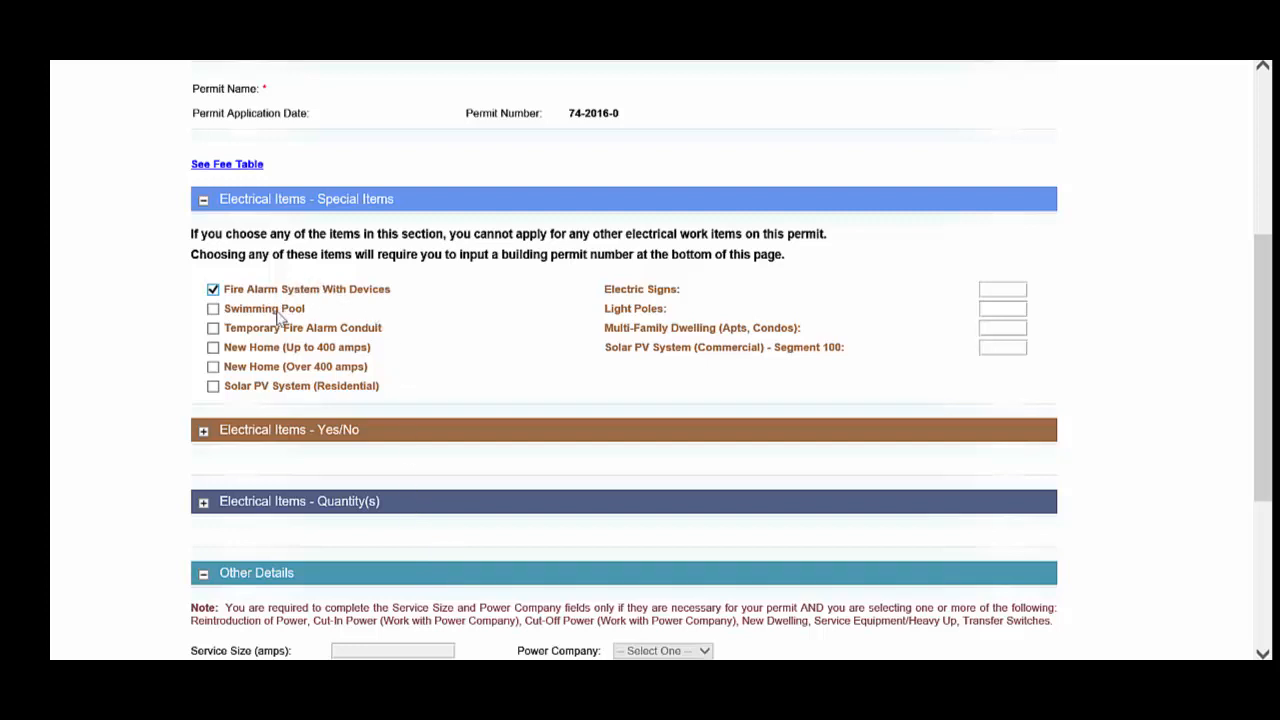
pyautogui.moveTo(336, 298)
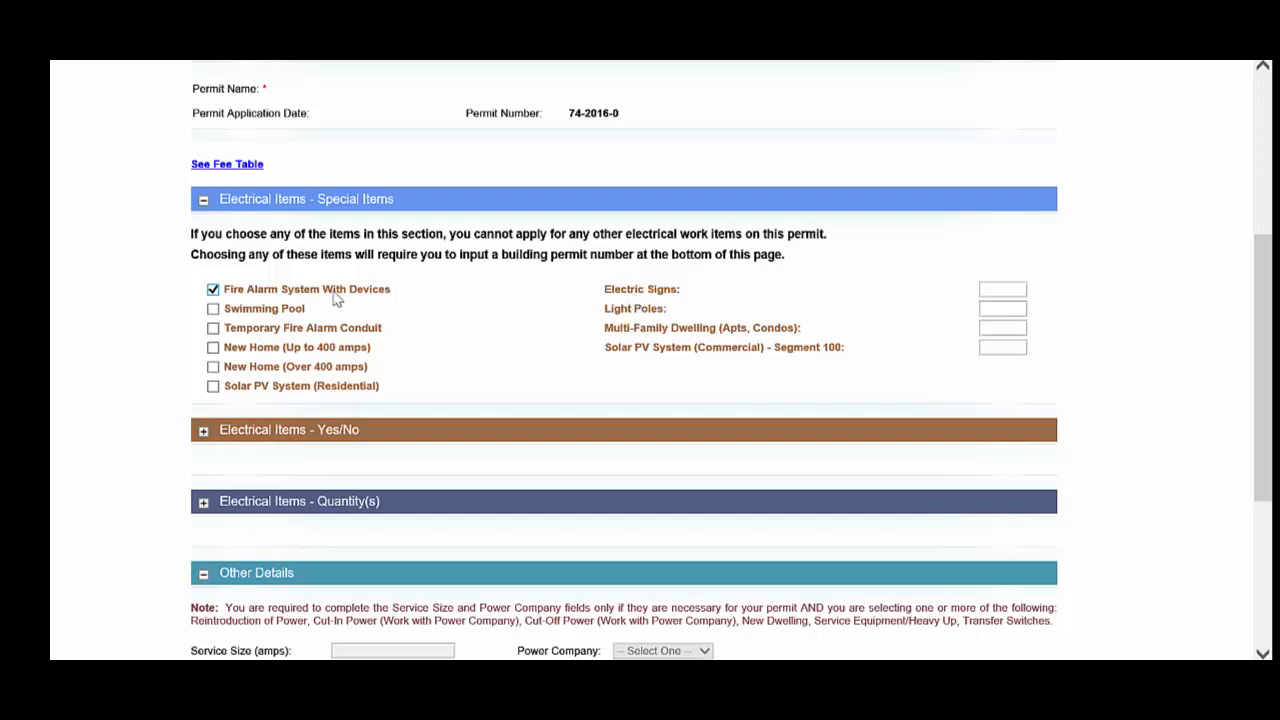
pyautogui.moveTo(284, 296)
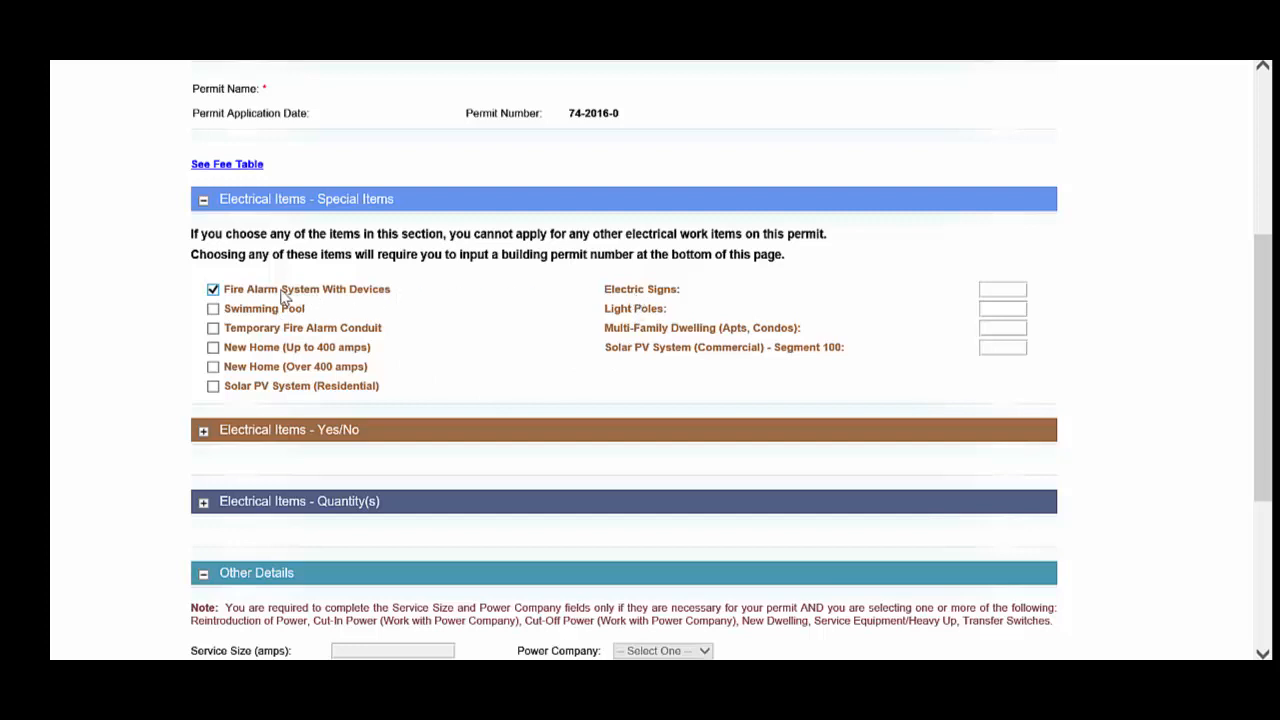
pyautogui.moveTo(232, 304)
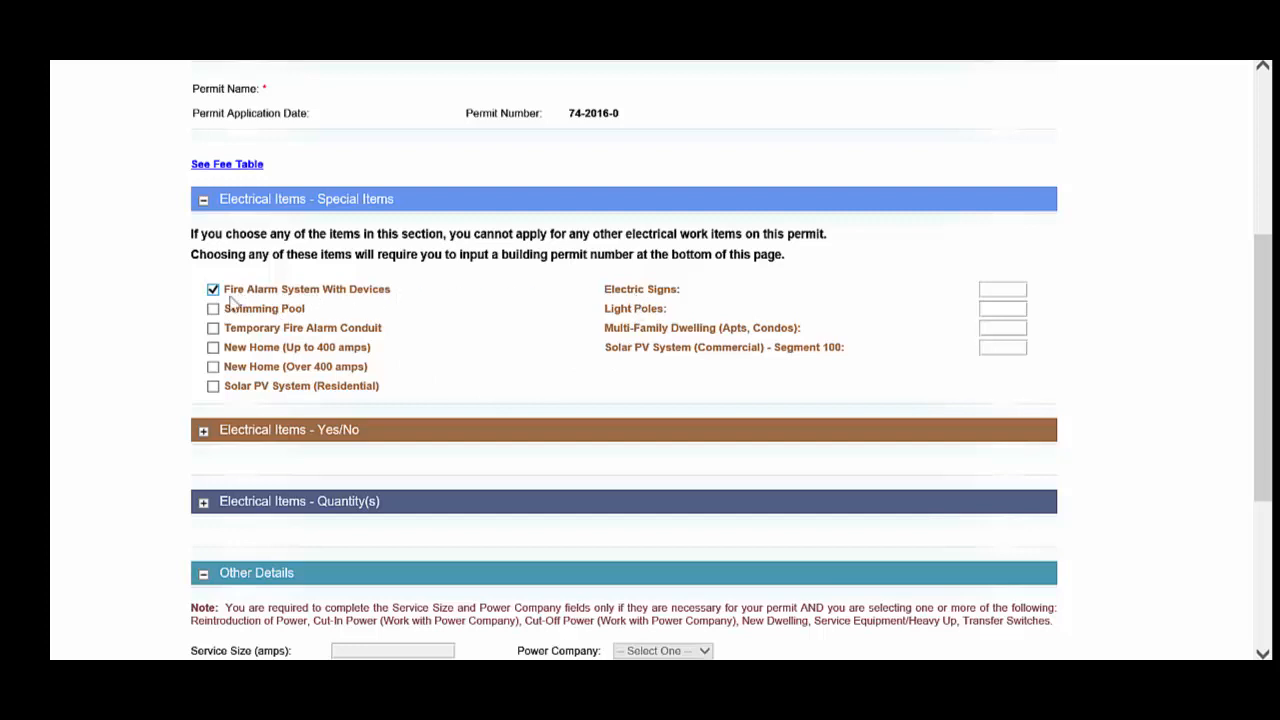
pyautogui.click(212, 308)
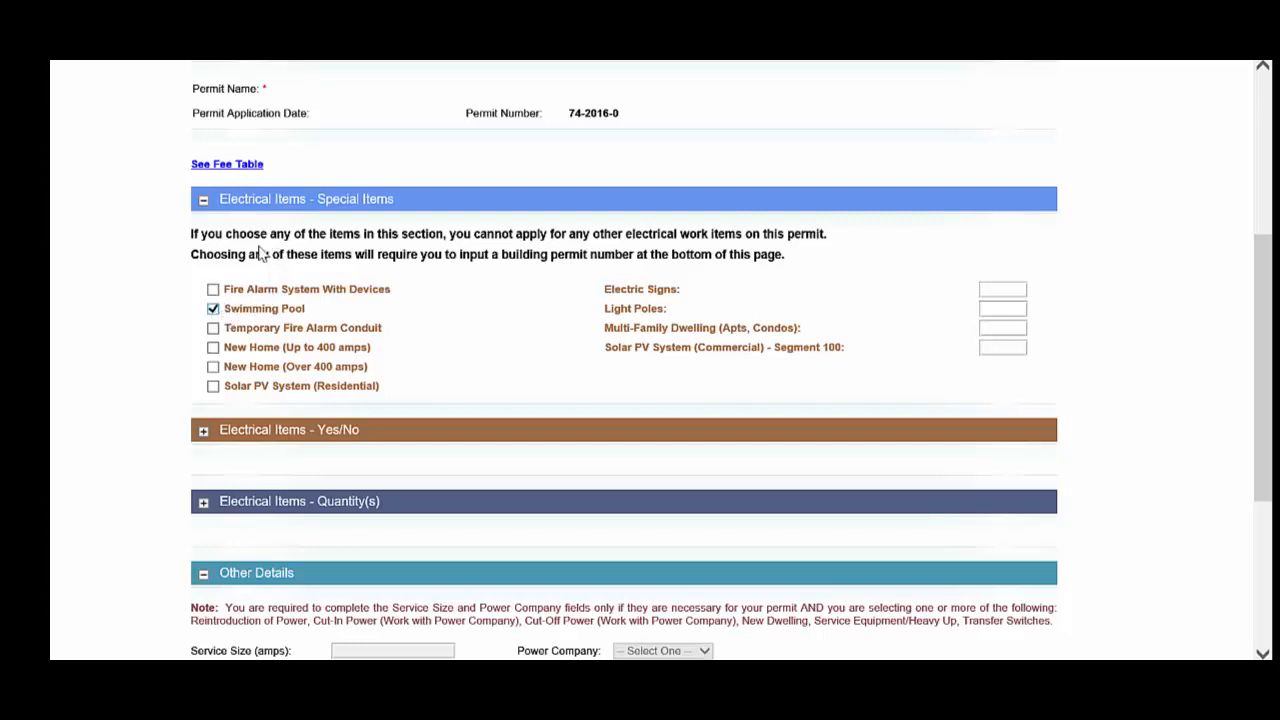
pyautogui.click(212, 348)
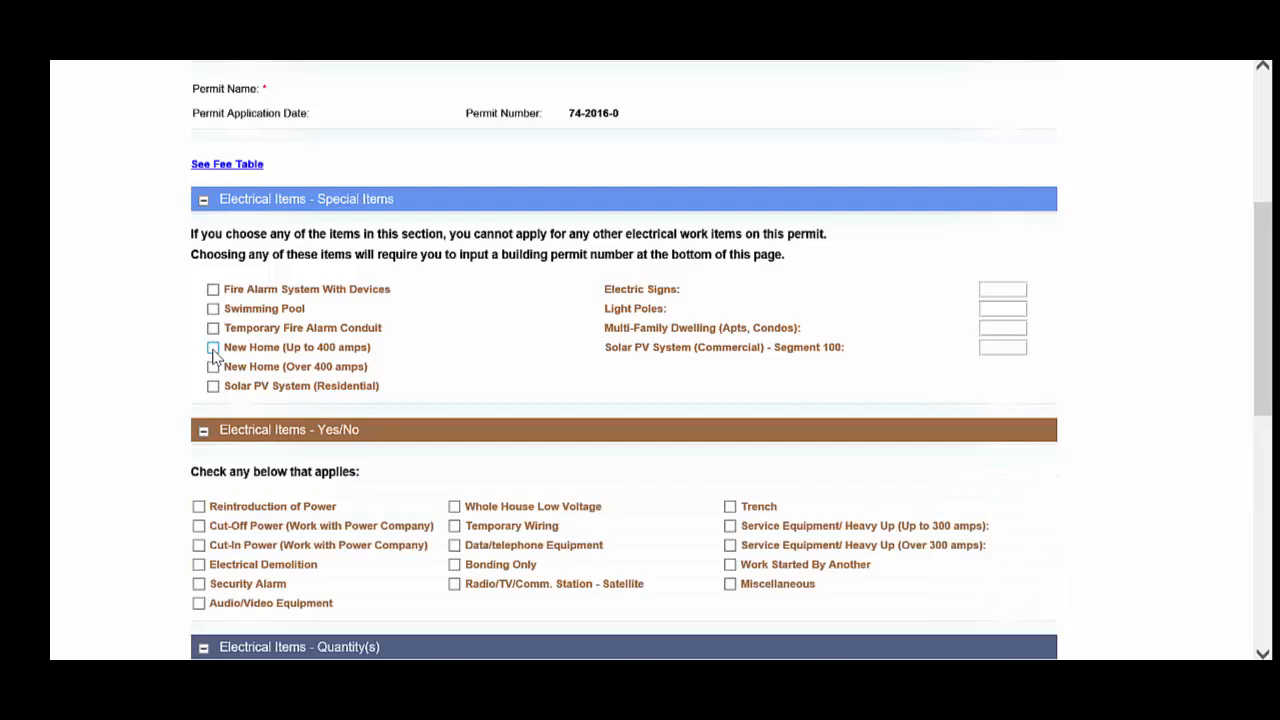
# Step: Tick Reintroduction of Power, Cut-Off Power and Cut-In Power in the Yes/No items
pyautogui.click(200, 506)
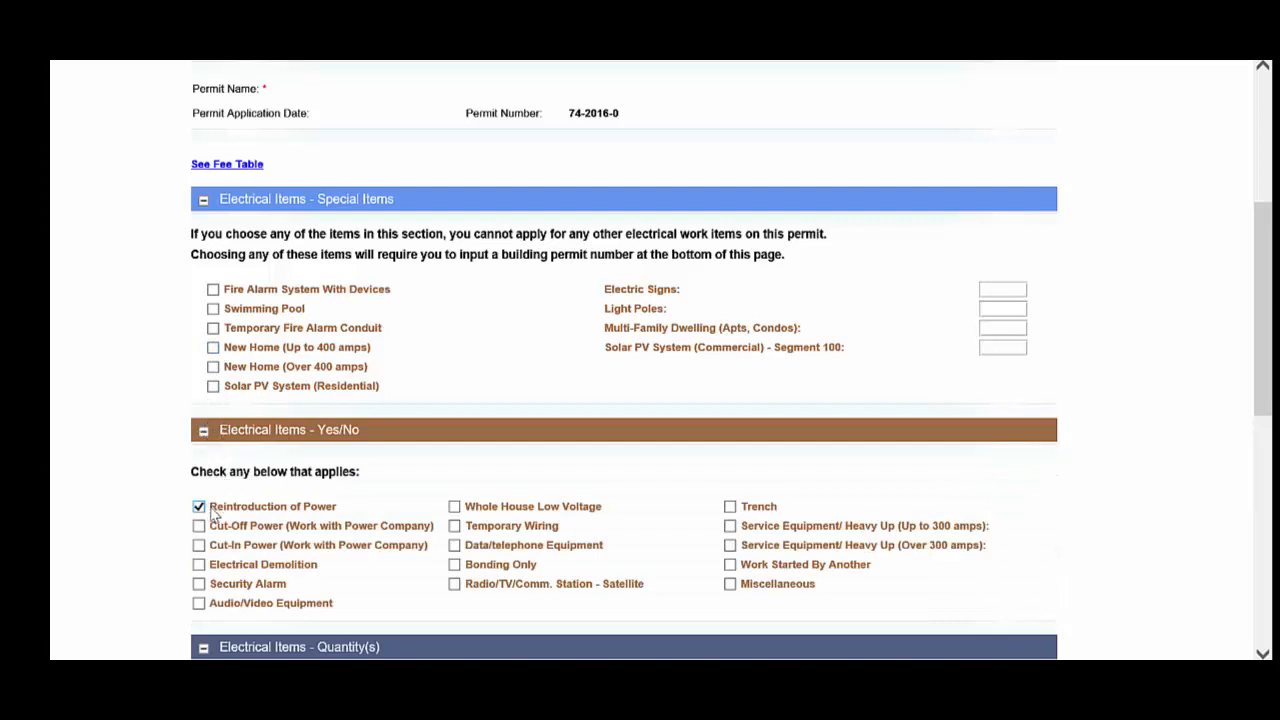
pyautogui.click(198, 526)
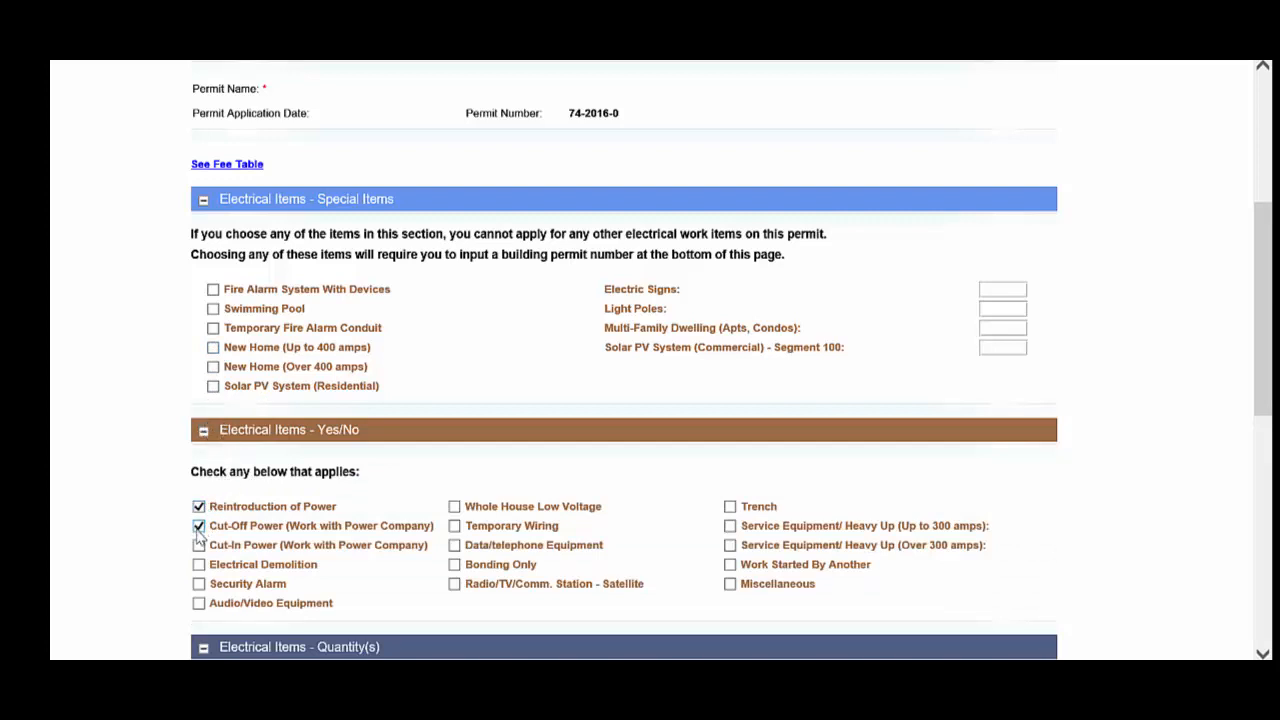
pyautogui.click(198, 544)
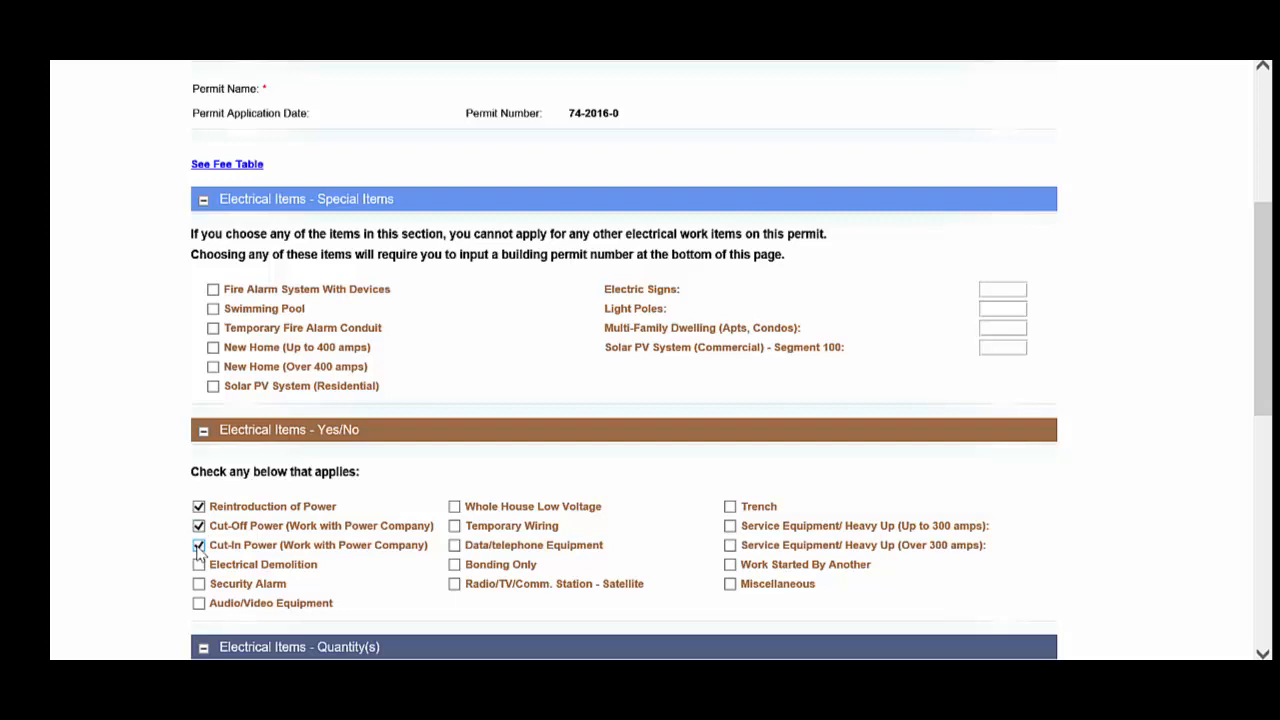
pyautogui.click(200, 544)
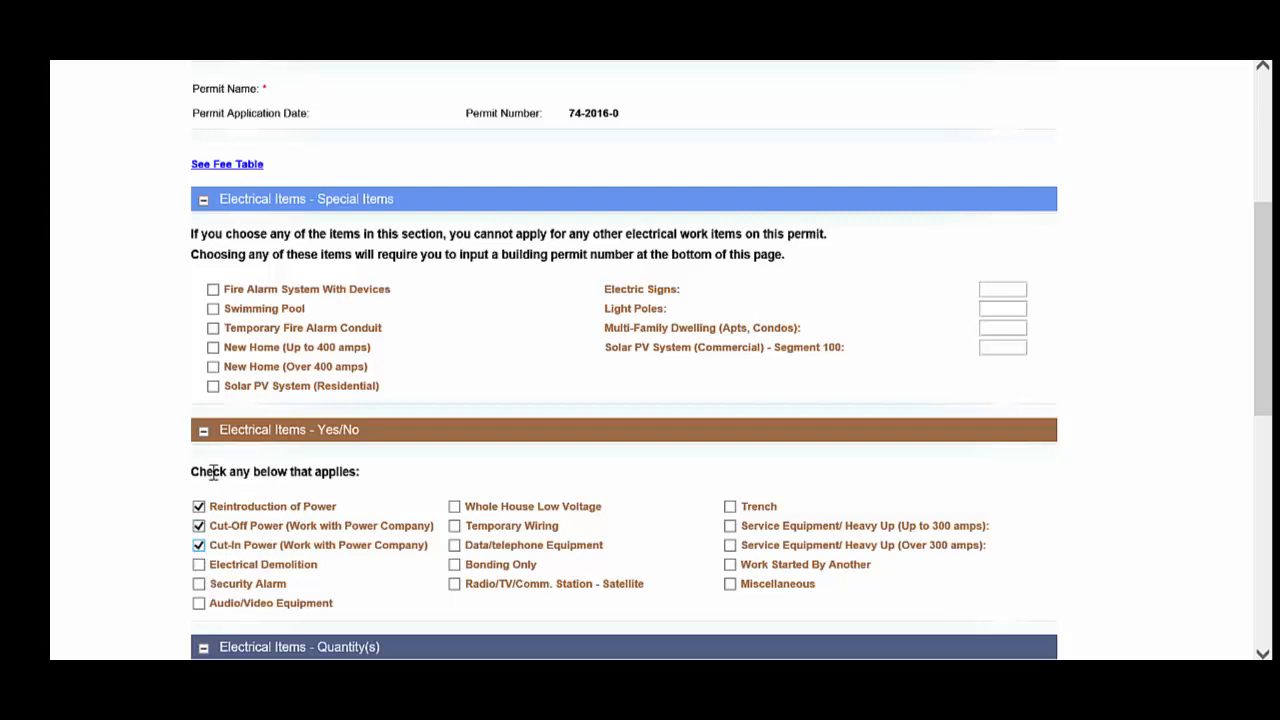
pyautogui.moveTo(308, 330)
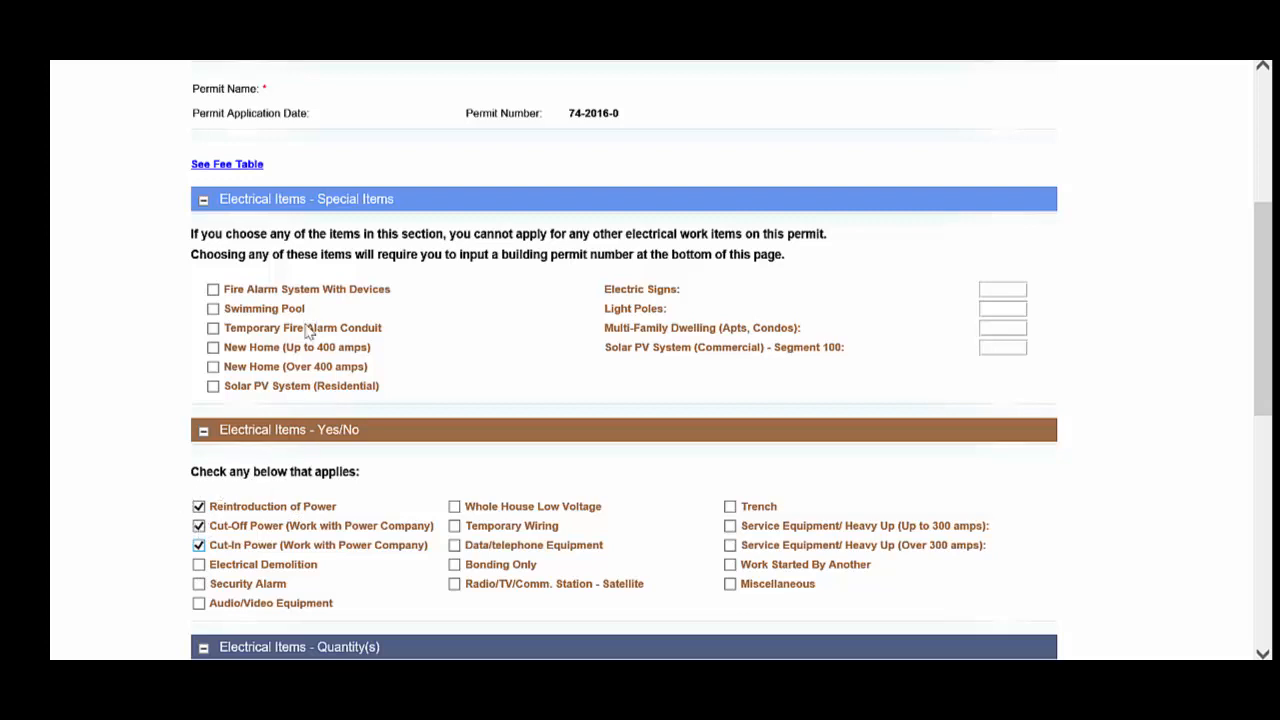
pyautogui.moveTo(248, 538)
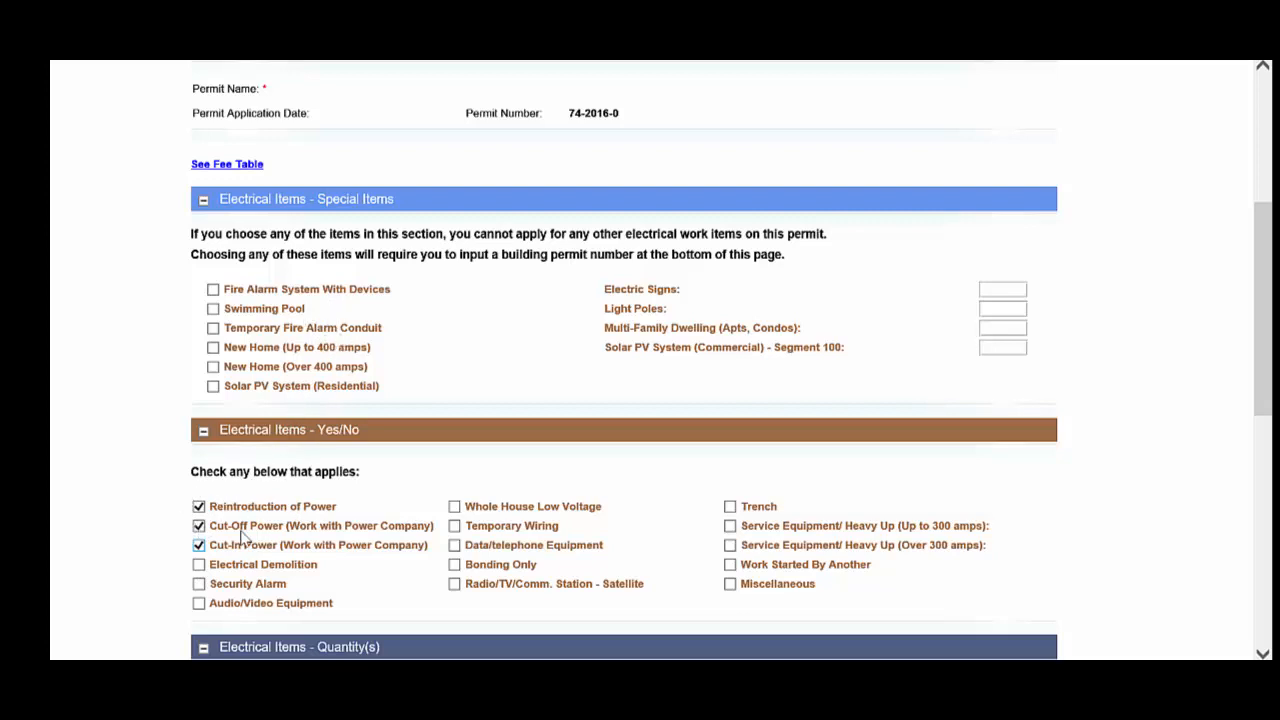
pyautogui.click(198, 506)
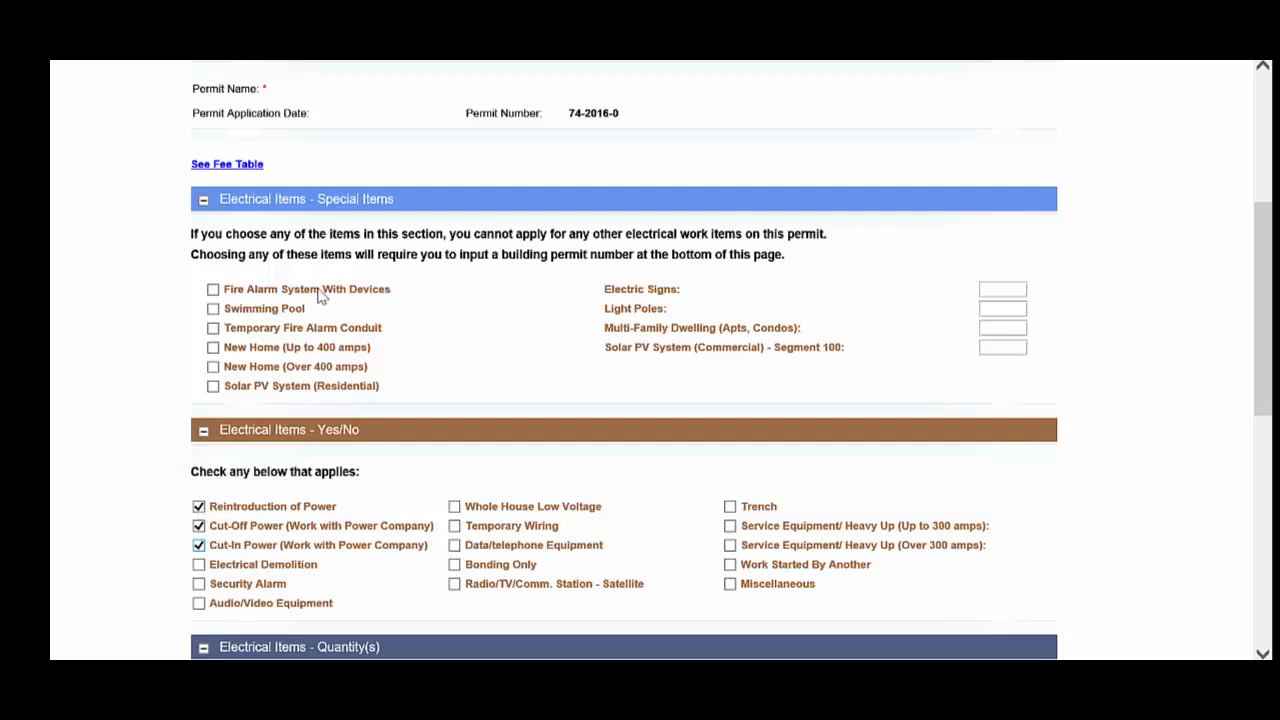
pyautogui.moveTo(300, 392)
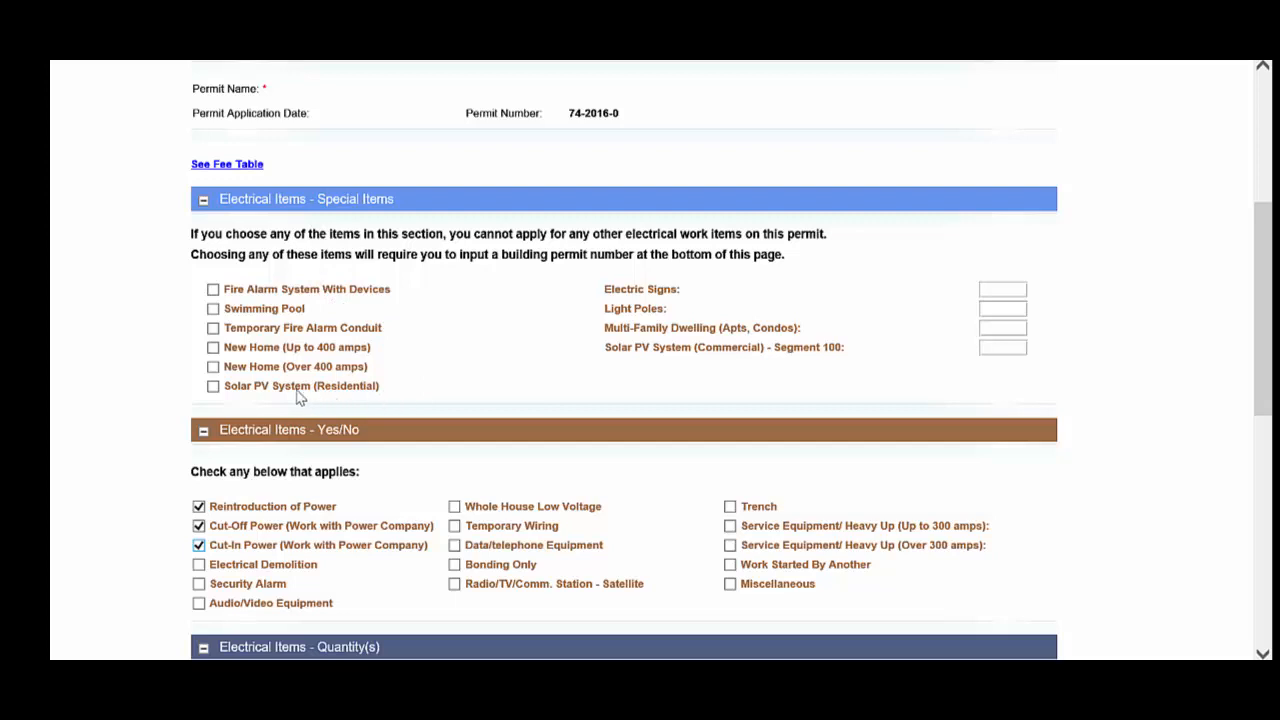
pyautogui.moveTo(264, 398)
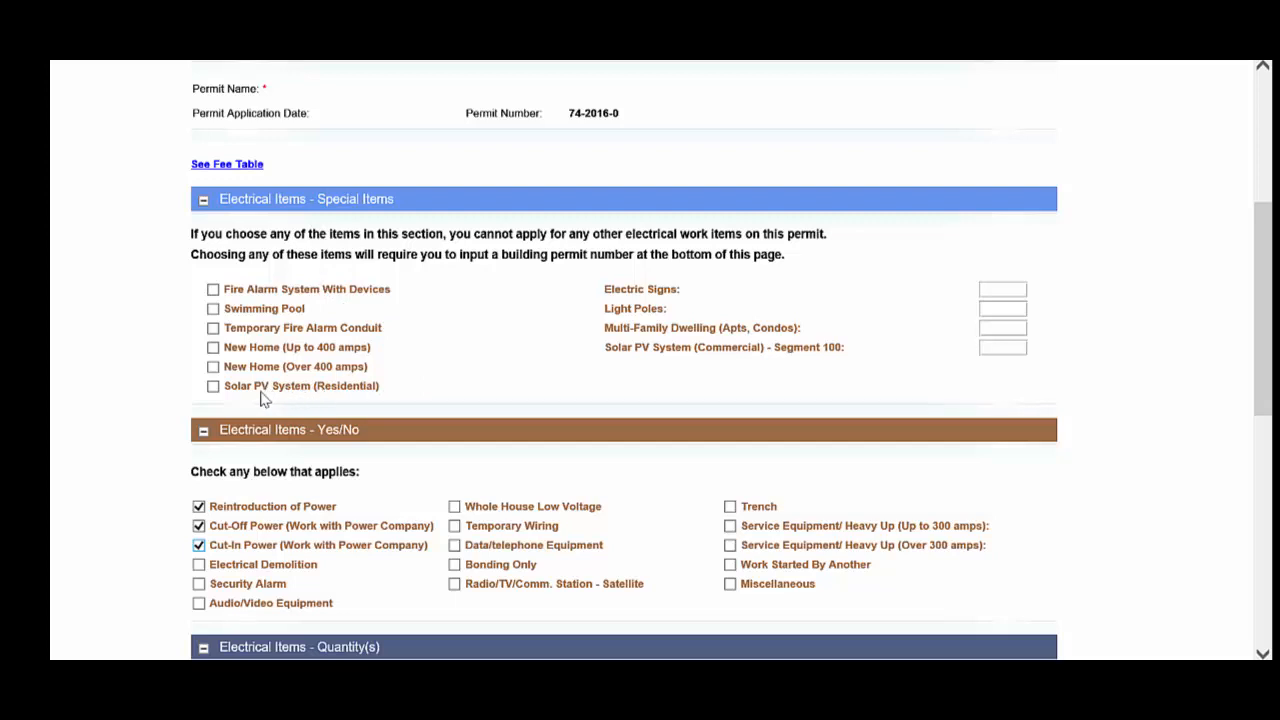
pyautogui.moveTo(764, 352)
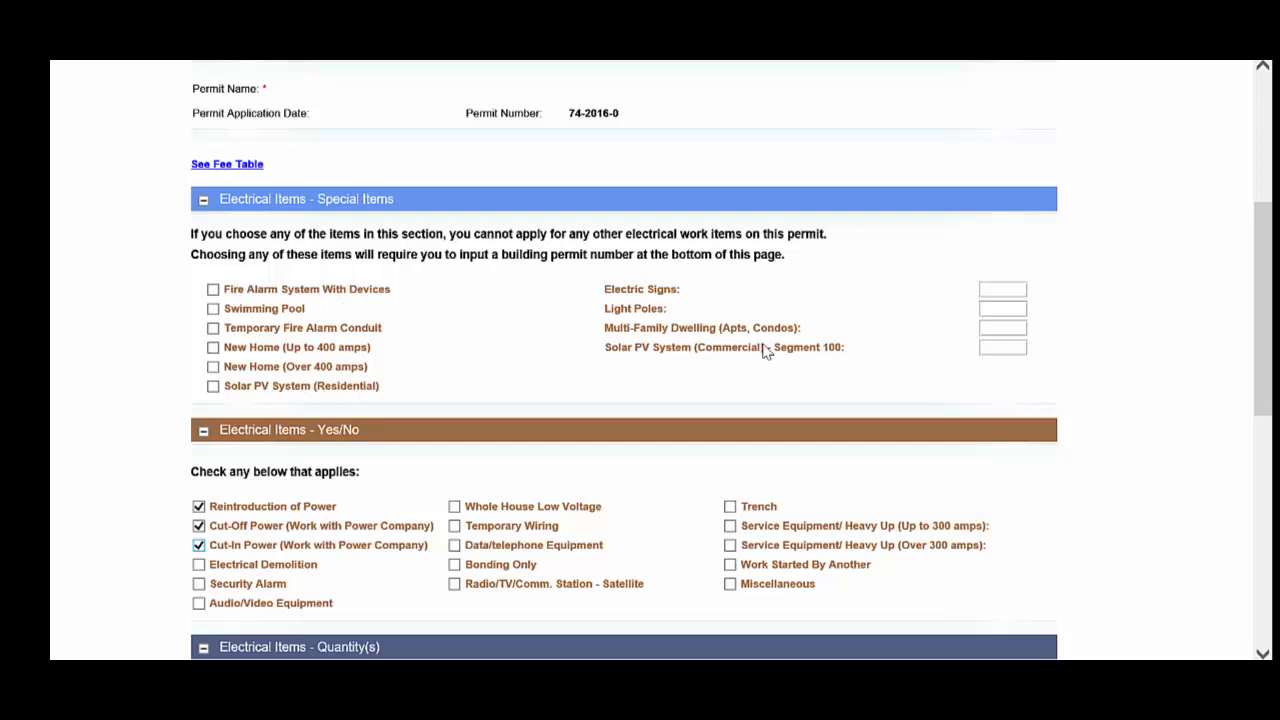
pyautogui.moveTo(796, 356)
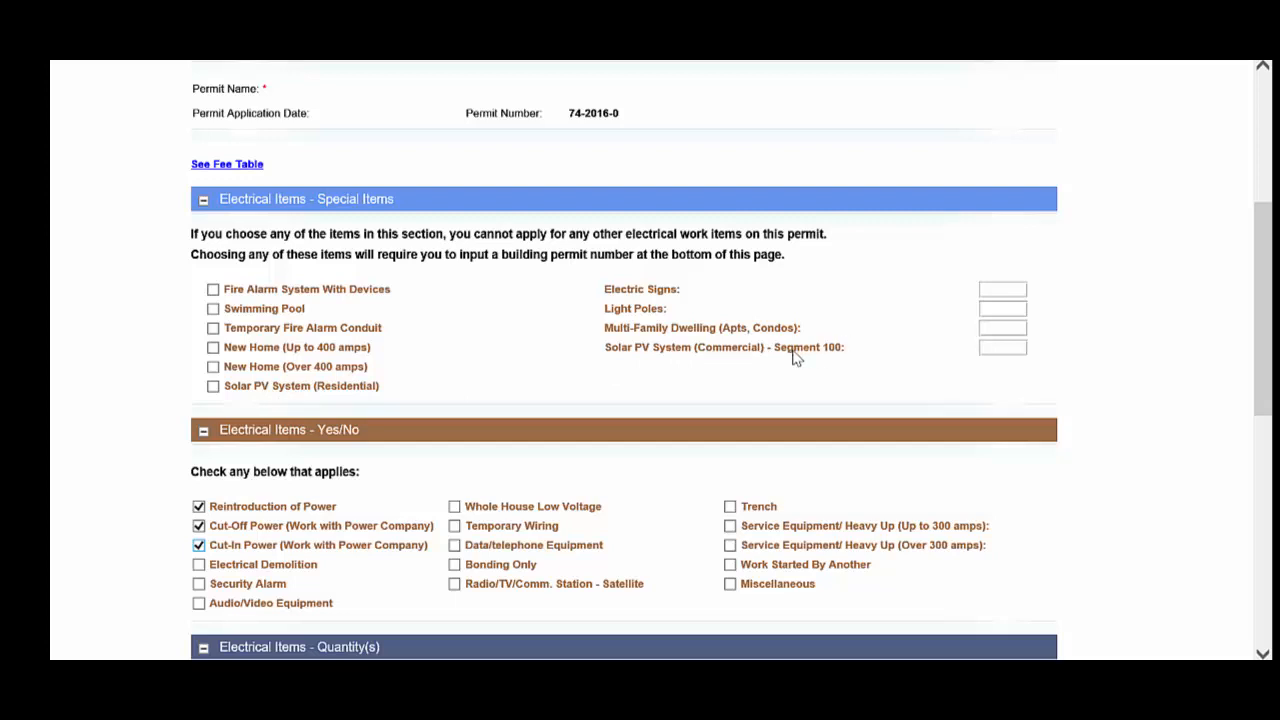
# Step: Enter quantity 105 for Solar PV System (Commercial) - Segment 100
pyautogui.click(1002, 348)
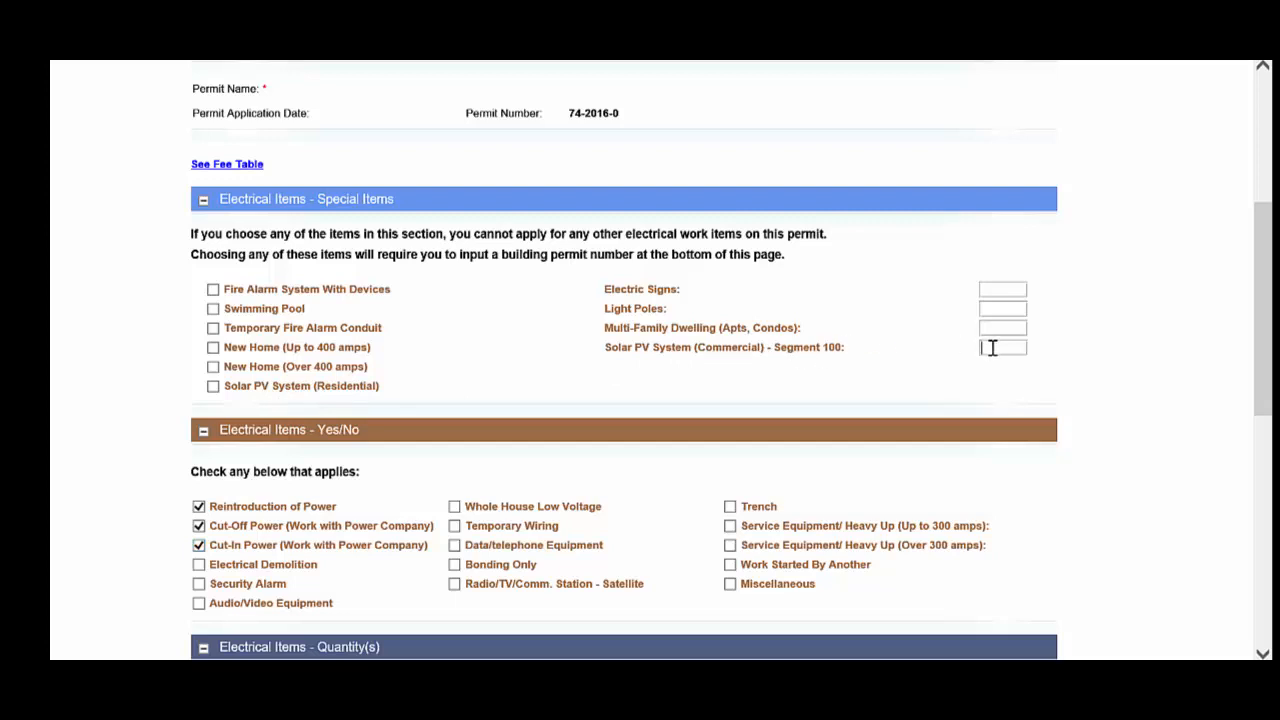
pyautogui.write('105')
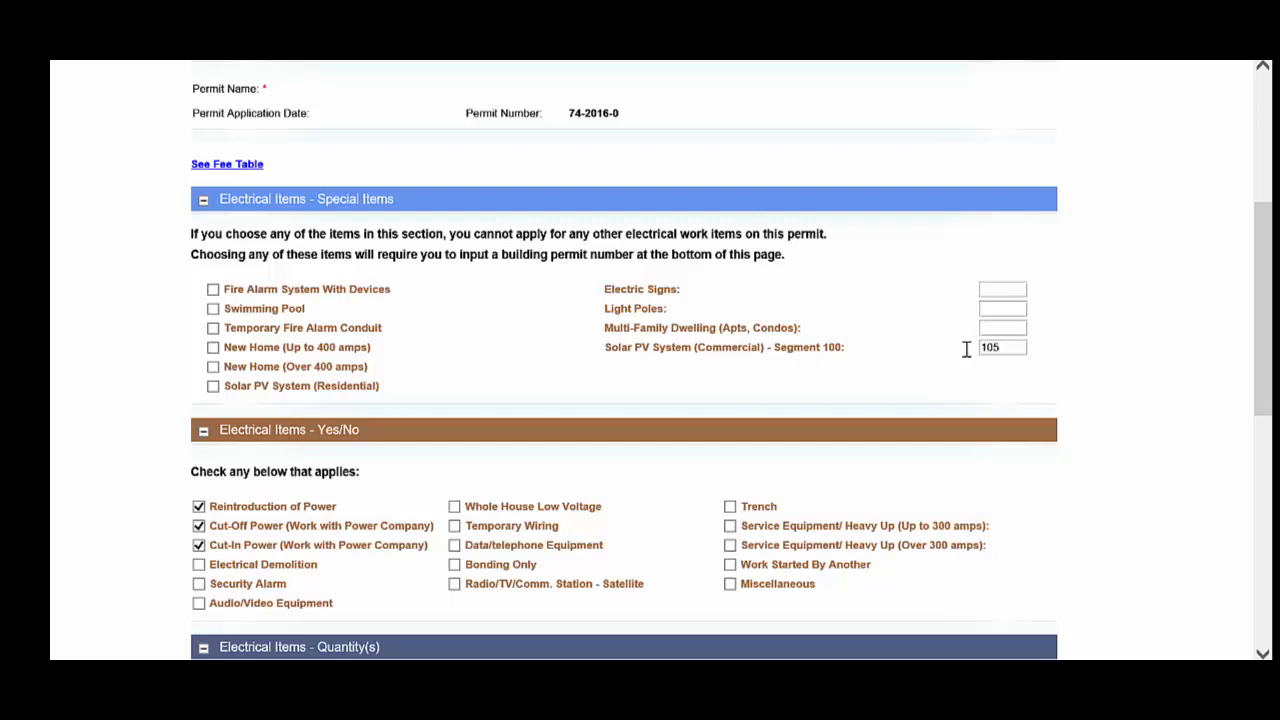
pyautogui.moveTo(1004, 374)
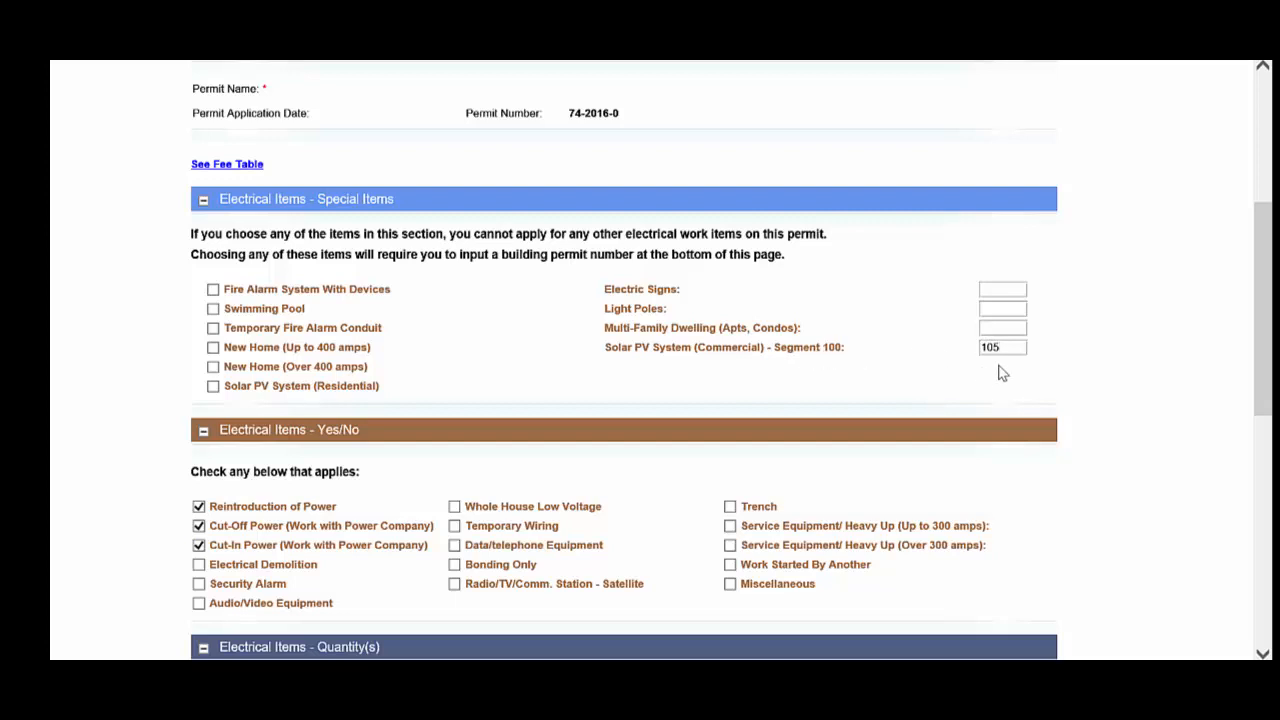
pyautogui.click(1000, 348)
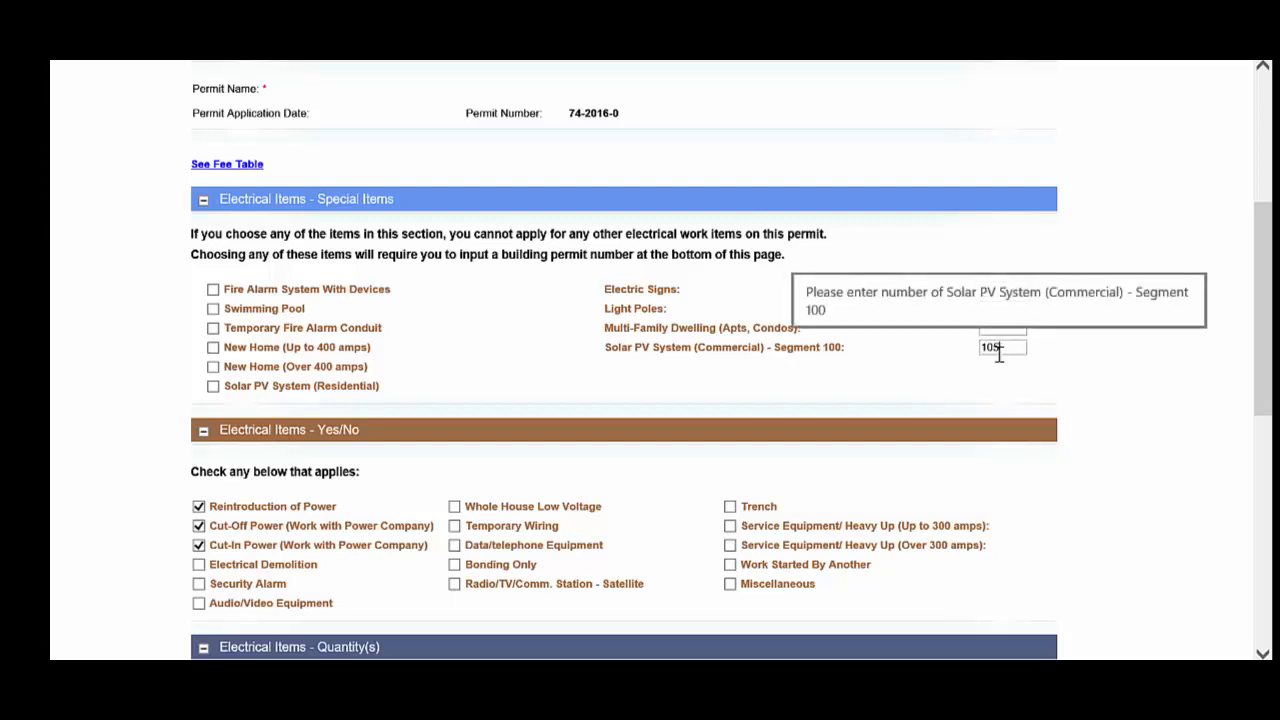
pyautogui.moveTo(850, 388)
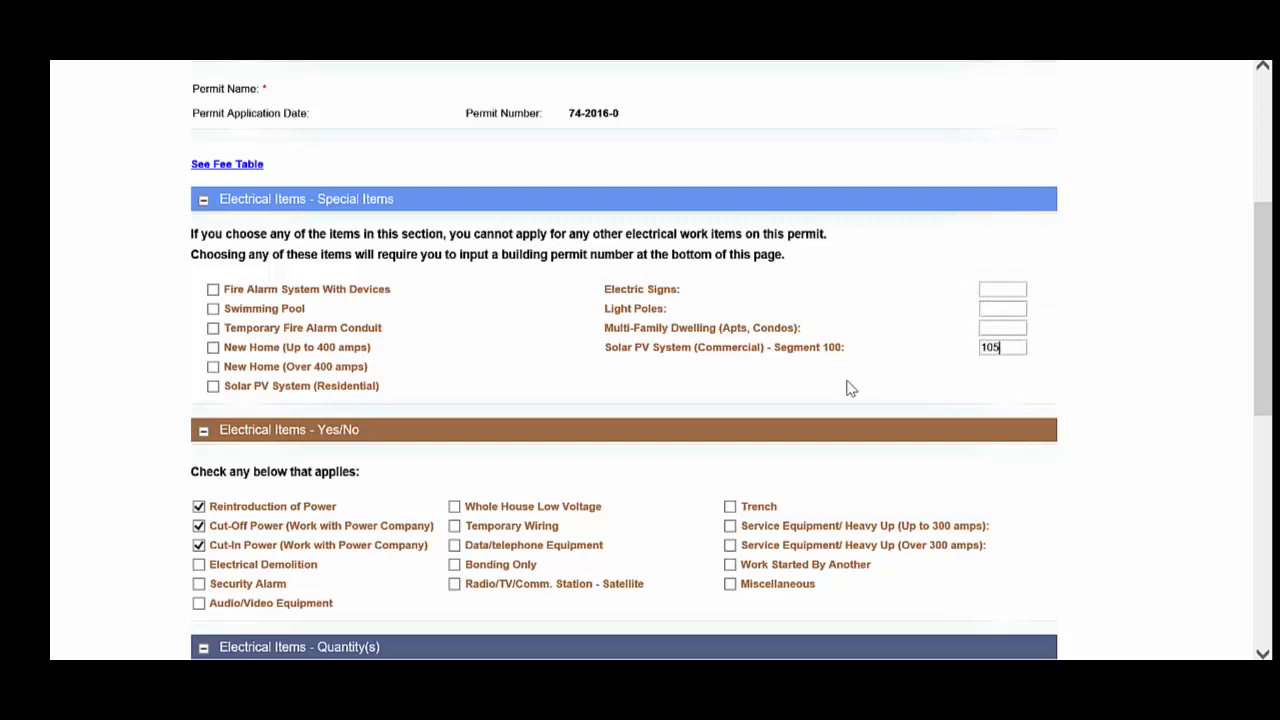
# Step: Clear the Solar PV quantity 105 and uncheck all items, then review the Other Details section
pyautogui.scroll(-3)
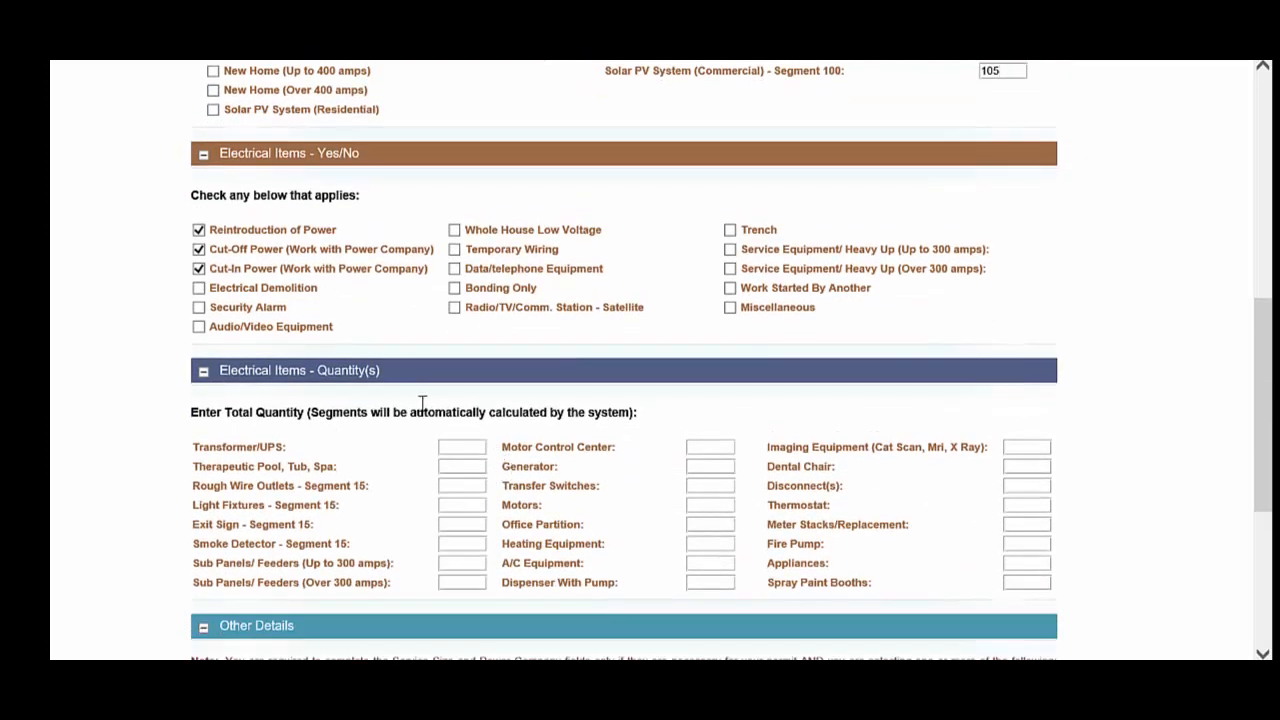
pyautogui.moveTo(232, 160)
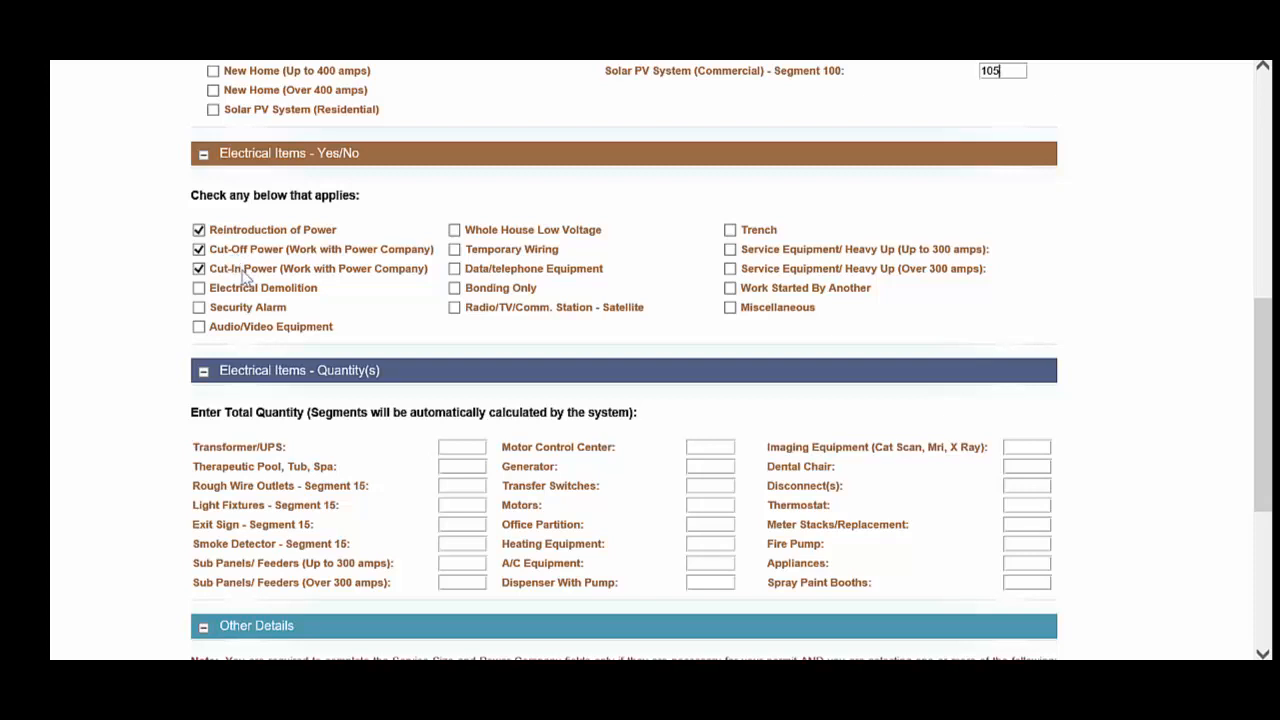
pyautogui.scroll(-3)
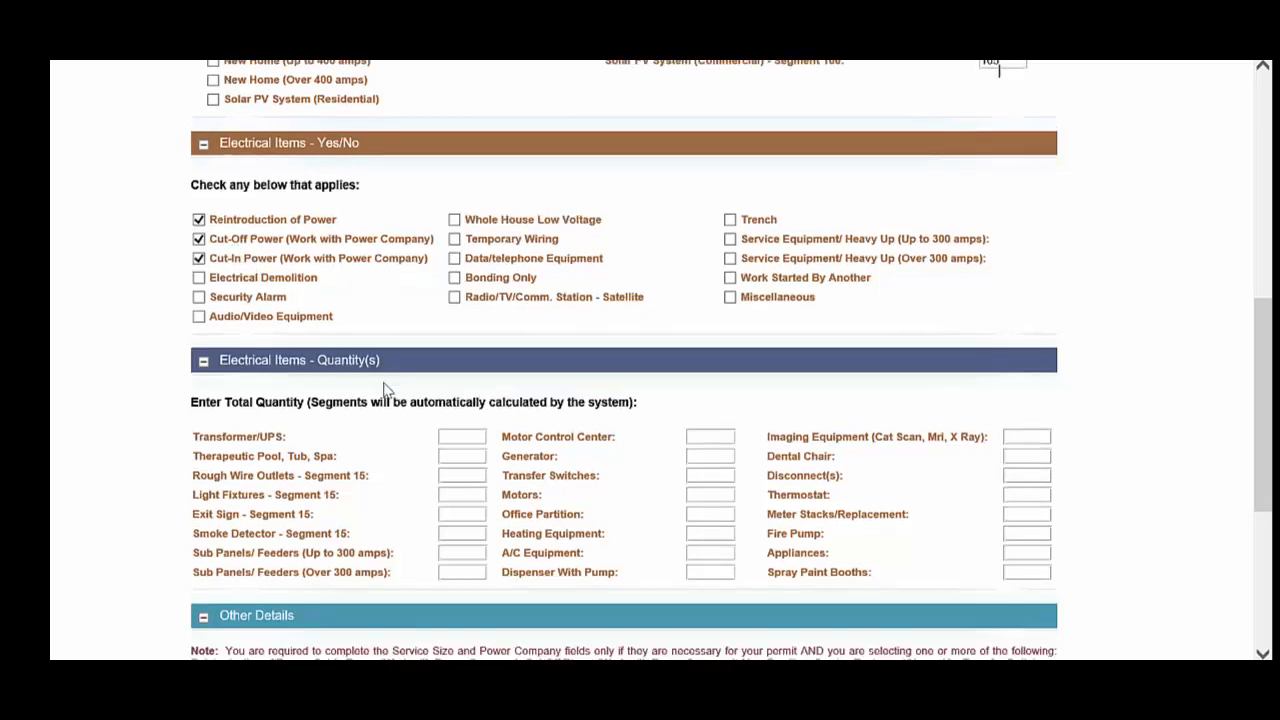
pyautogui.scroll(-3)
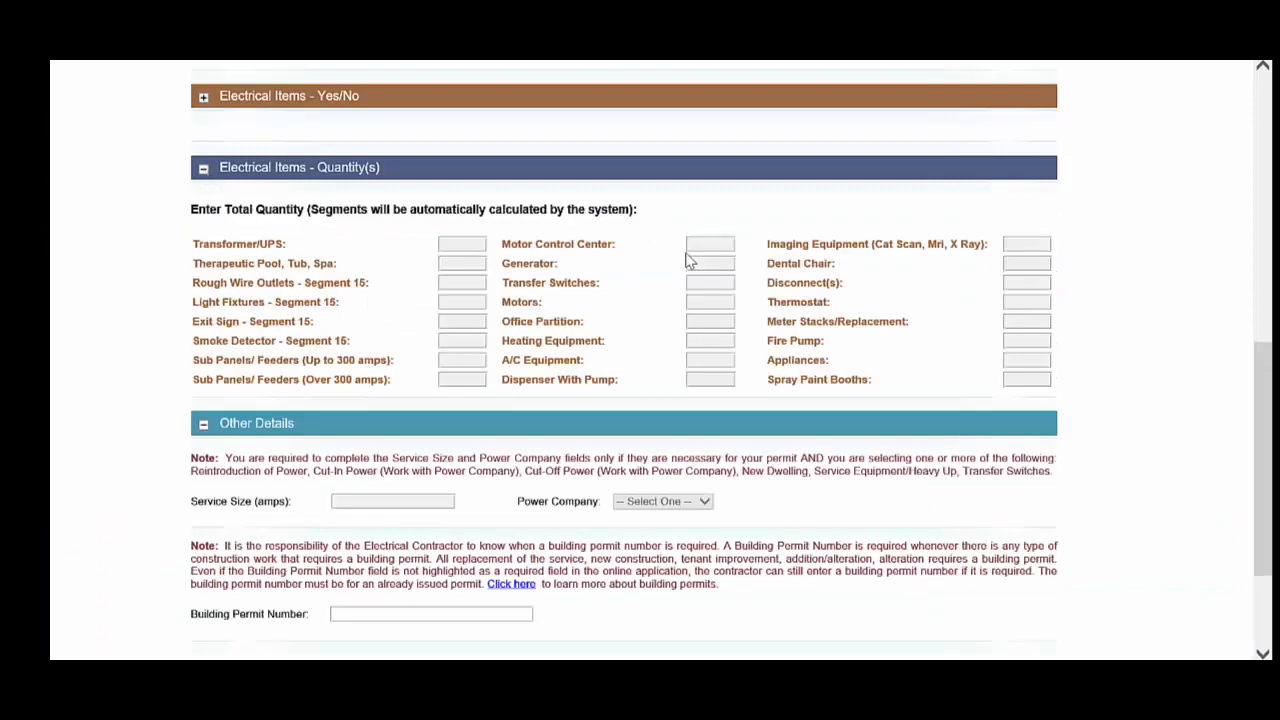
pyautogui.moveTo(328, 362)
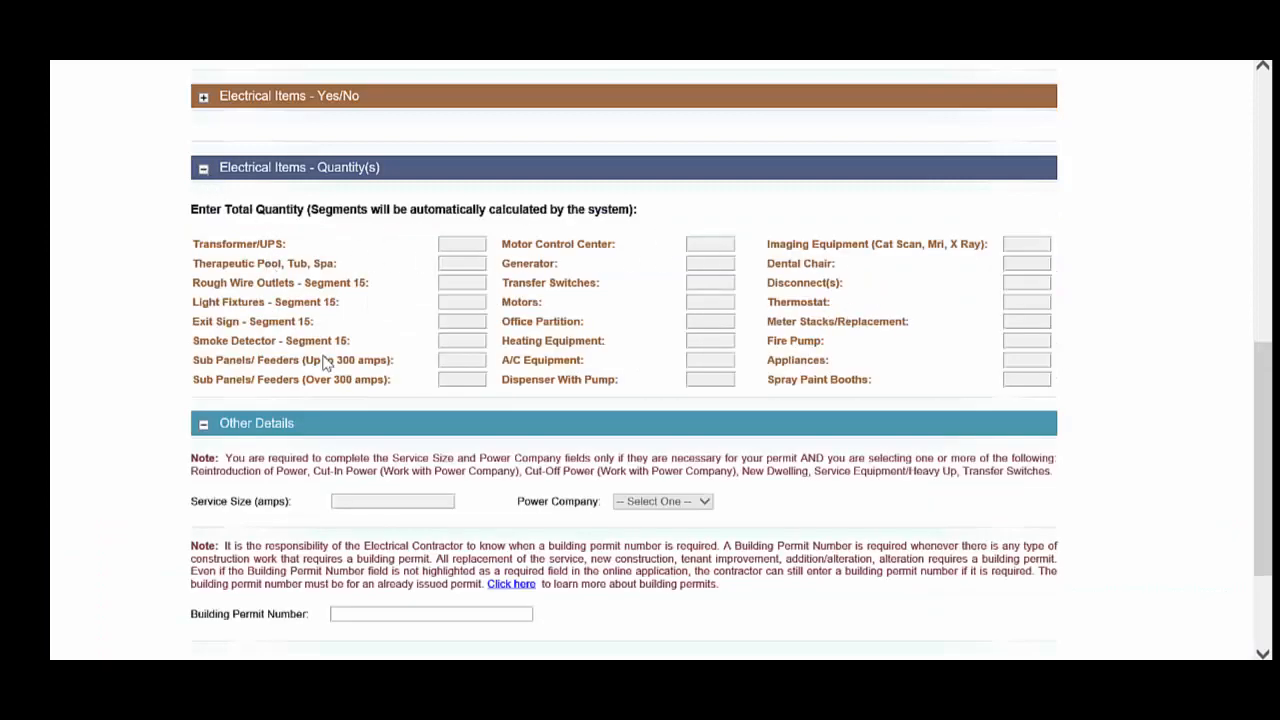
pyautogui.moveTo(440, 258)
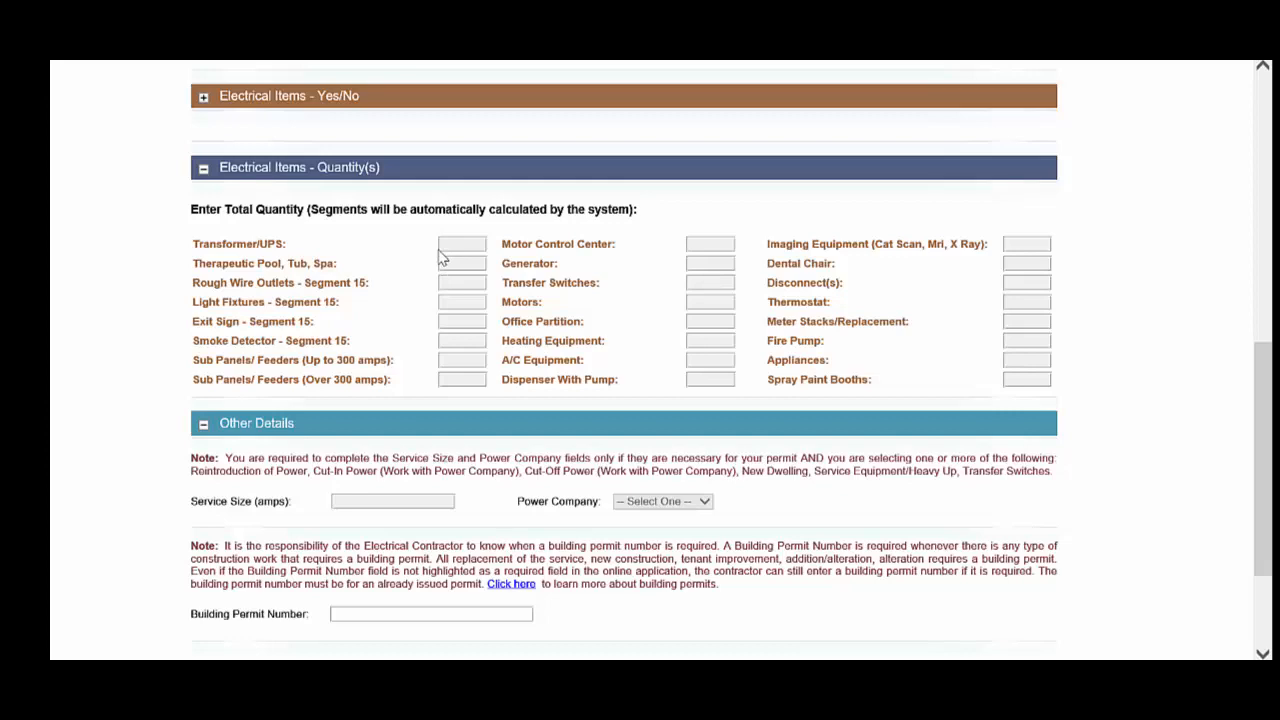
pyautogui.scroll(3)
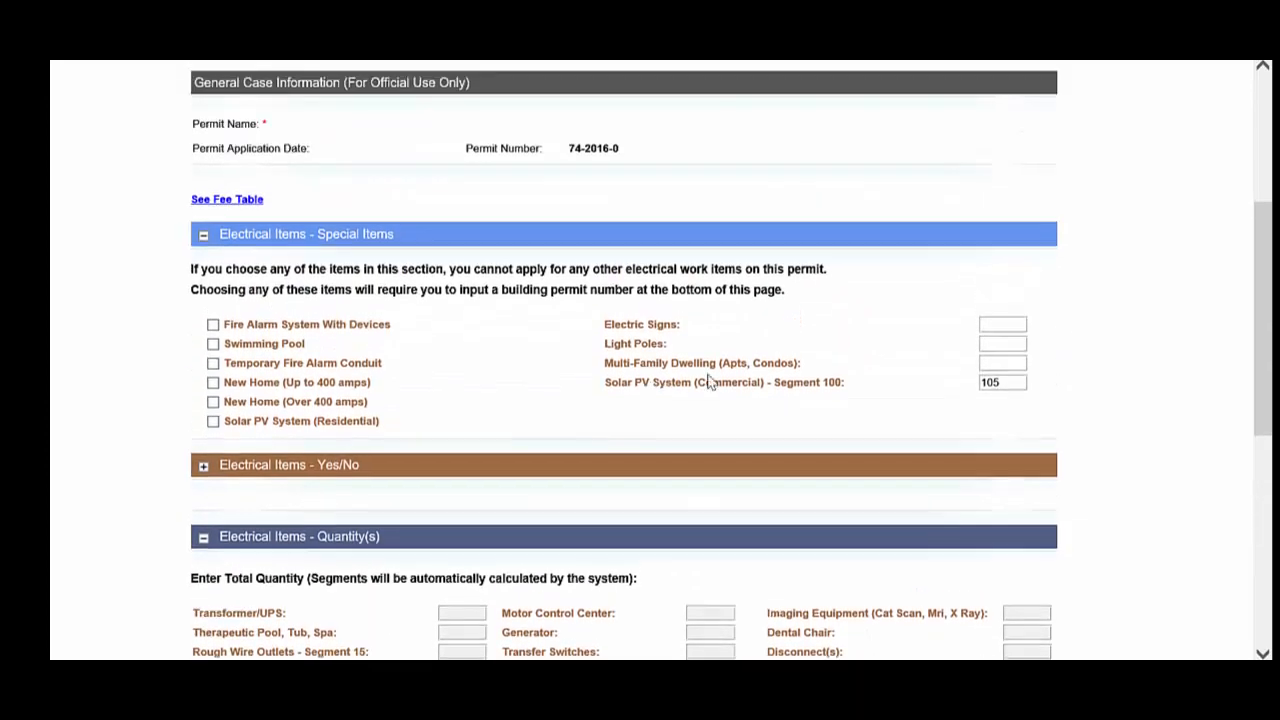
pyautogui.tripleClick(1002, 384)
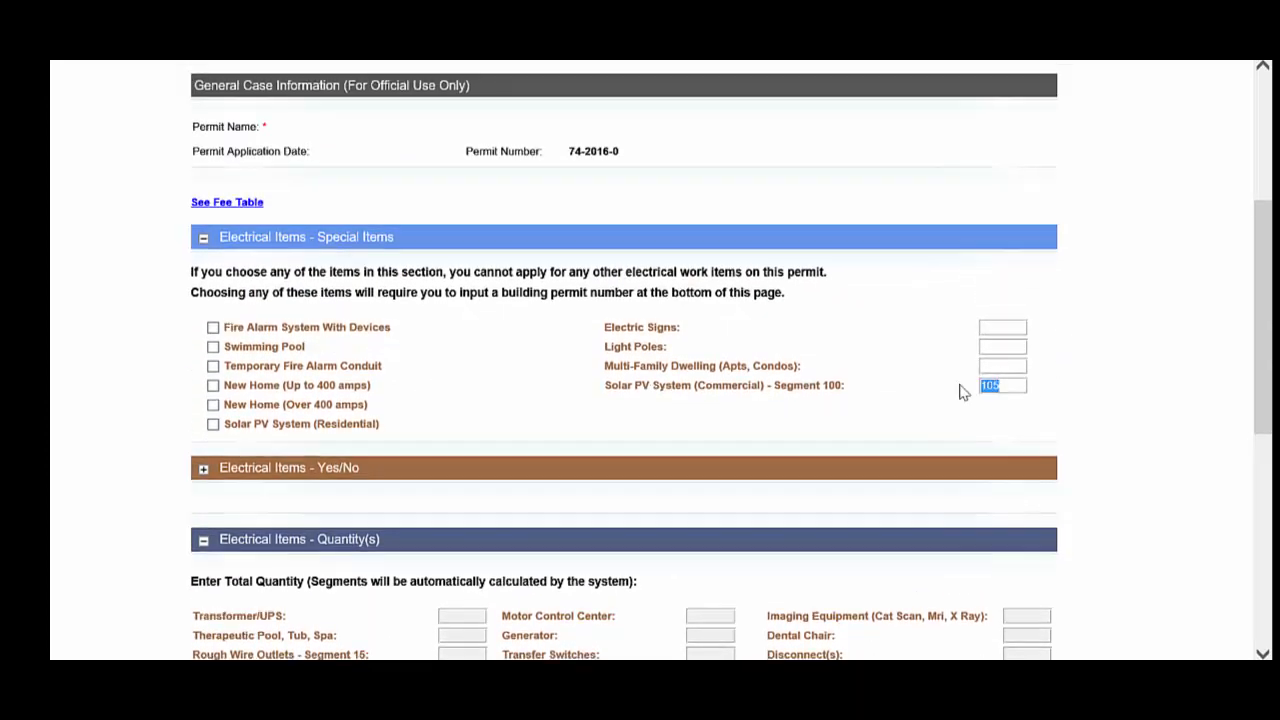
pyautogui.scroll(-3)
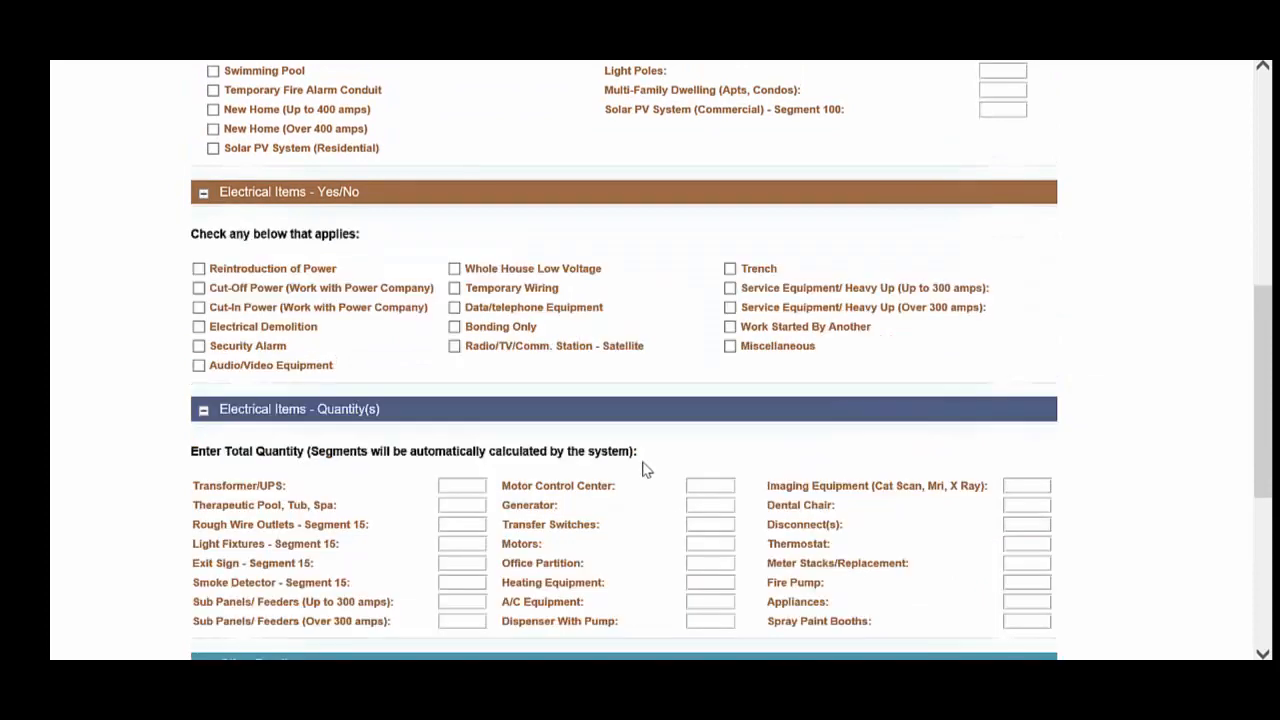
pyautogui.scroll(-3)
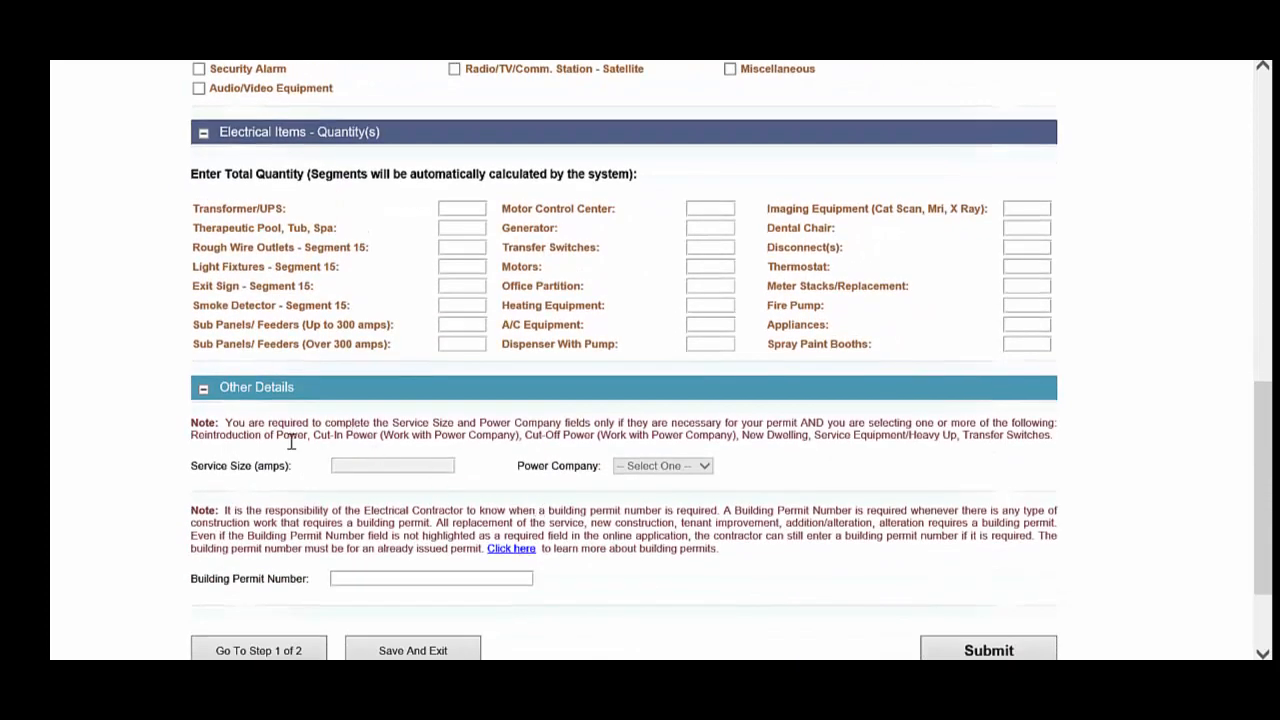
pyautogui.moveTo(584, 488)
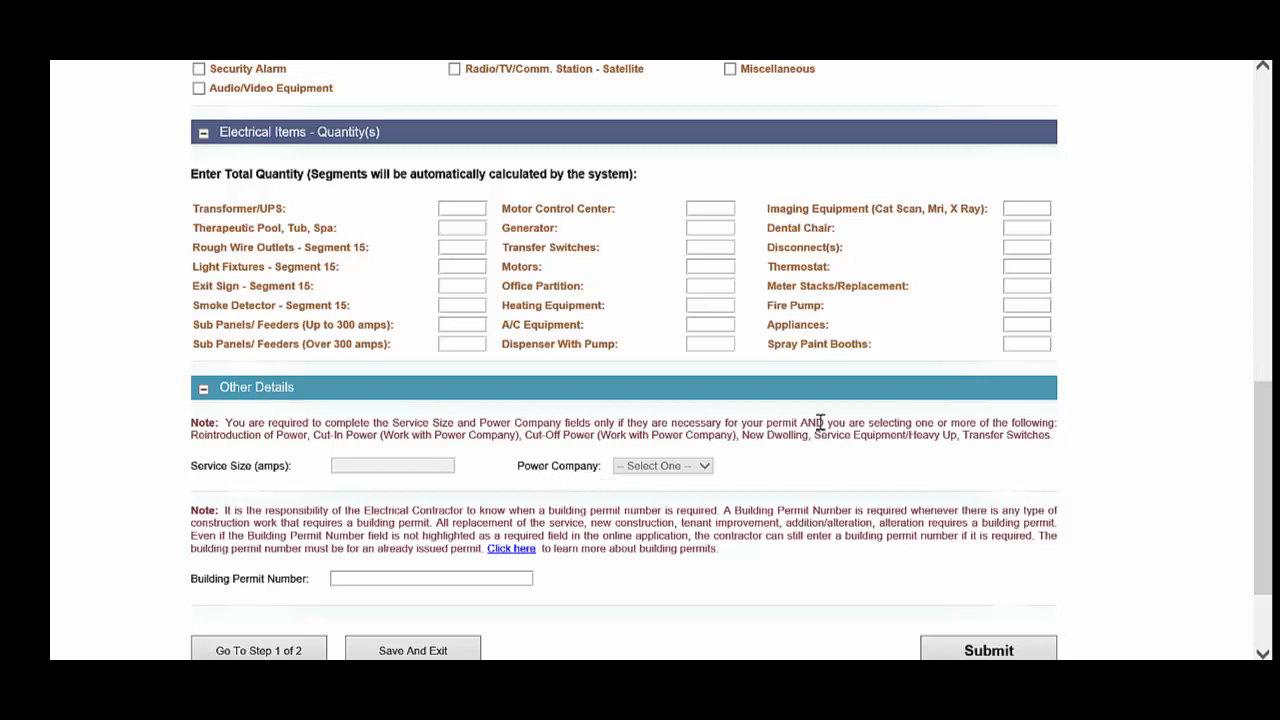
pyautogui.moveTo(228, 438)
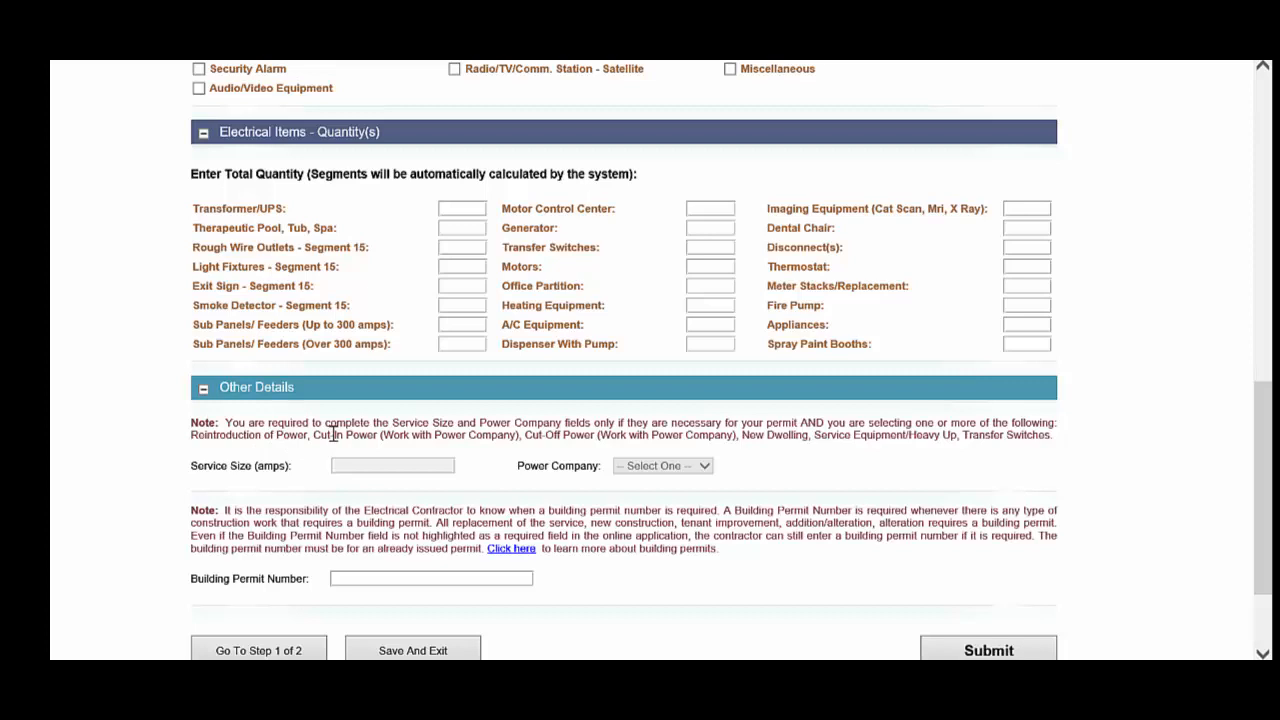
pyautogui.moveTo(712, 438)
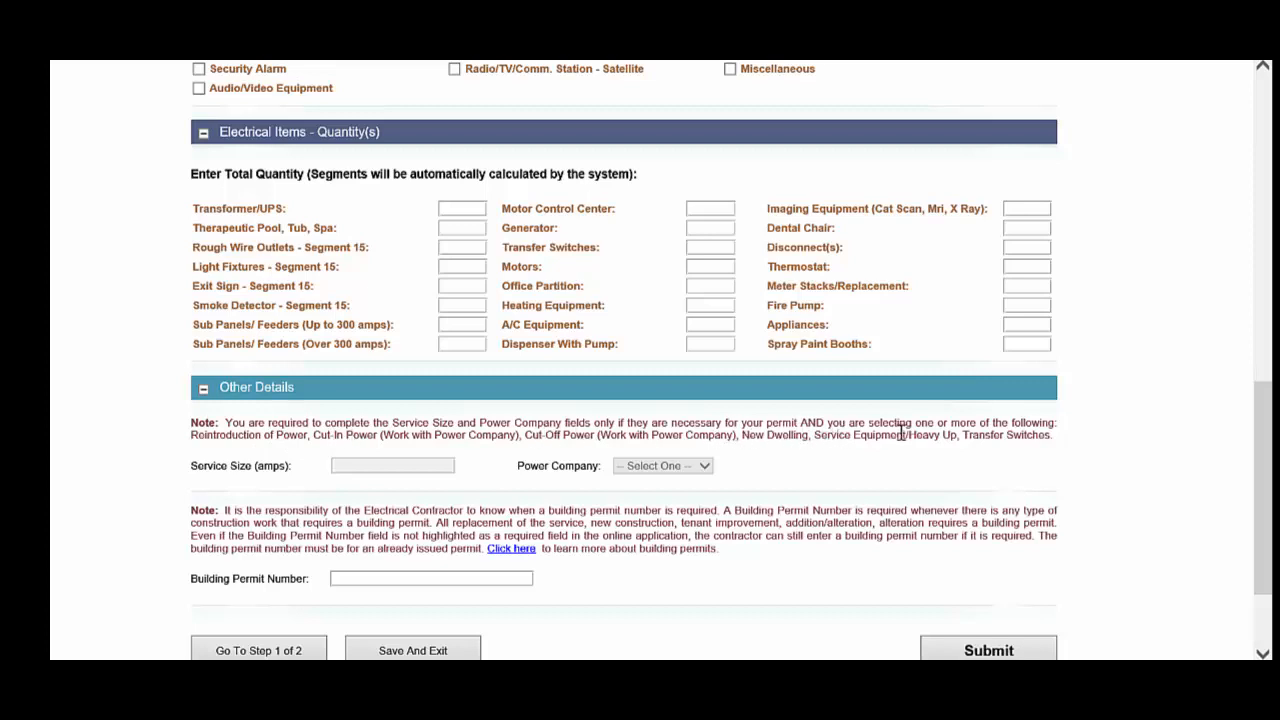
pyautogui.moveTo(964, 448)
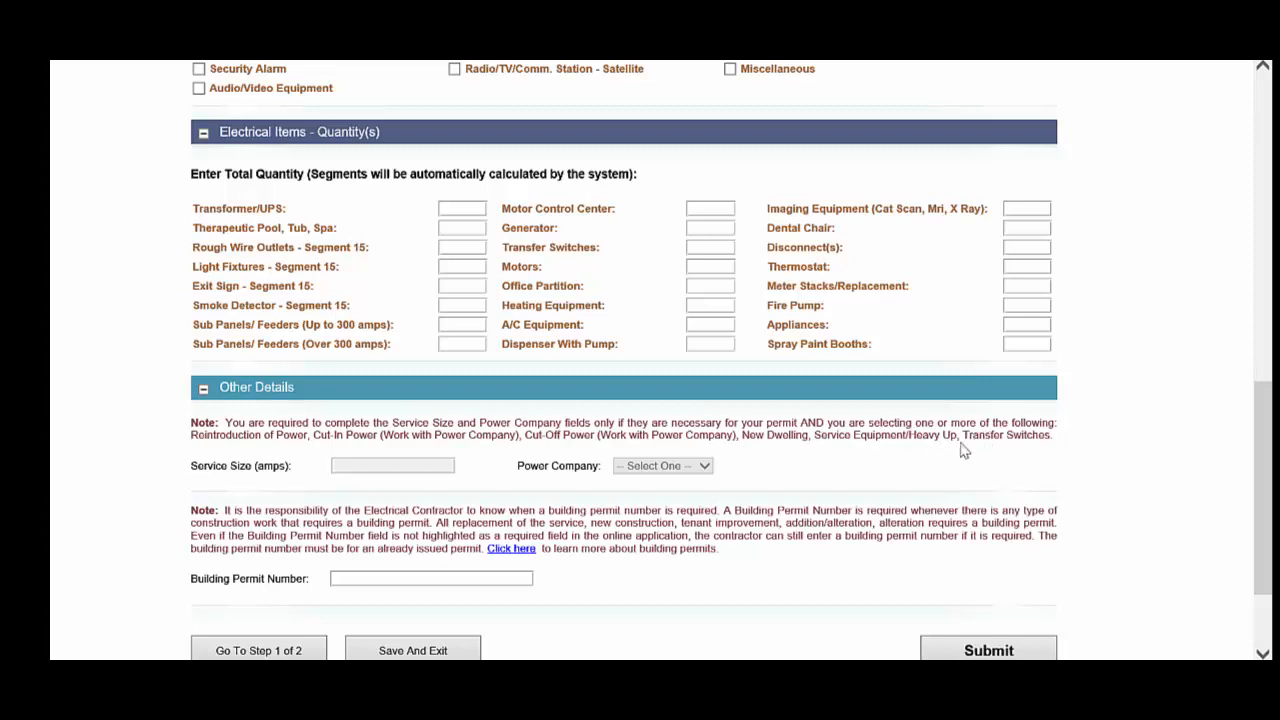
pyautogui.moveTo(358, 458)
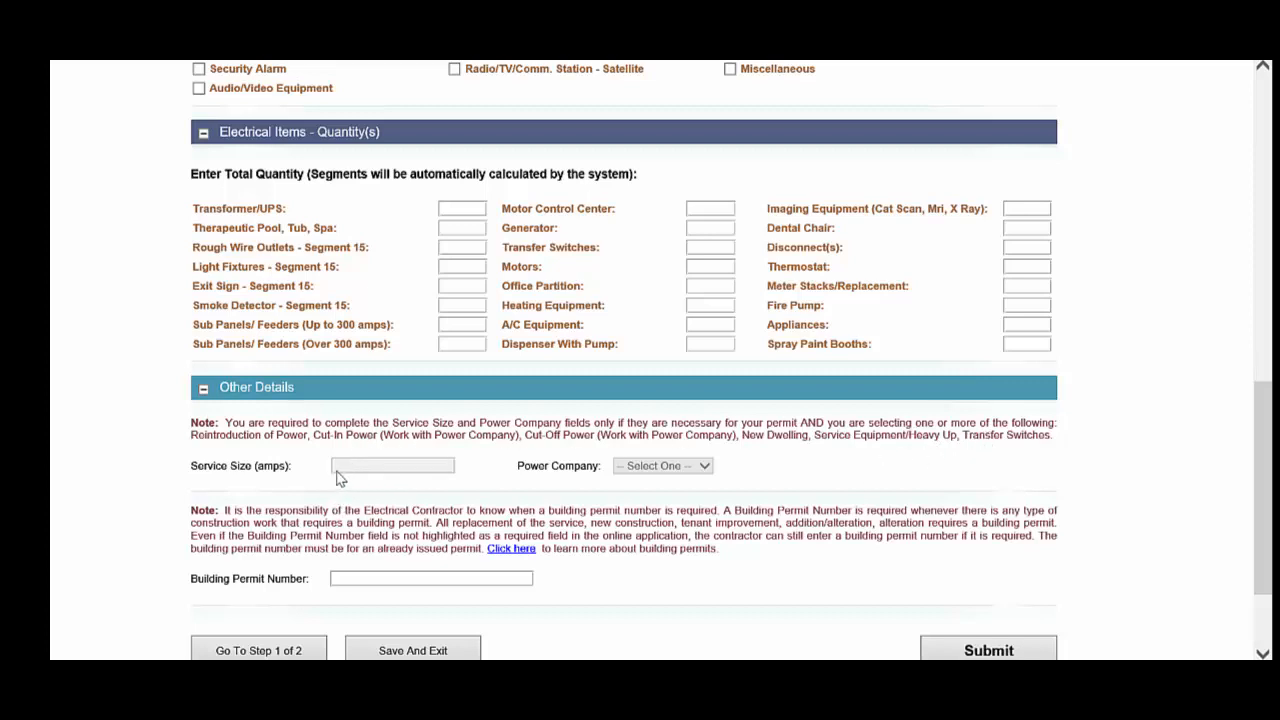
pyautogui.moveTo(440, 504)
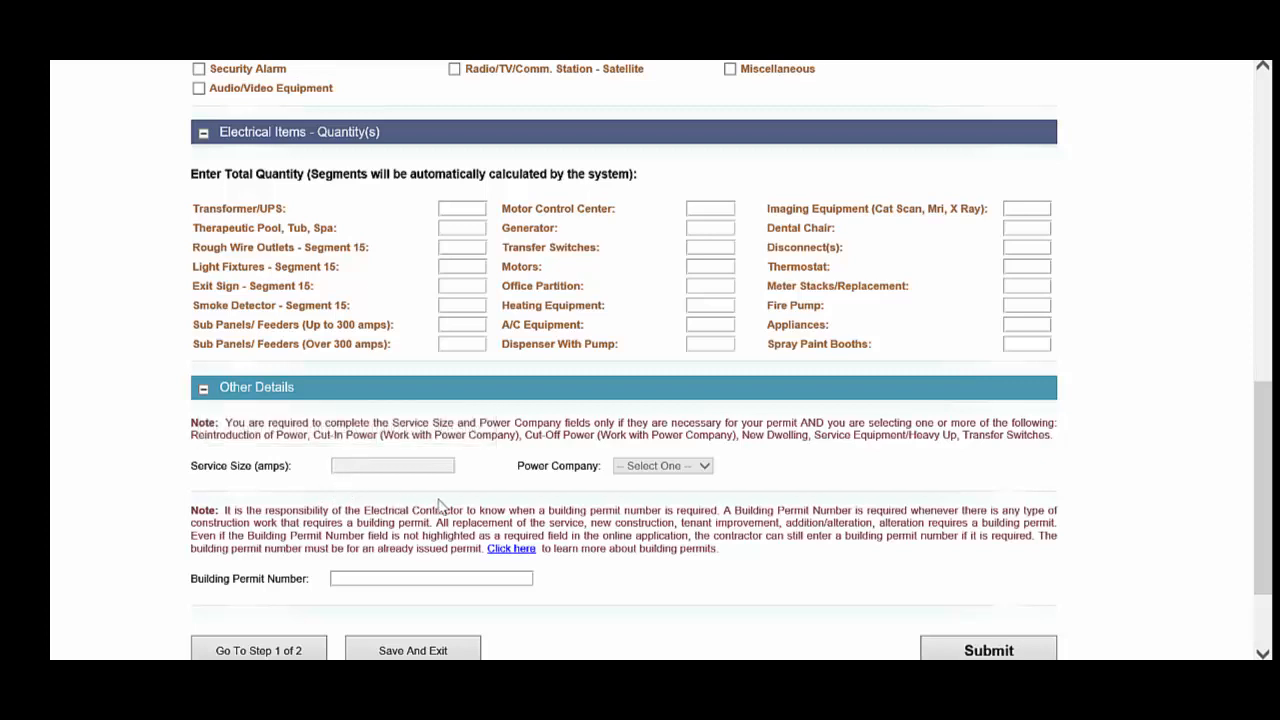
pyautogui.moveTo(478, 498)
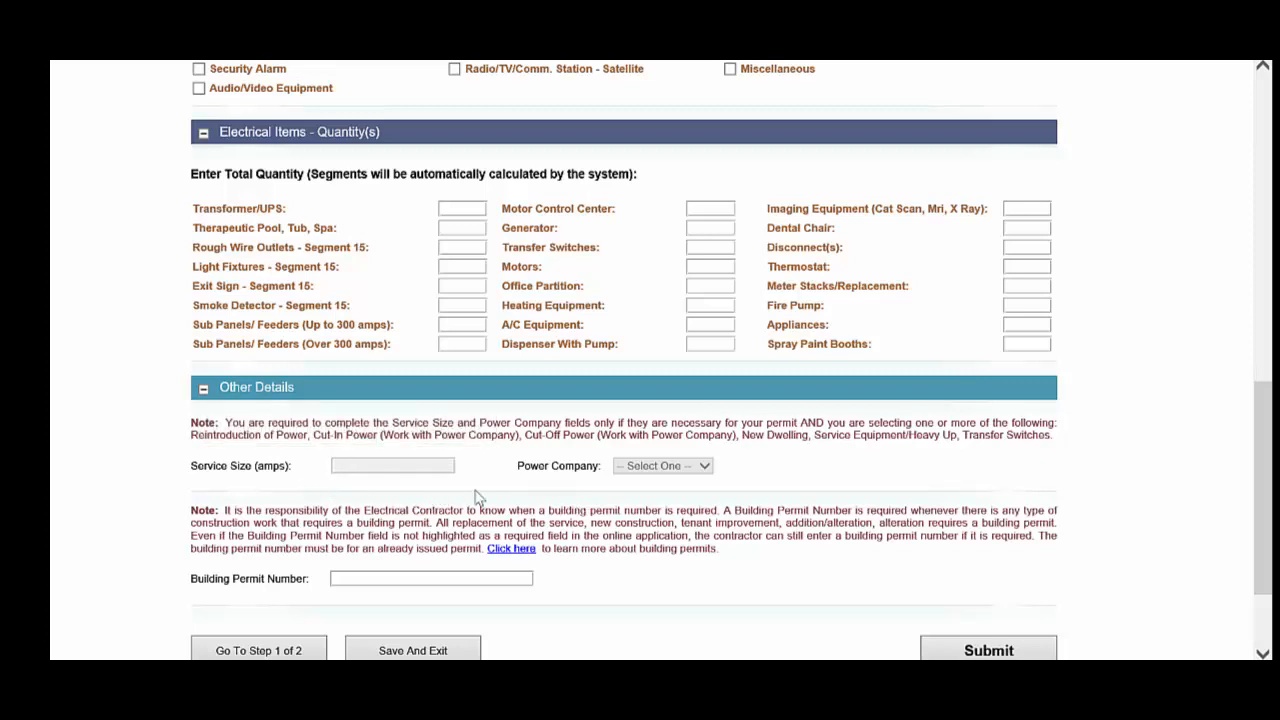
pyautogui.moveTo(376, 570)
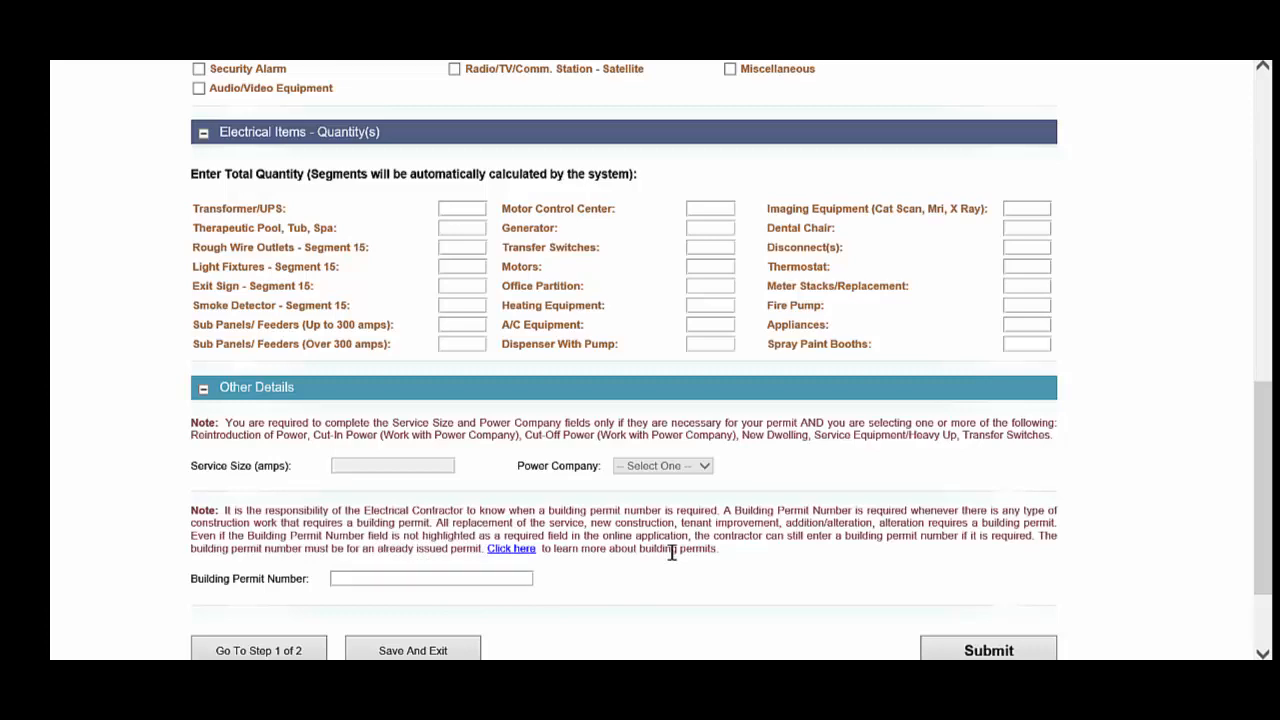
pyautogui.scroll(3)
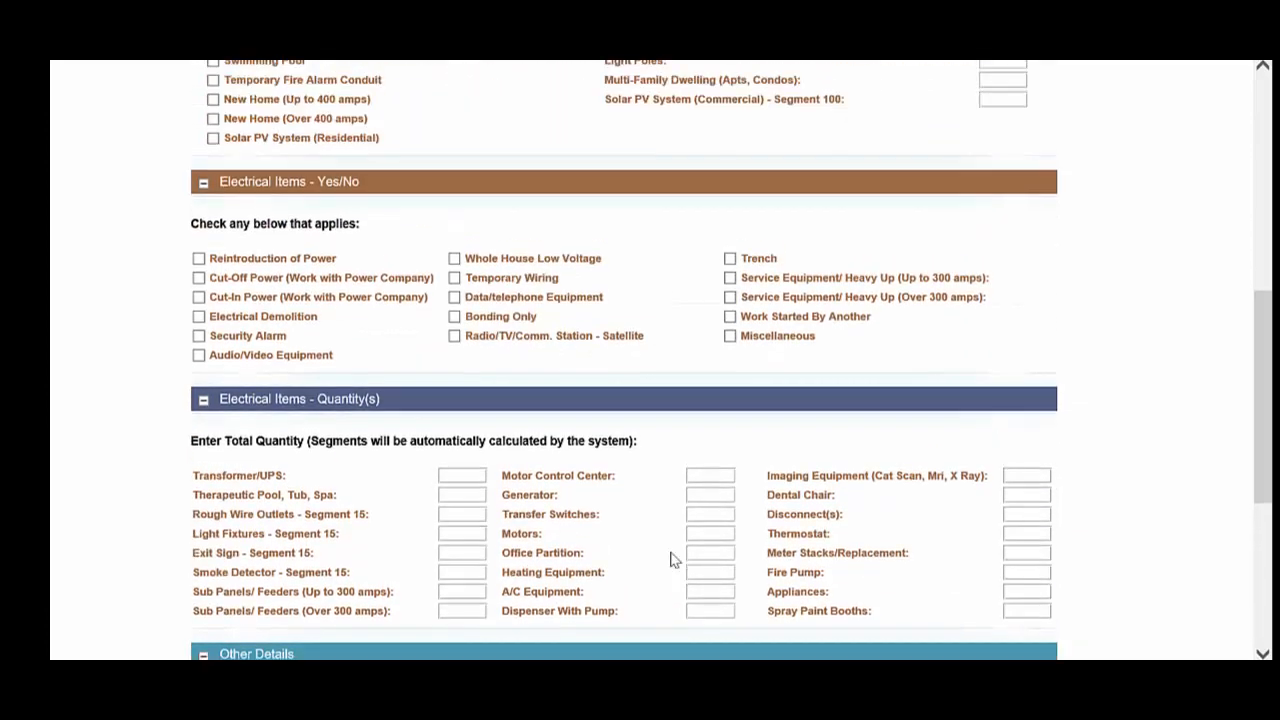
# Step: Submit the application with Reintroduction of Power, Whole House Low Voltage, Temporary Wiring, service size 200 and BGE
pyautogui.scroll(3)
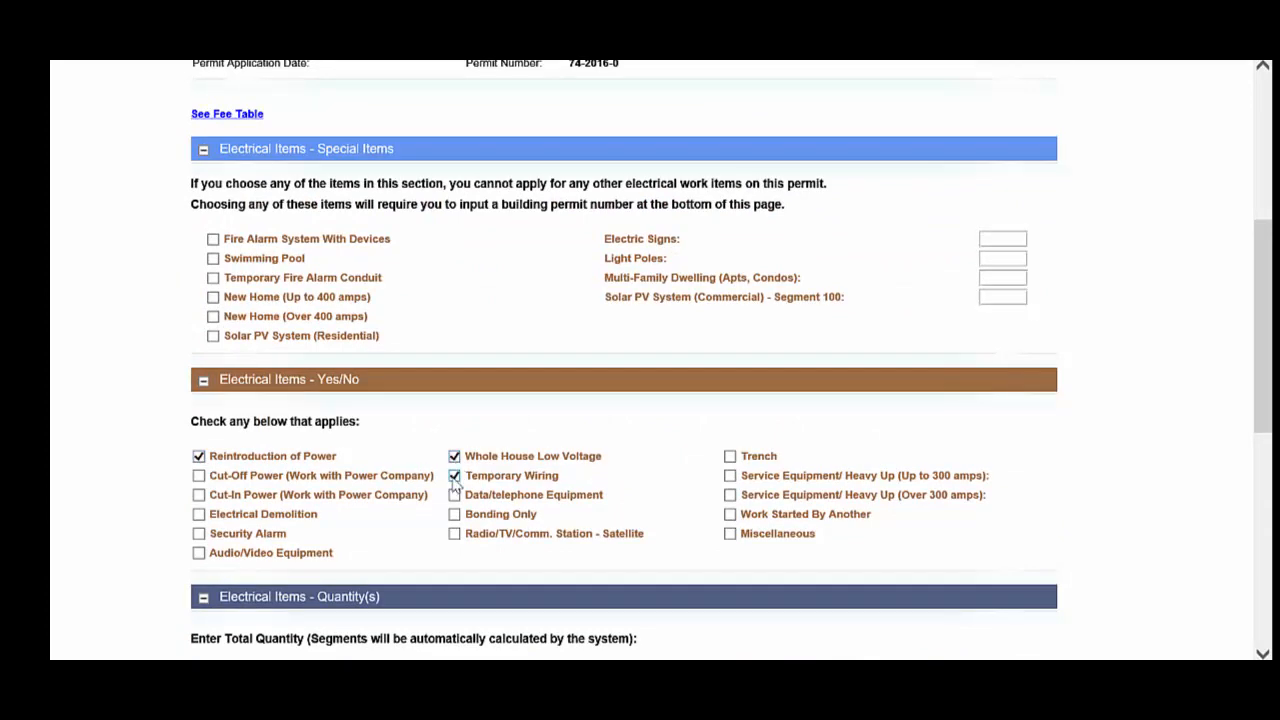
pyautogui.scroll(-3)
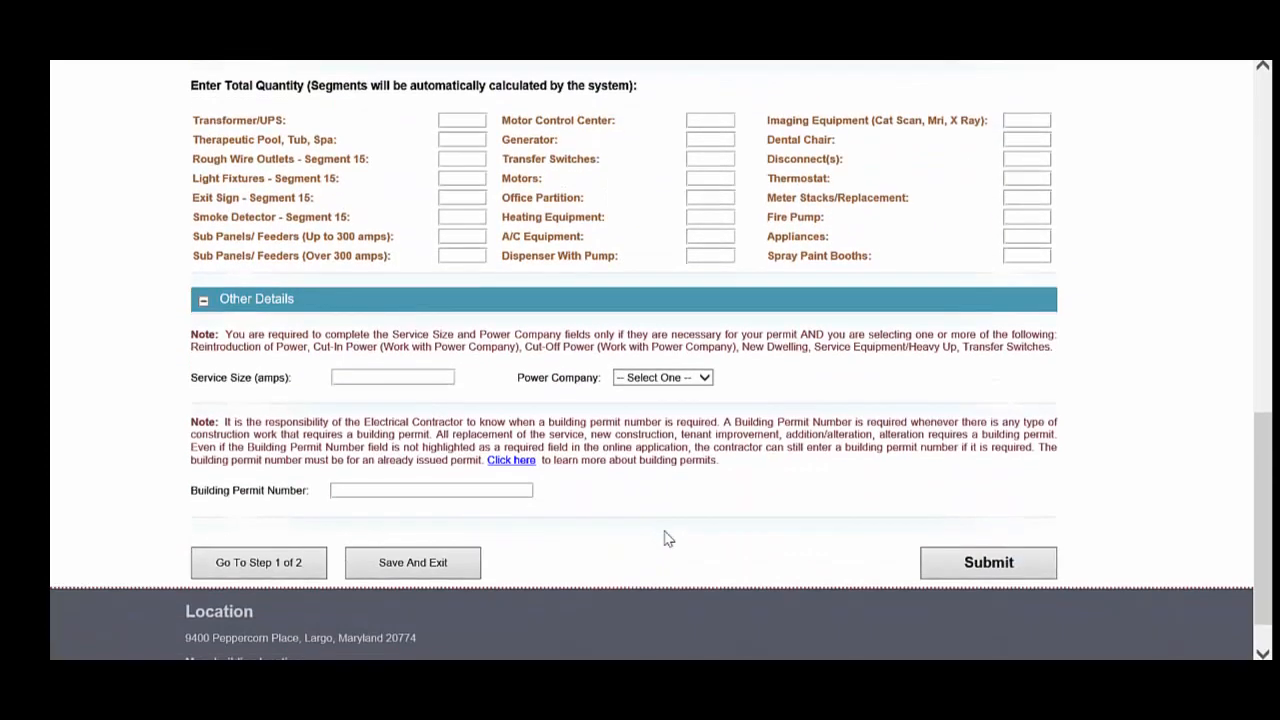
pyautogui.scroll(3)
pyautogui.write('200')
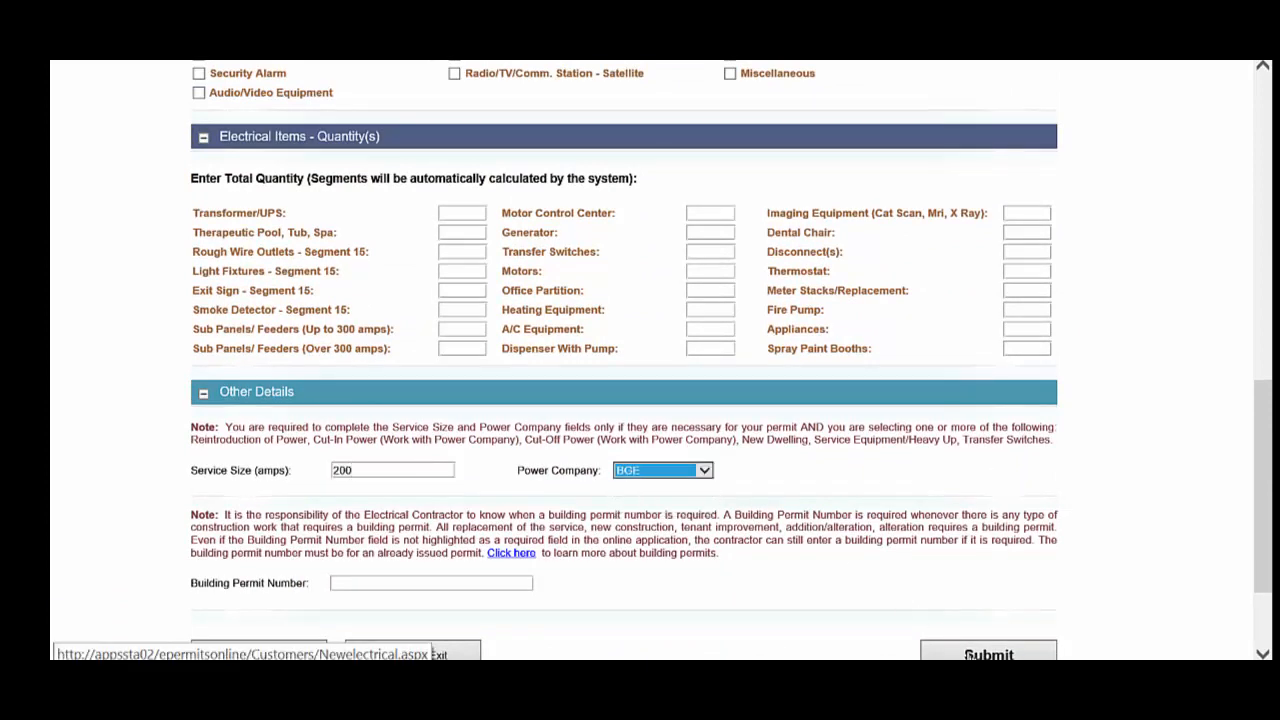
pyautogui.moveTo(856, 598)
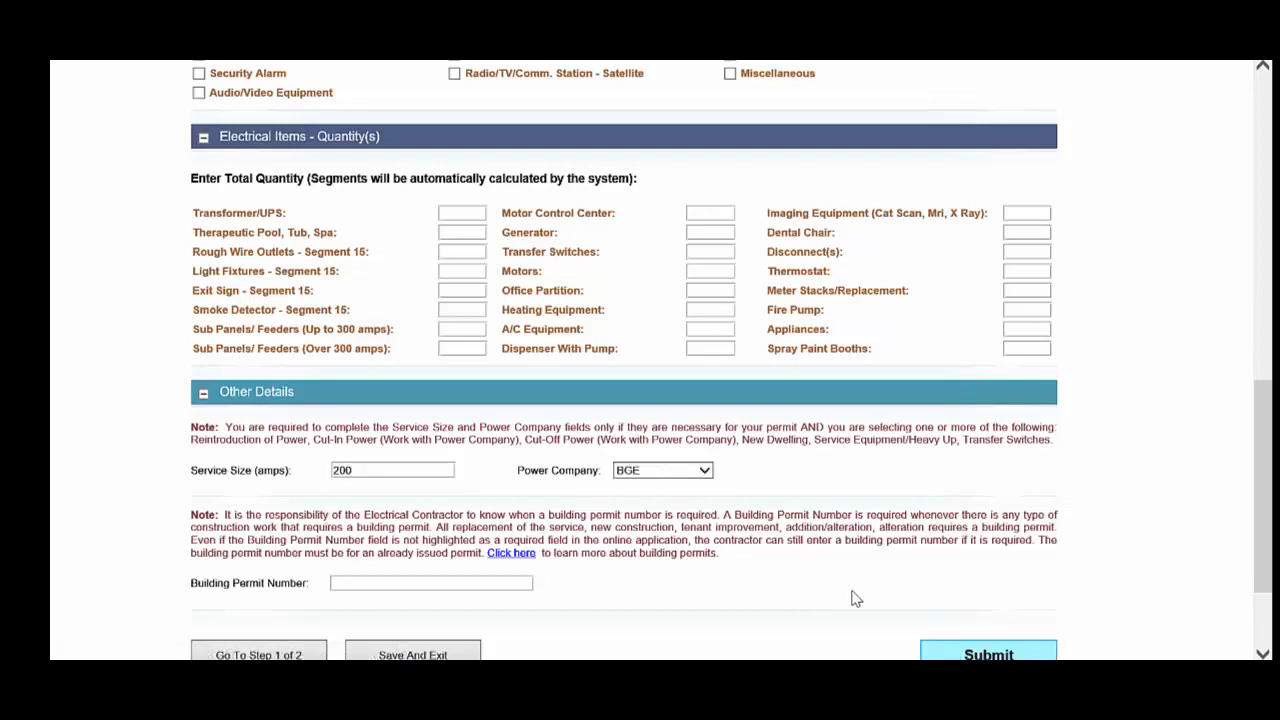
pyautogui.moveTo(846, 596)
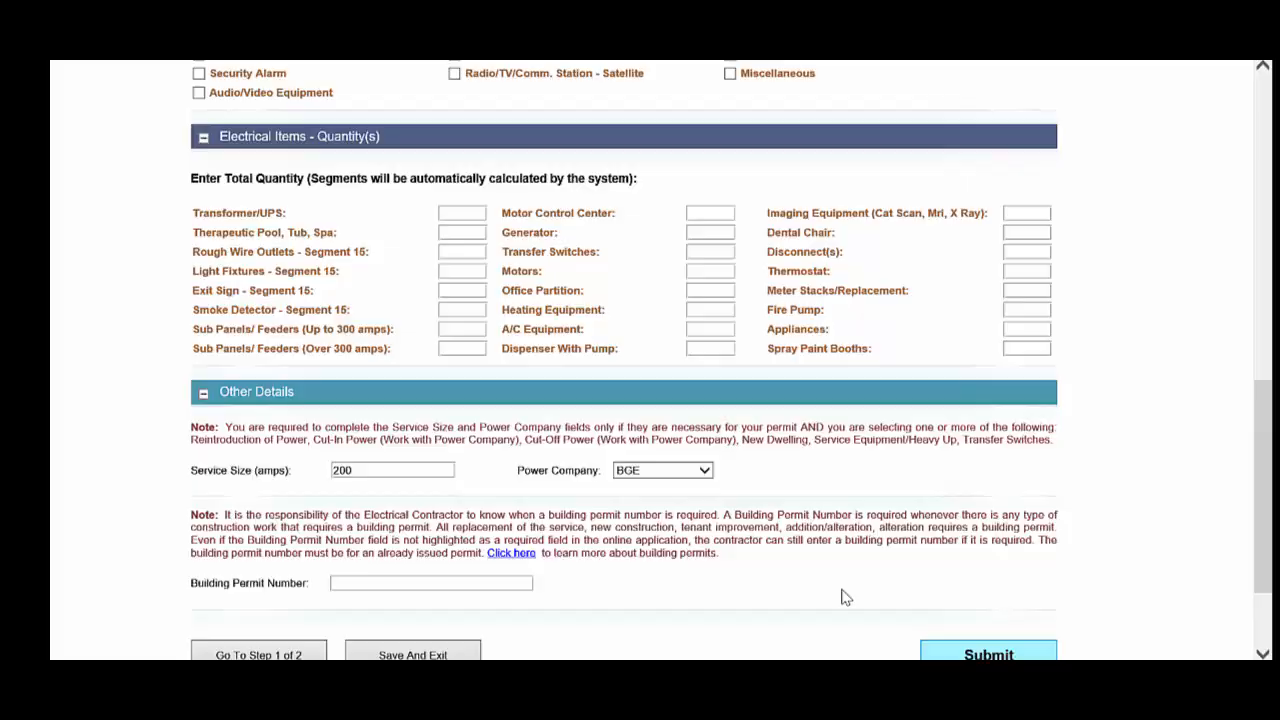
pyautogui.click(988, 656)
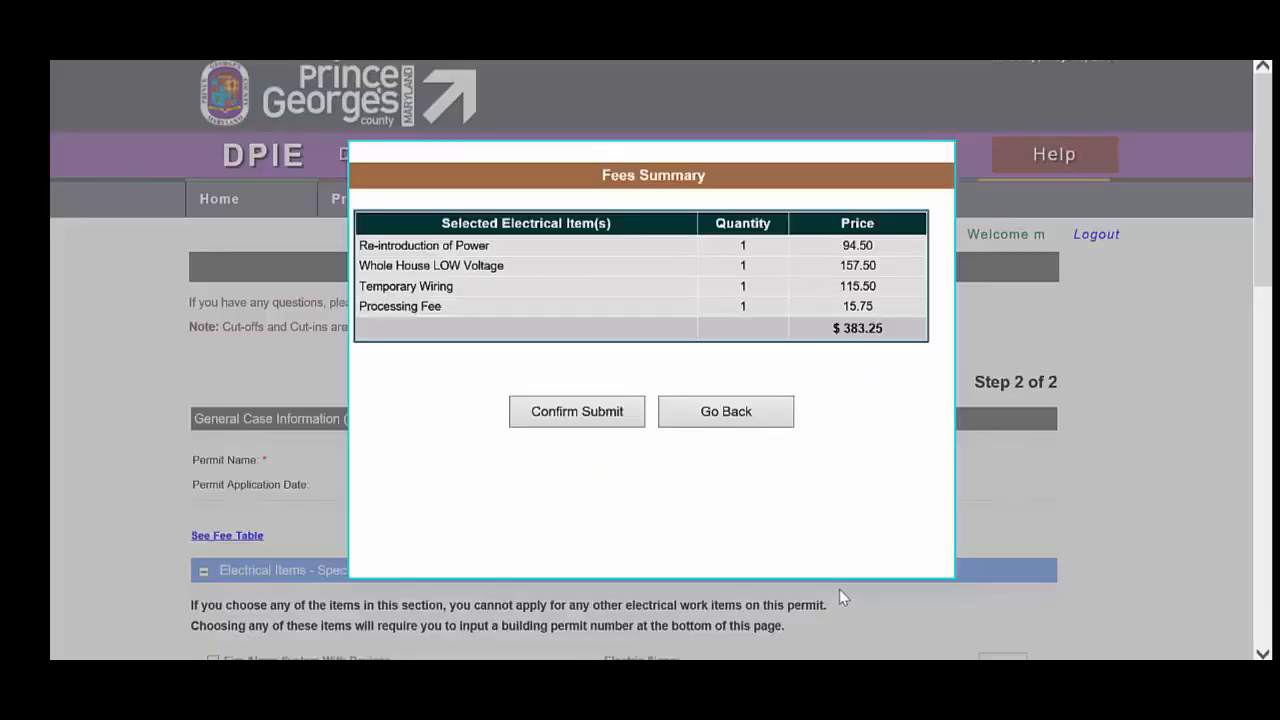
pyautogui.moveTo(764, 248)
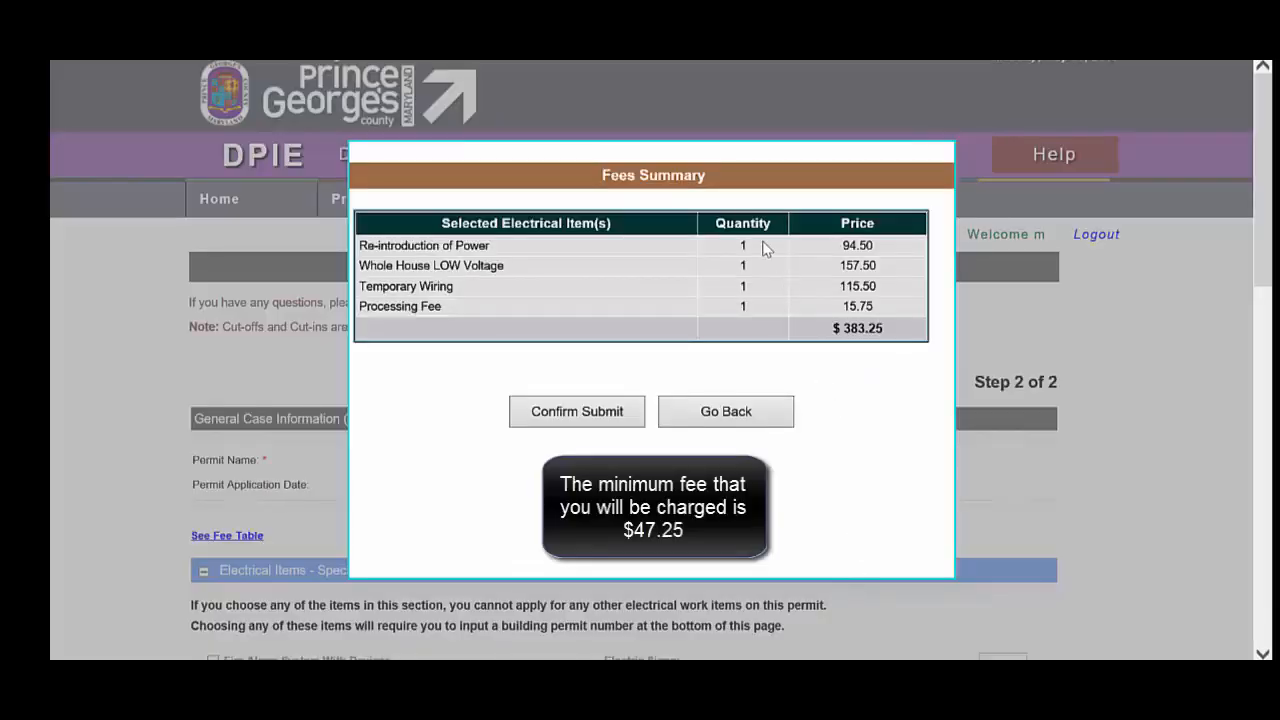
pyautogui.moveTo(824, 356)
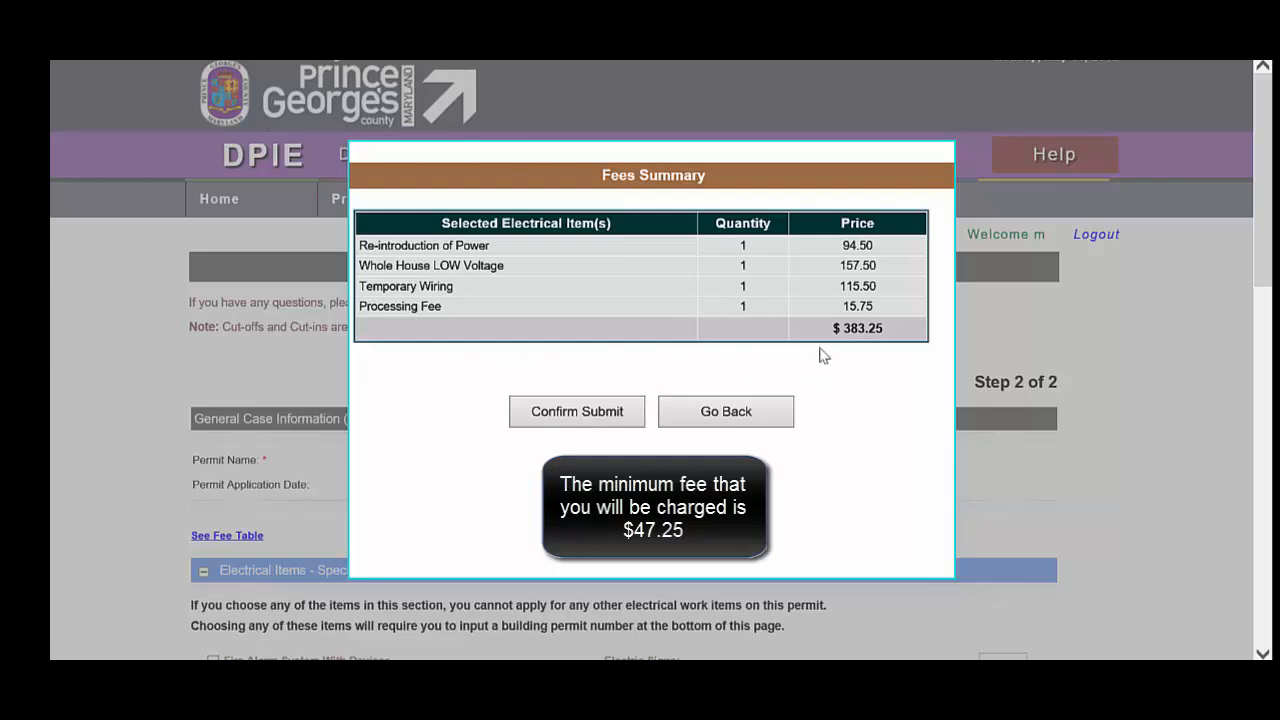
pyautogui.moveTo(726, 412)
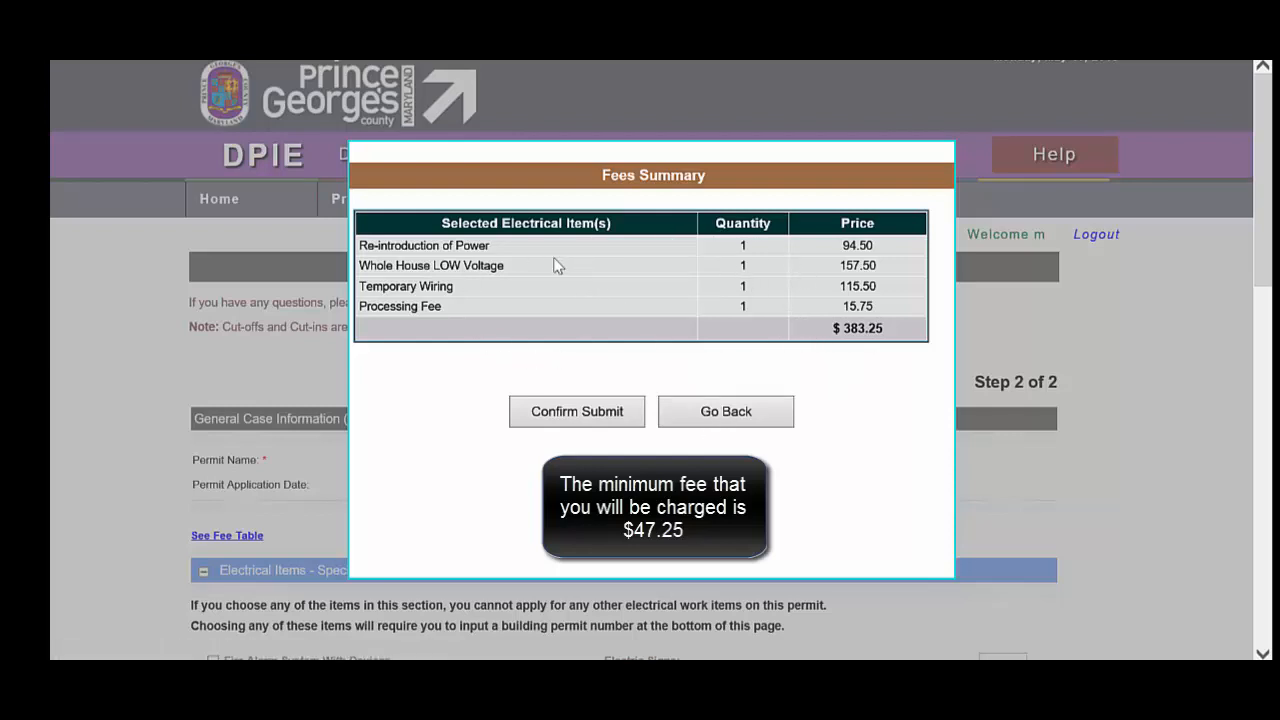
pyautogui.moveTo(536, 338)
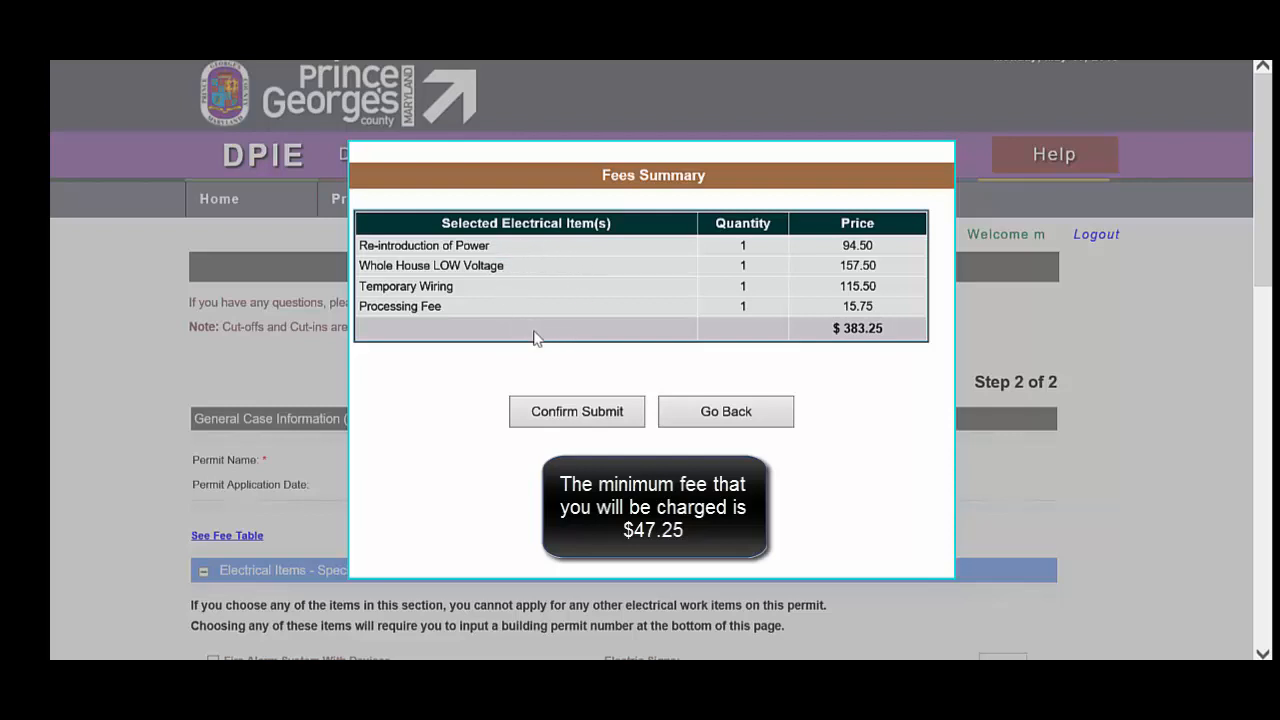
pyautogui.moveTo(600, 356)
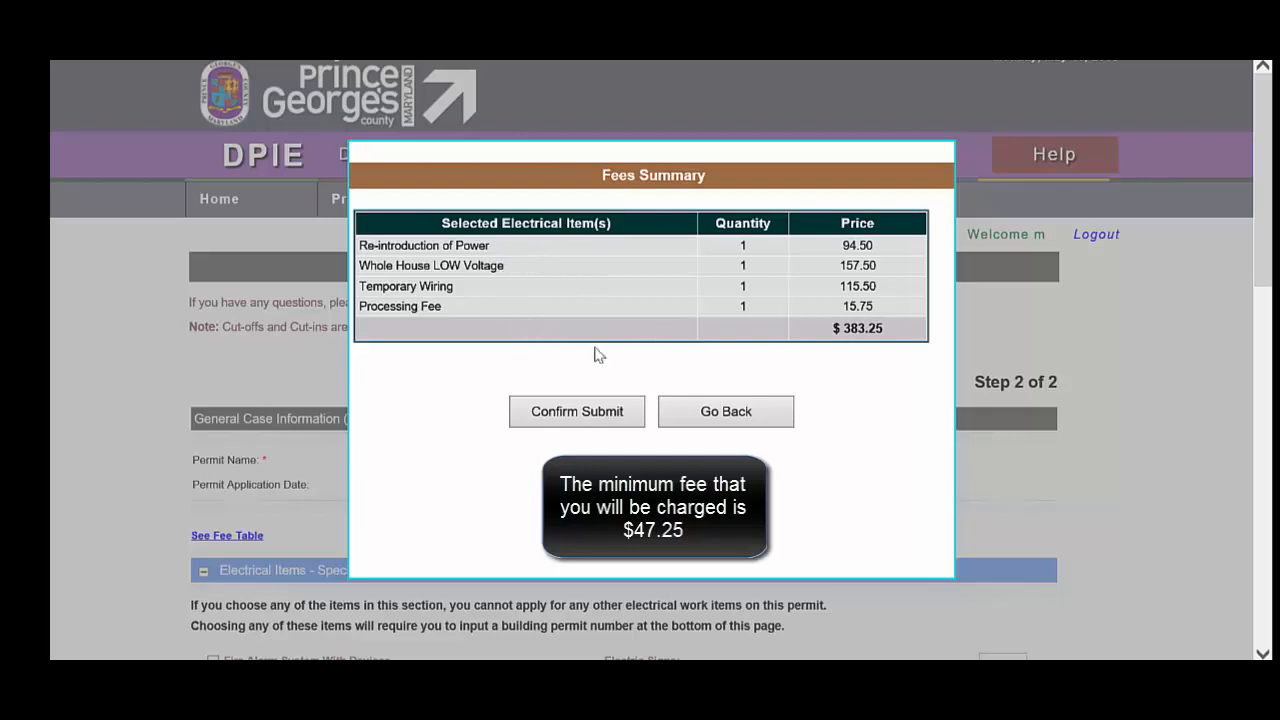
pyautogui.moveTo(450, 308)
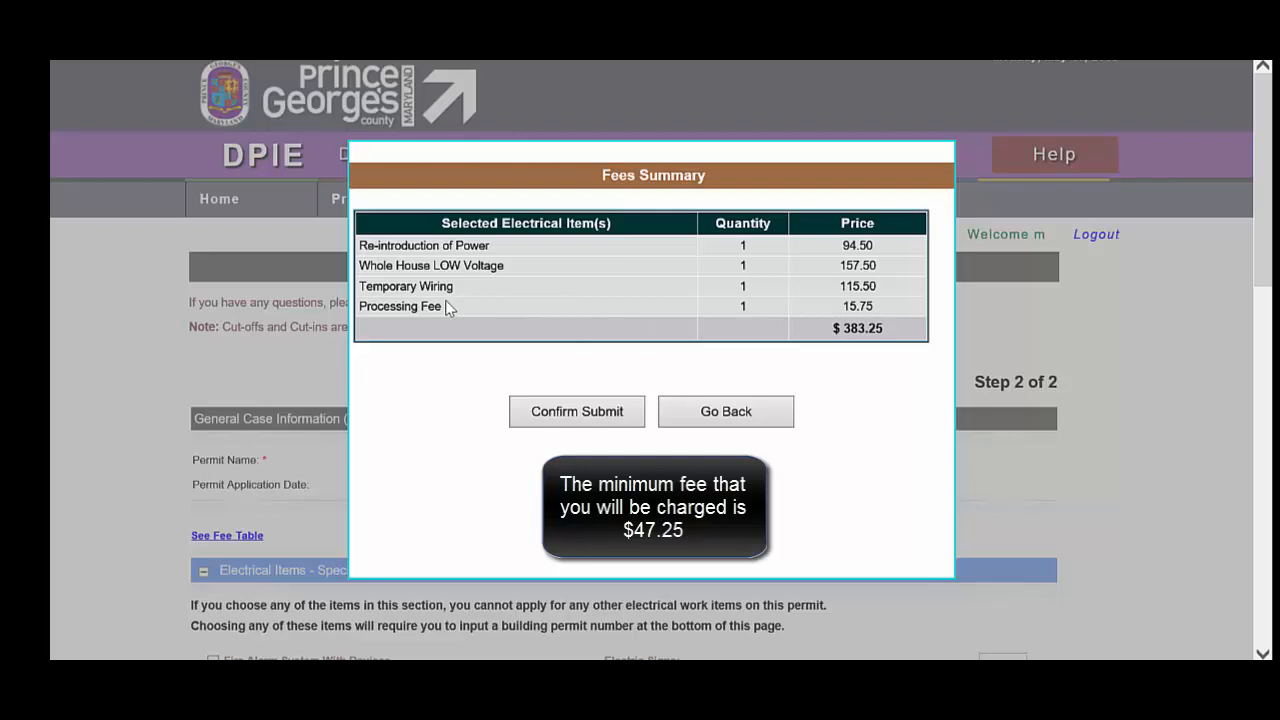
pyautogui.moveTo(560, 320)
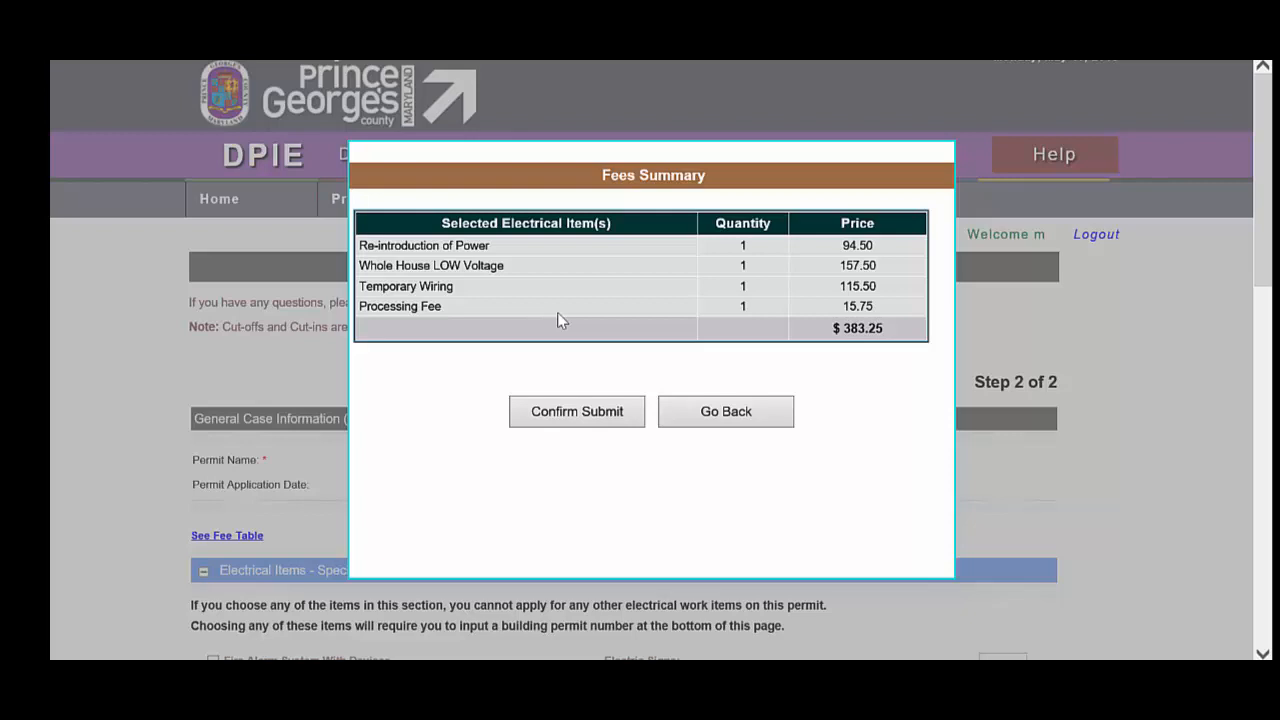
pyautogui.moveTo(450, 448)
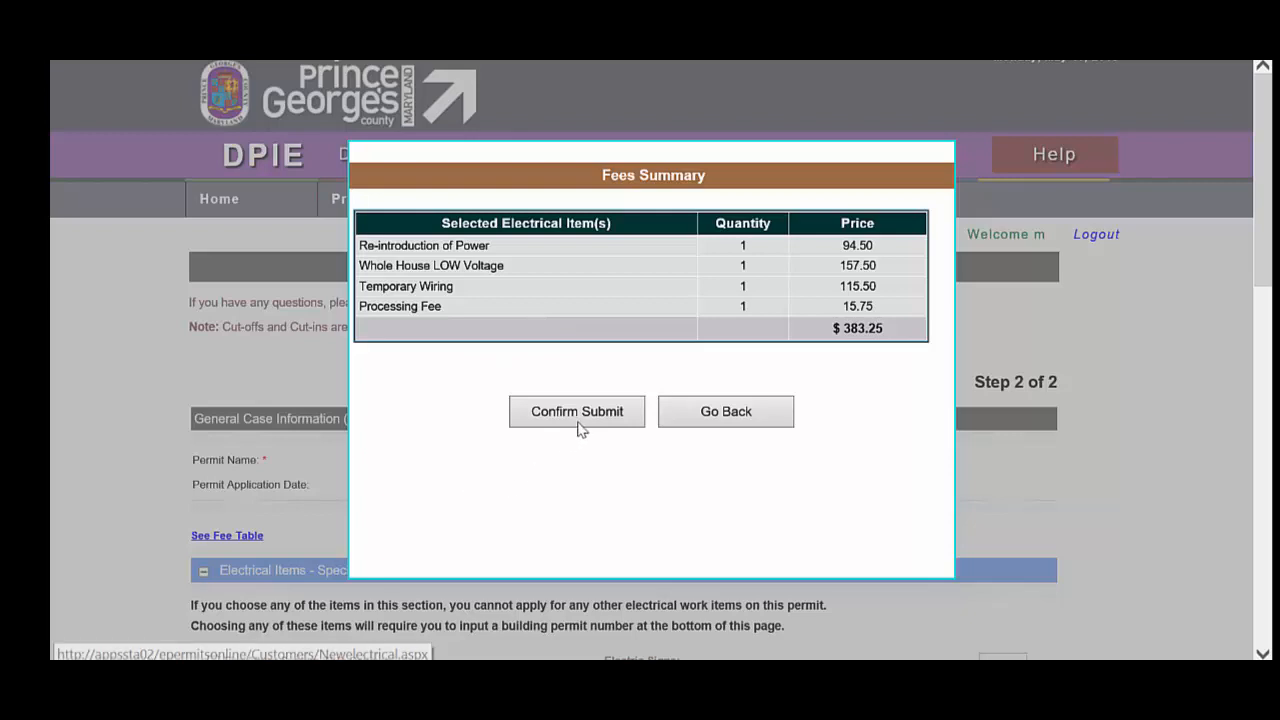
pyautogui.moveTo(576, 412)
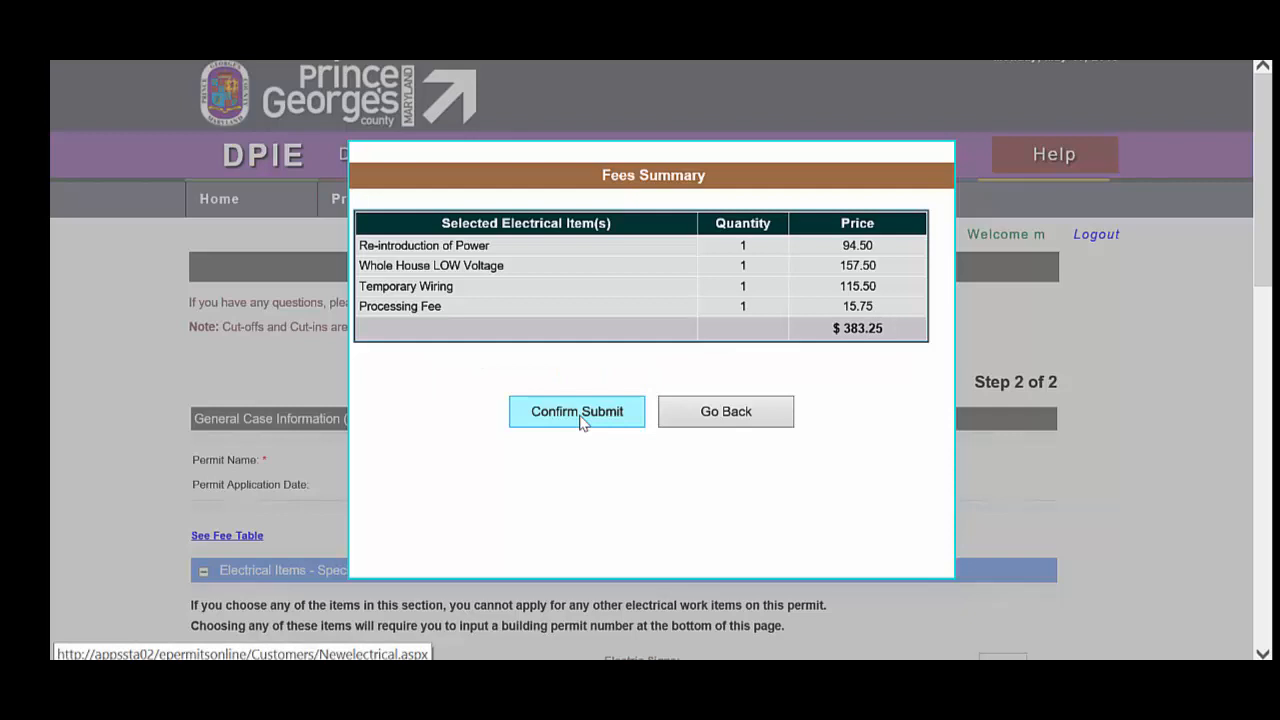
# Step: Confirm the $383.25 fee summary and submit the electrical permit application
pyautogui.click(576, 412)
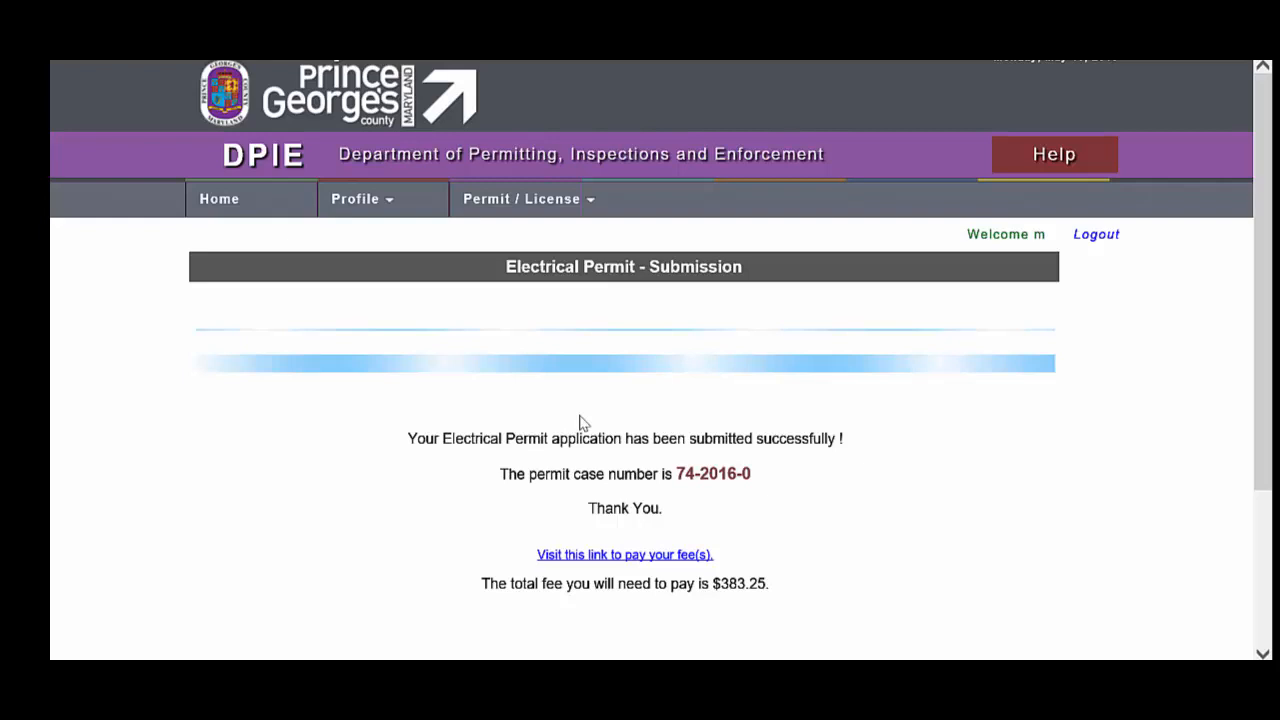
pyautogui.moveTo(590, 544)
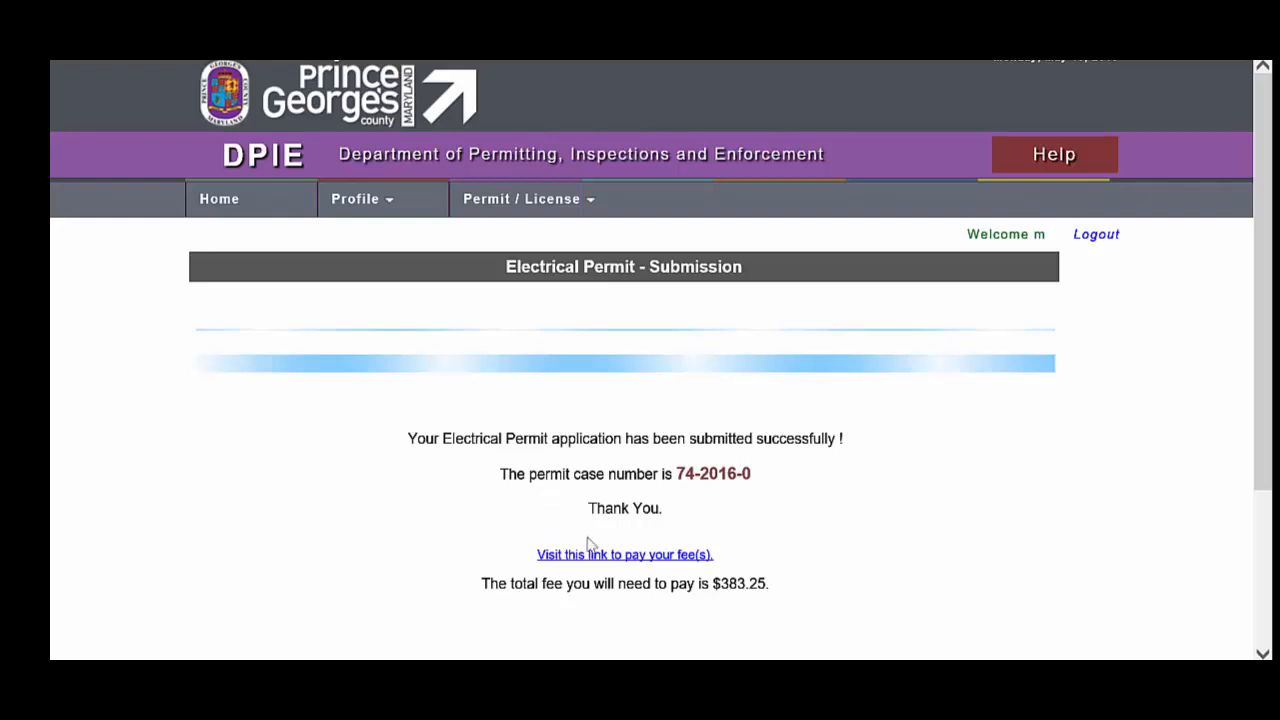
pyautogui.moveTo(624, 554)
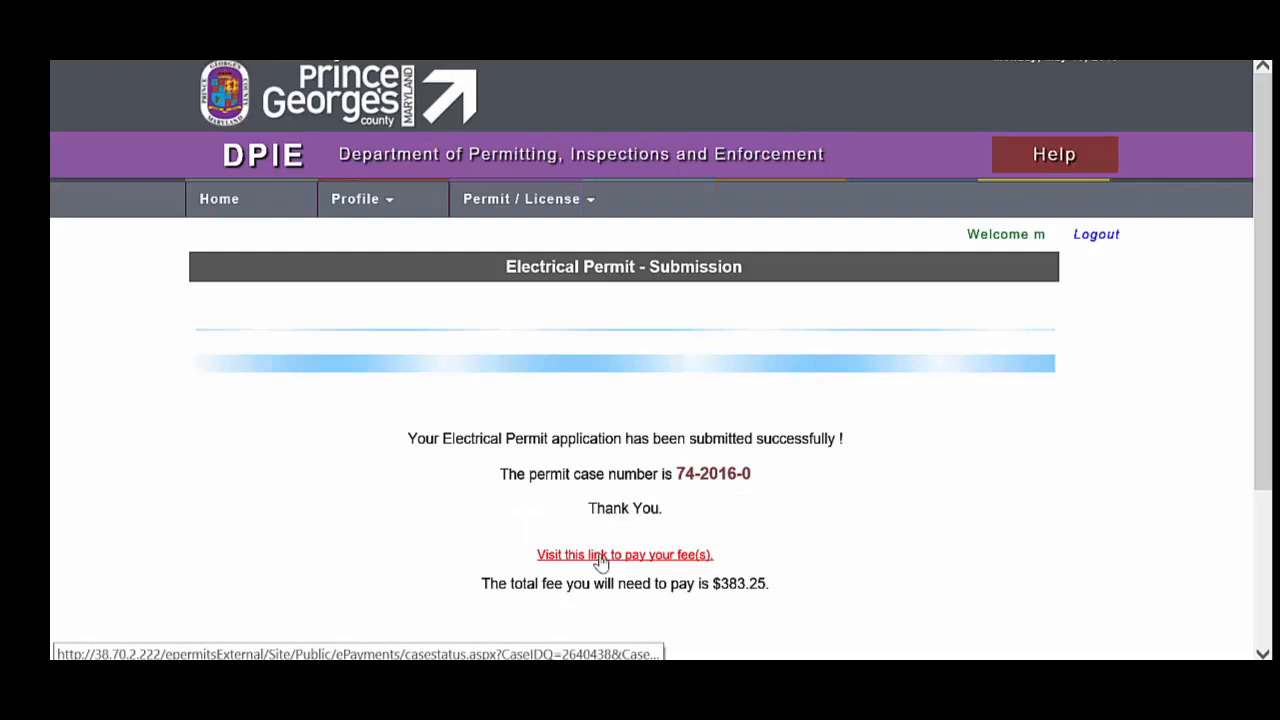
# Step: Follow the confirmation page's pay-fees link to the ePayments page for permit 74-2016-0
pyautogui.click(624, 554)
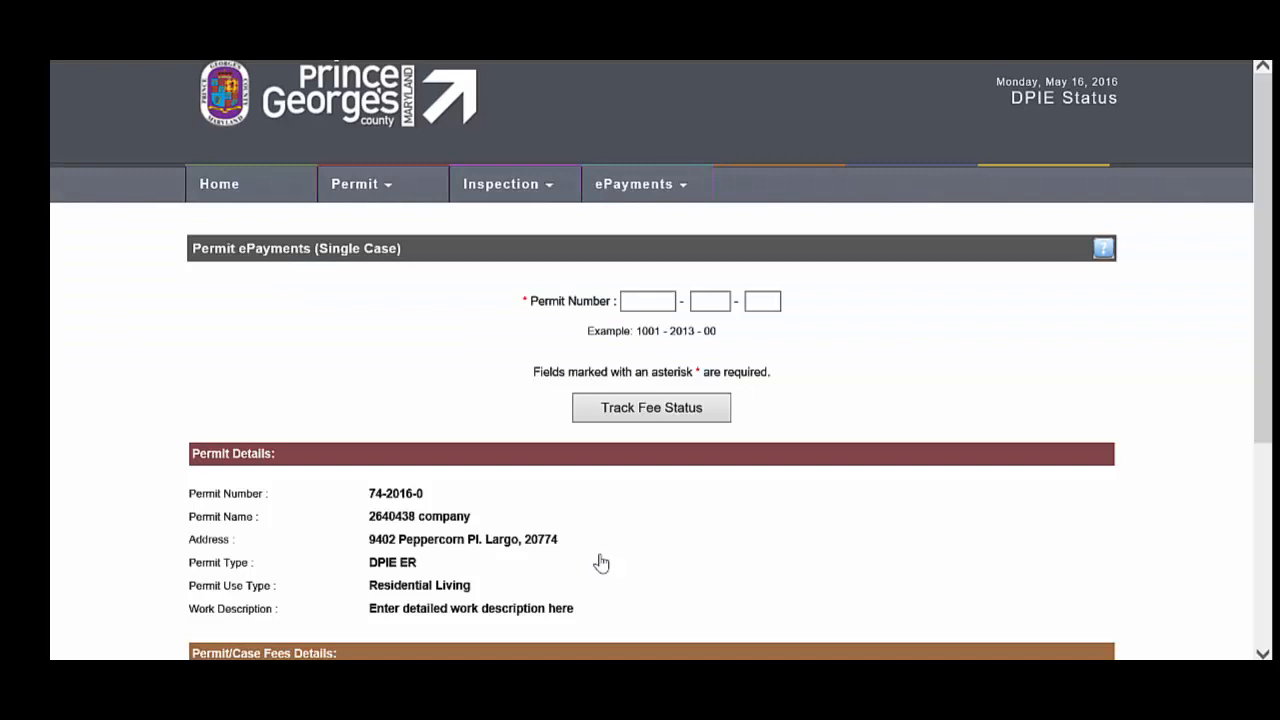
pyautogui.moveTo(758, 210)
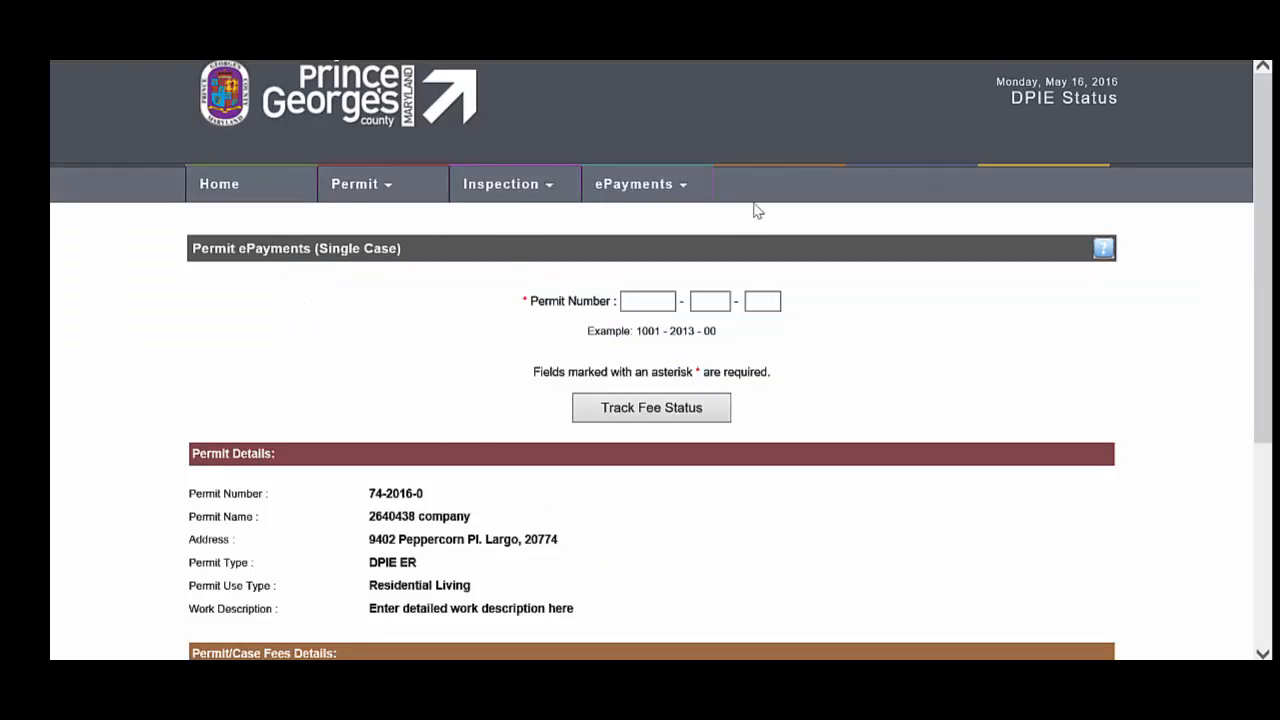
pyautogui.moveTo(316, 312)
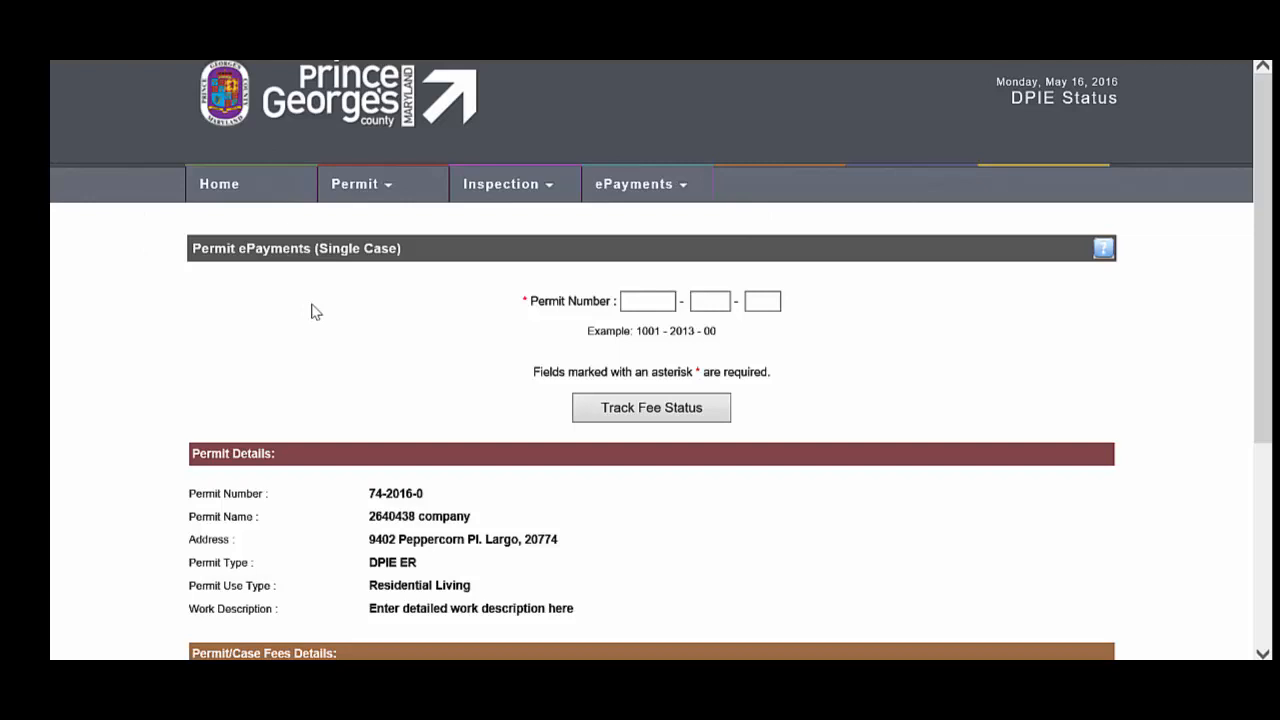
# Step: Scroll the single-case payment page to review the $383.25 Electrical – Residential fee marked UNPAID
pyautogui.scroll(-3)
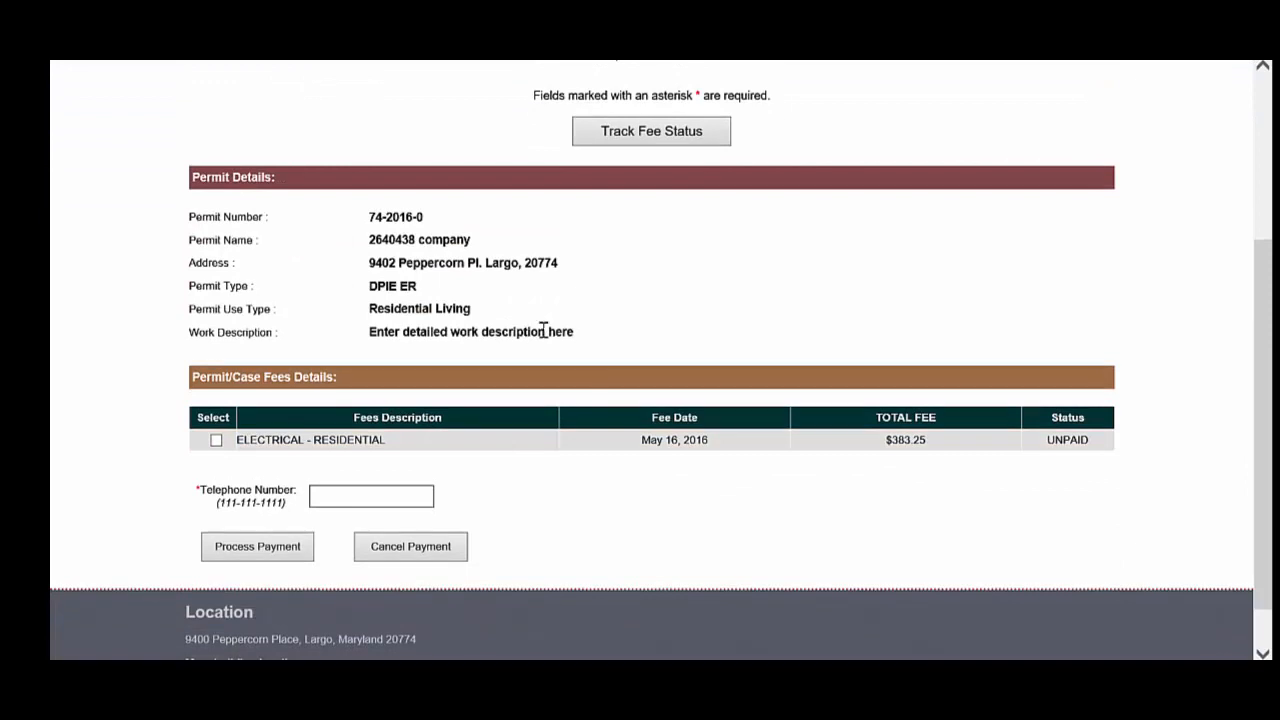
pyautogui.scroll(3)
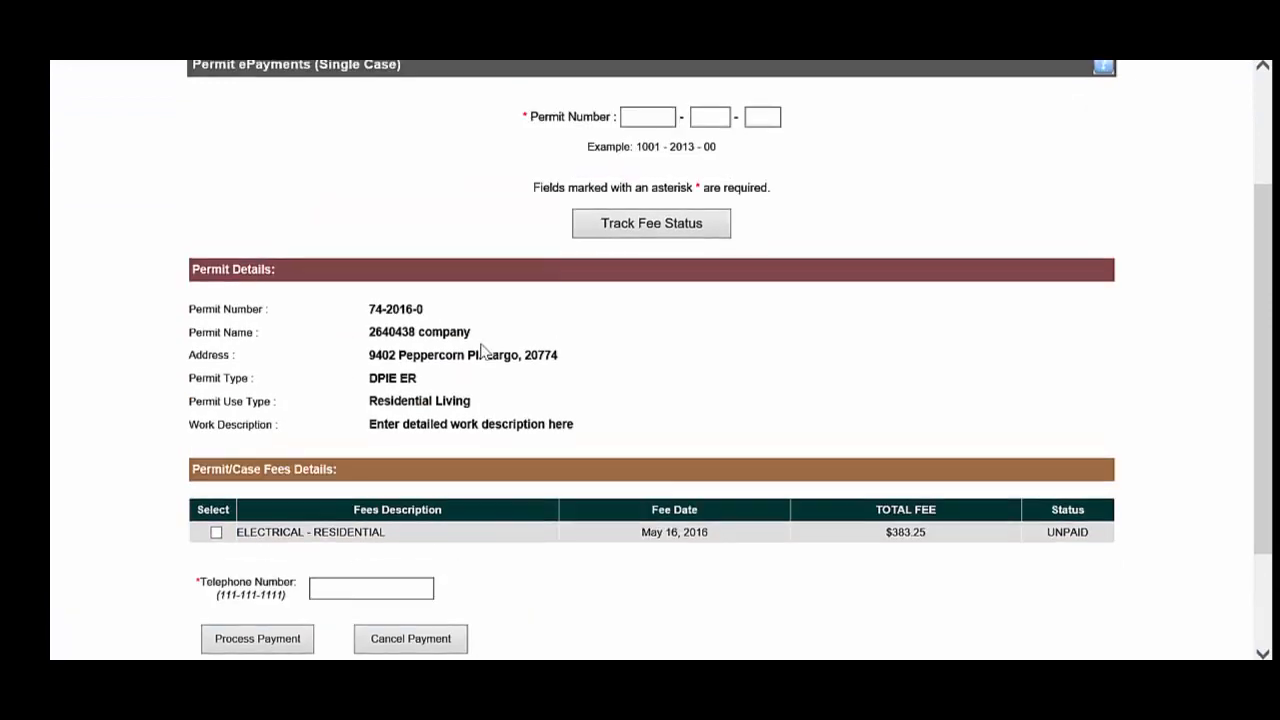
pyautogui.scroll(3)
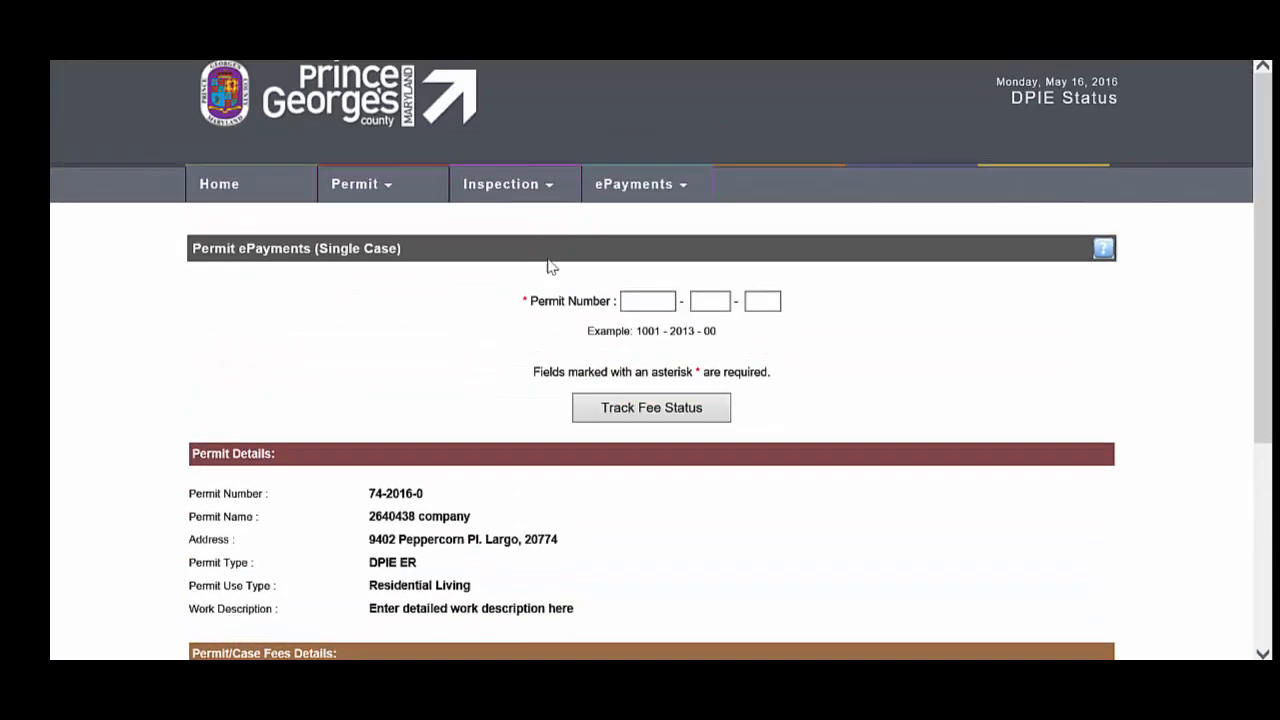
pyautogui.click(640, 184)
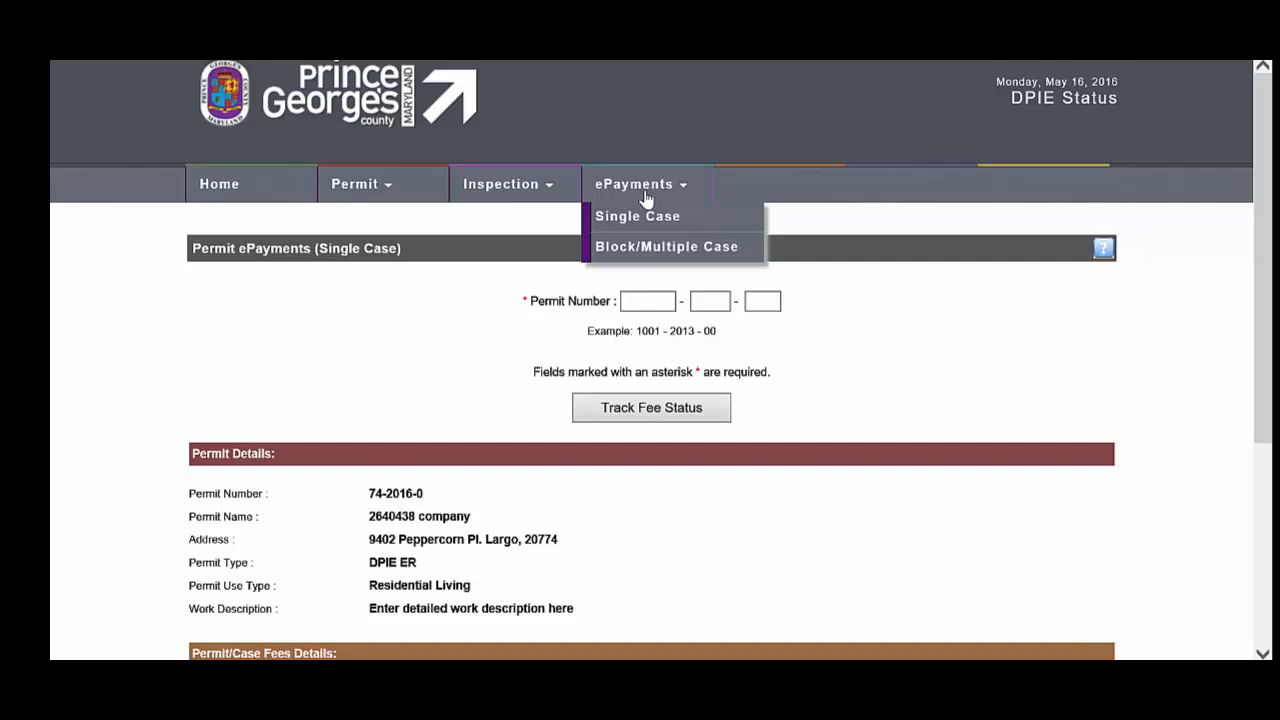
pyautogui.moveTo(668, 246)
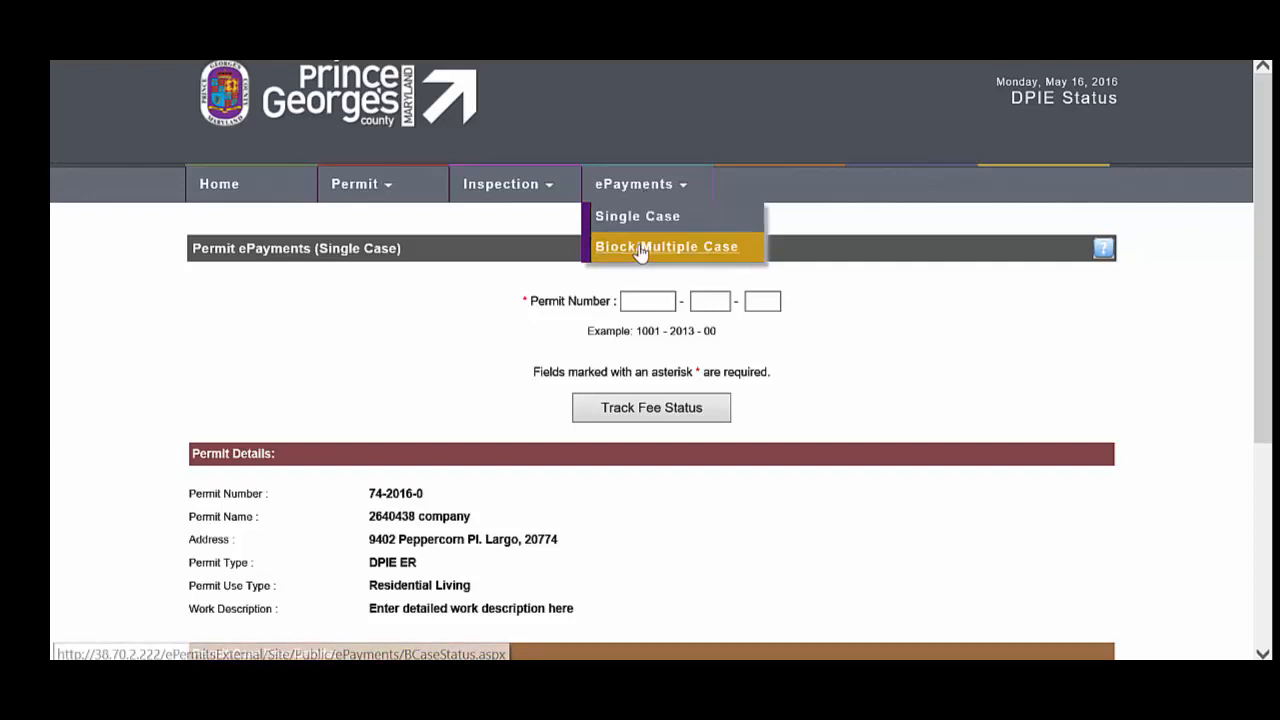
pyautogui.click(666, 248)
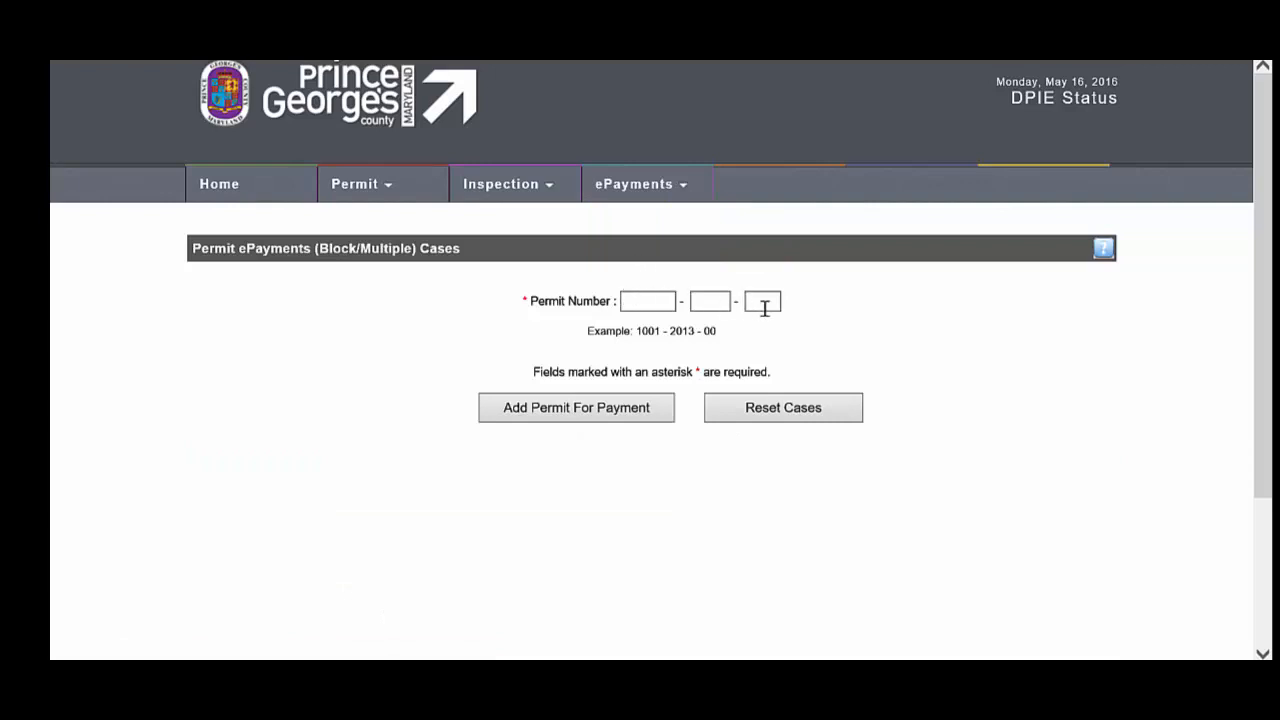
pyautogui.moveTo(572, 374)
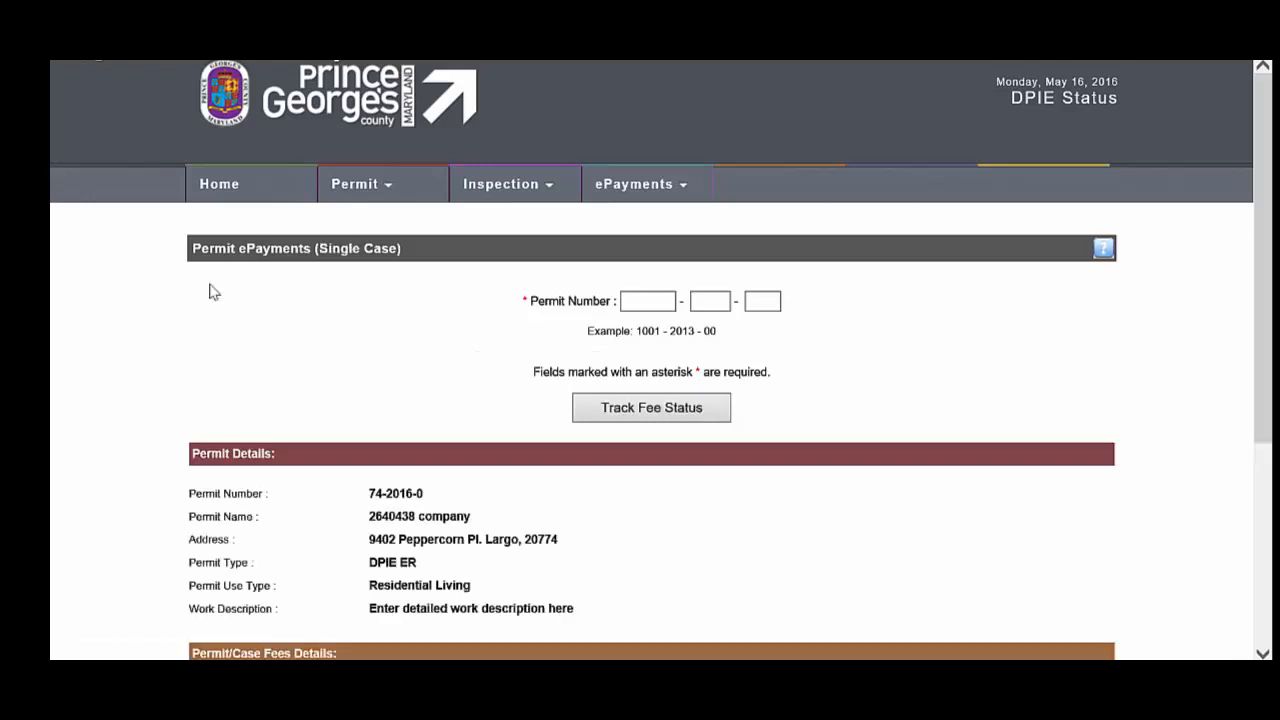
pyautogui.scroll(-3)
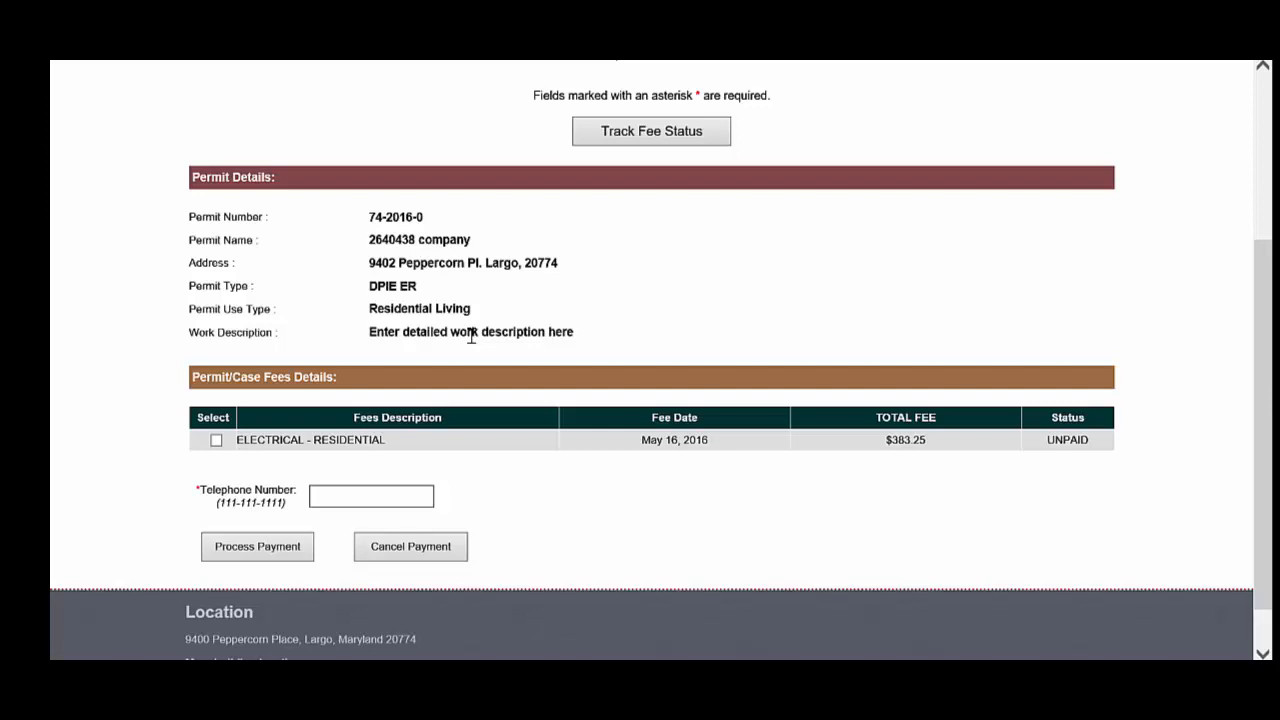
pyautogui.scroll(3)
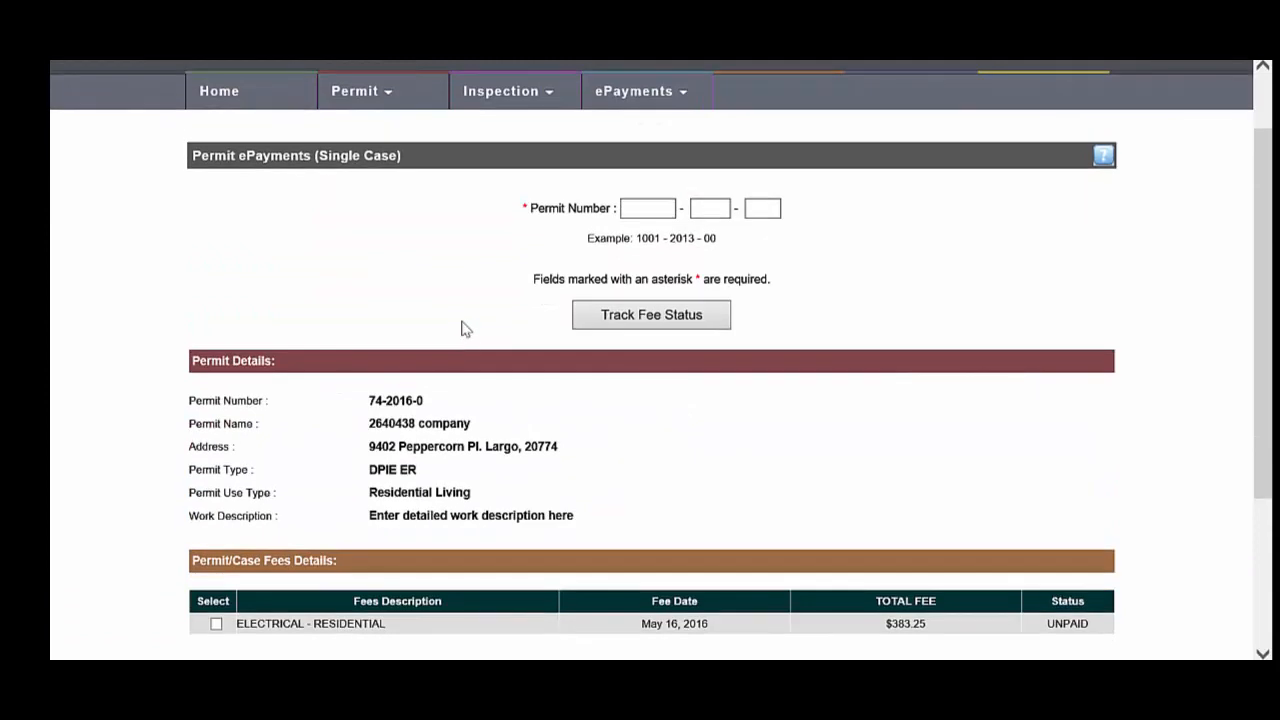
pyautogui.scroll(3)
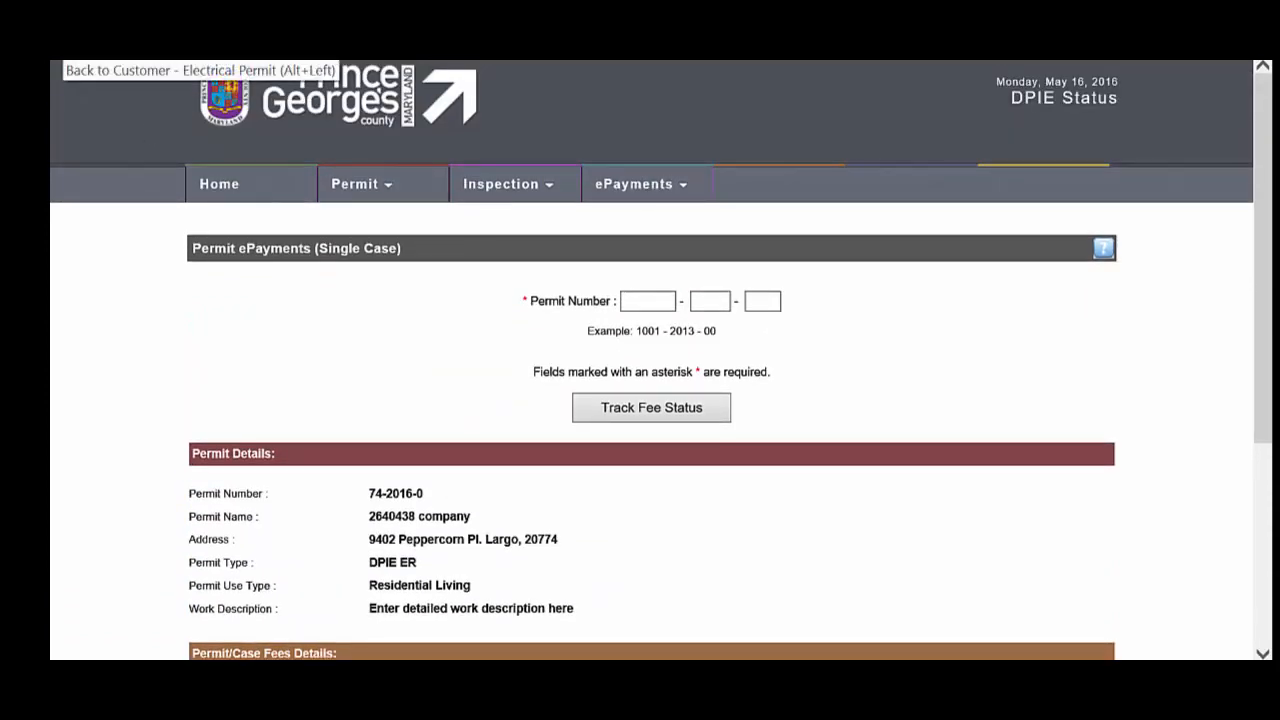
pyautogui.moveTo(292, 424)
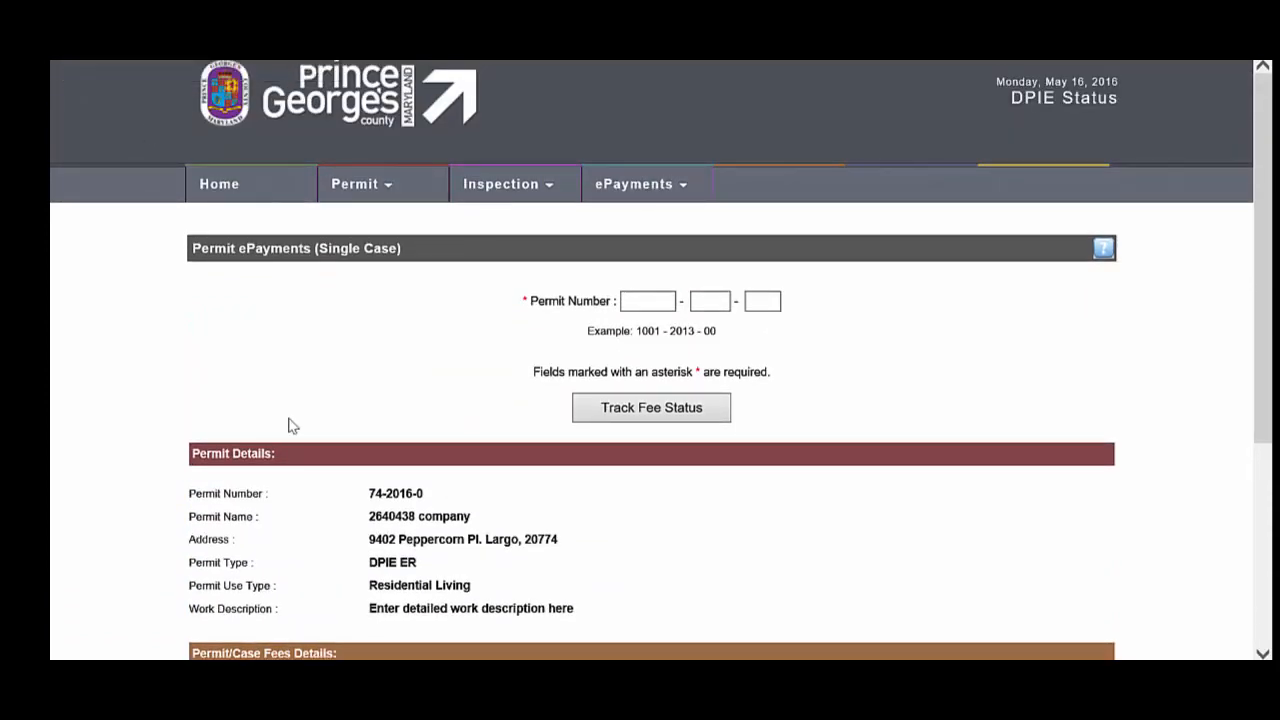